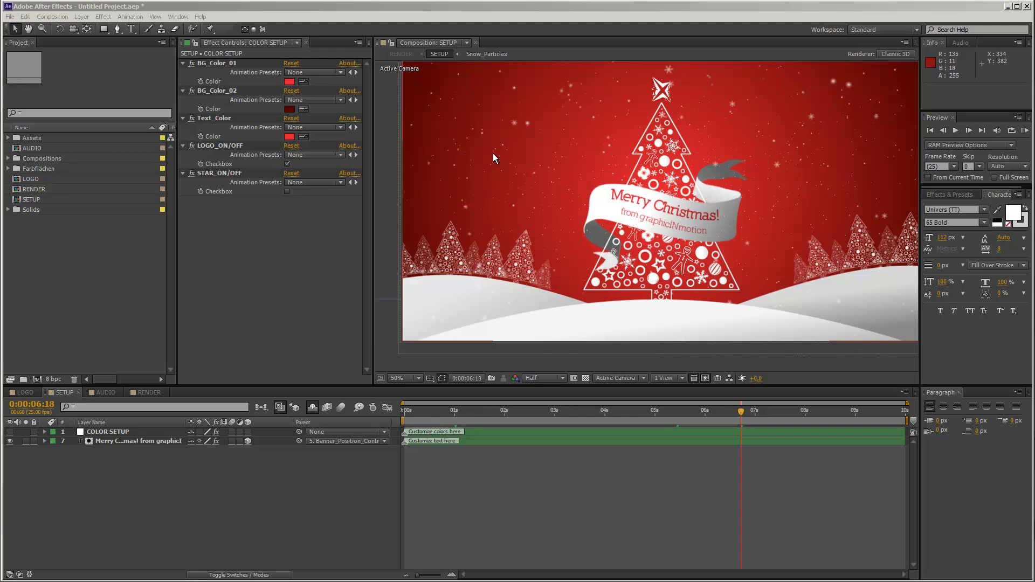
mouse_move(494, 189)
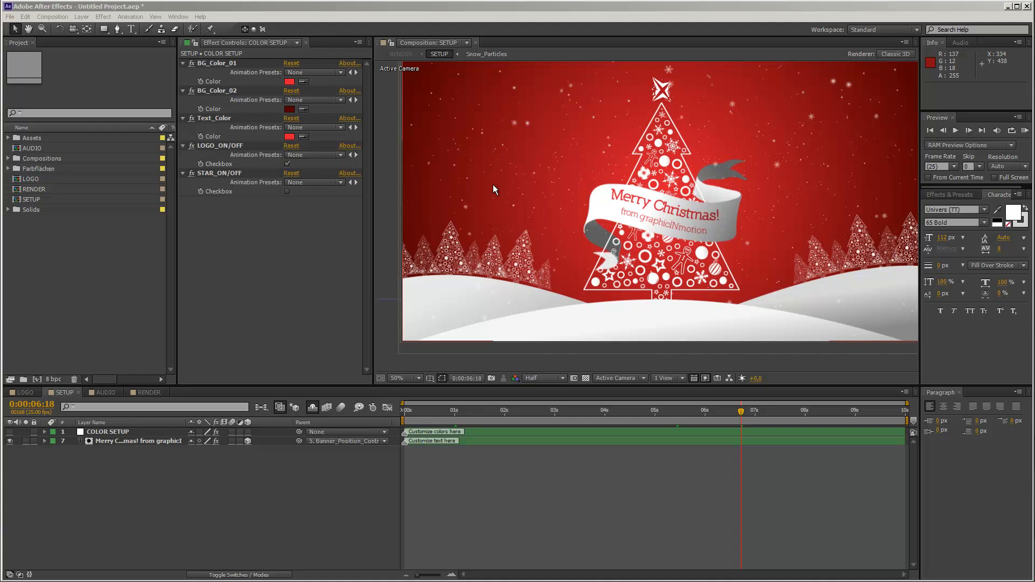
mouse_move(644, 167)
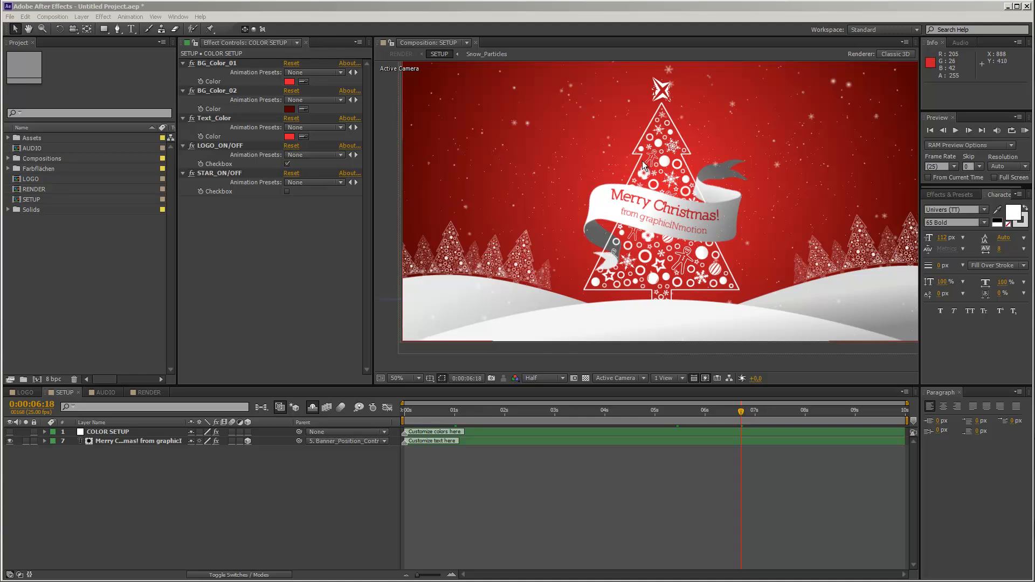
mouse_move(592, 171)
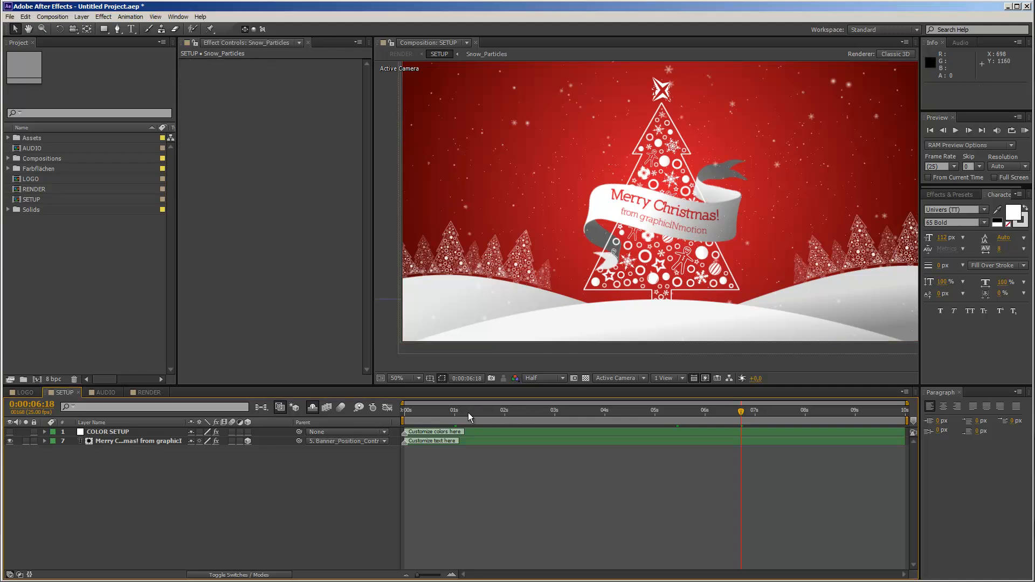
Step: Scrub the SETUP timeline back to about 2s and preview the animation to around 7s
left_click(496, 410)
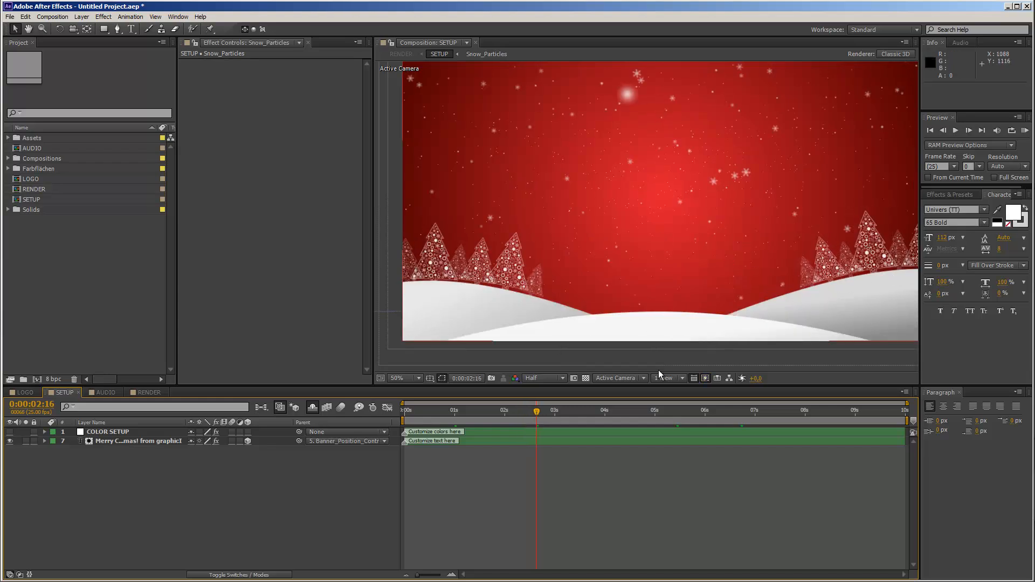
left_click(602, 410)
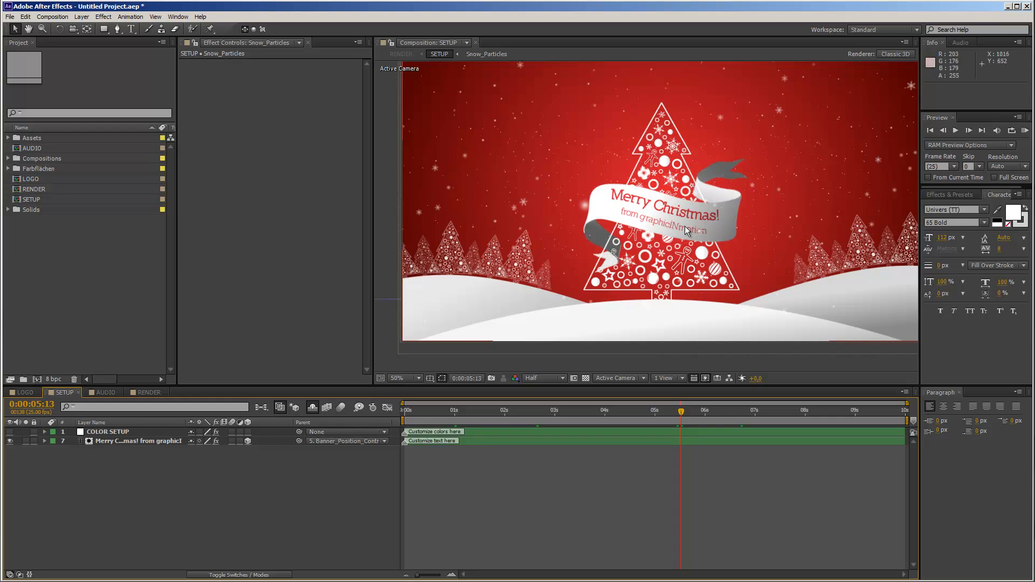
mouse_move(700, 169)
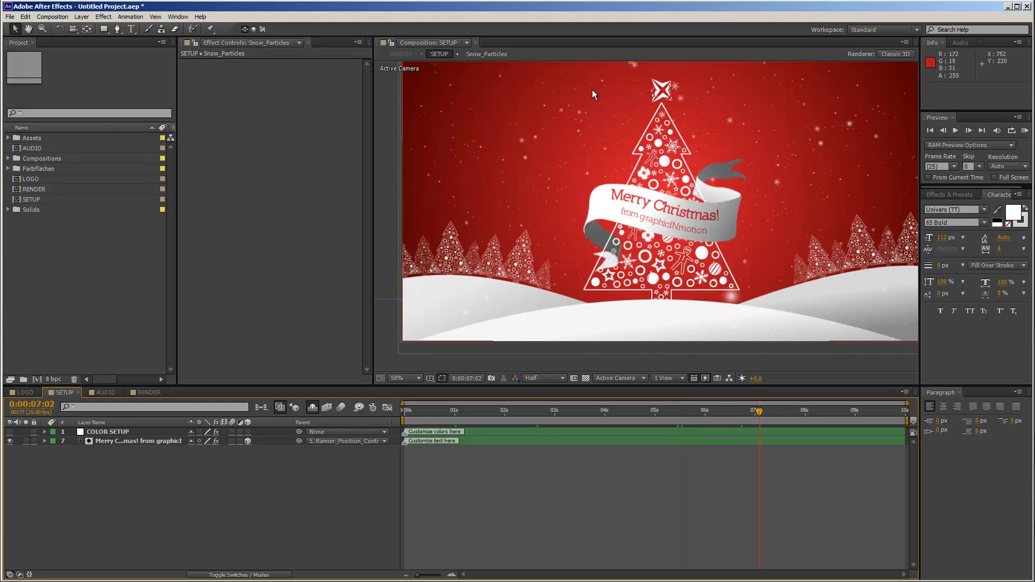
mouse_move(690, 82)
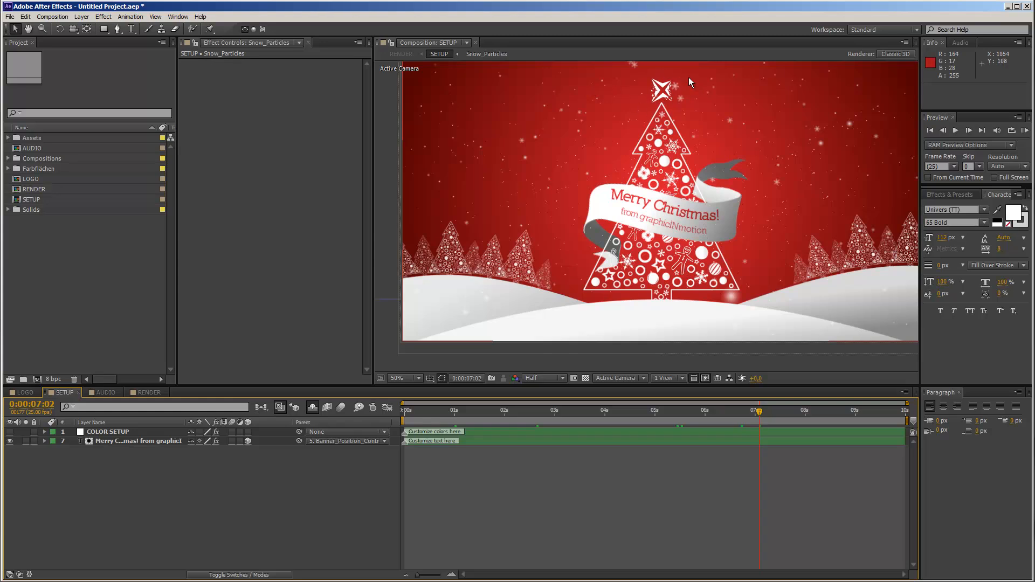
mouse_move(683, 97)
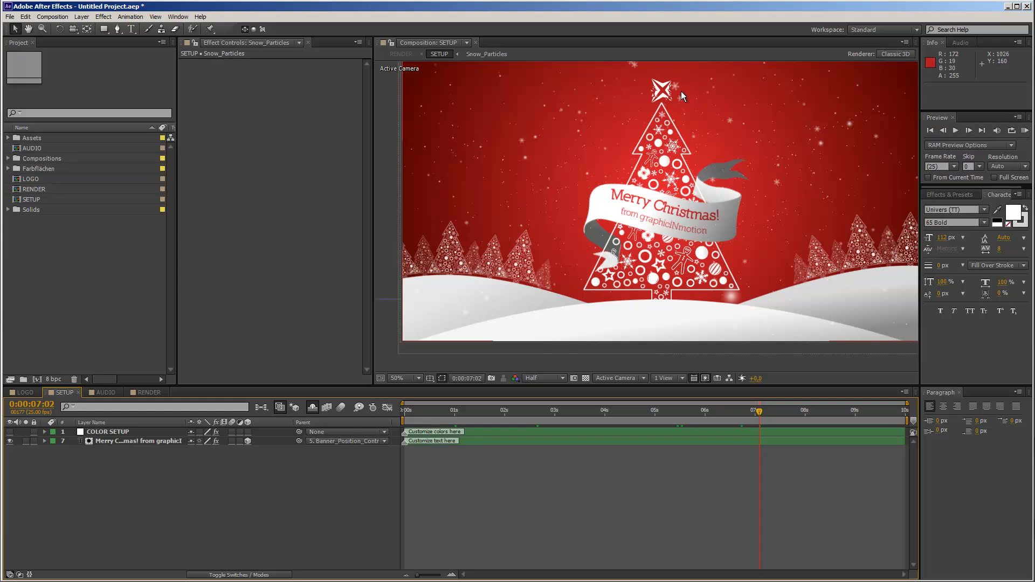
mouse_move(775, 405)
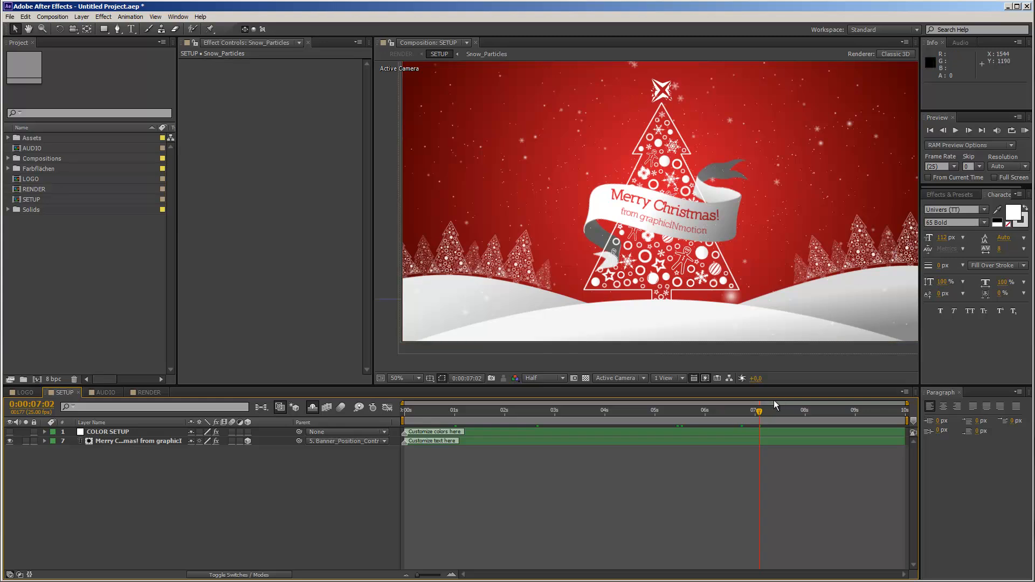
mouse_move(594, 145)
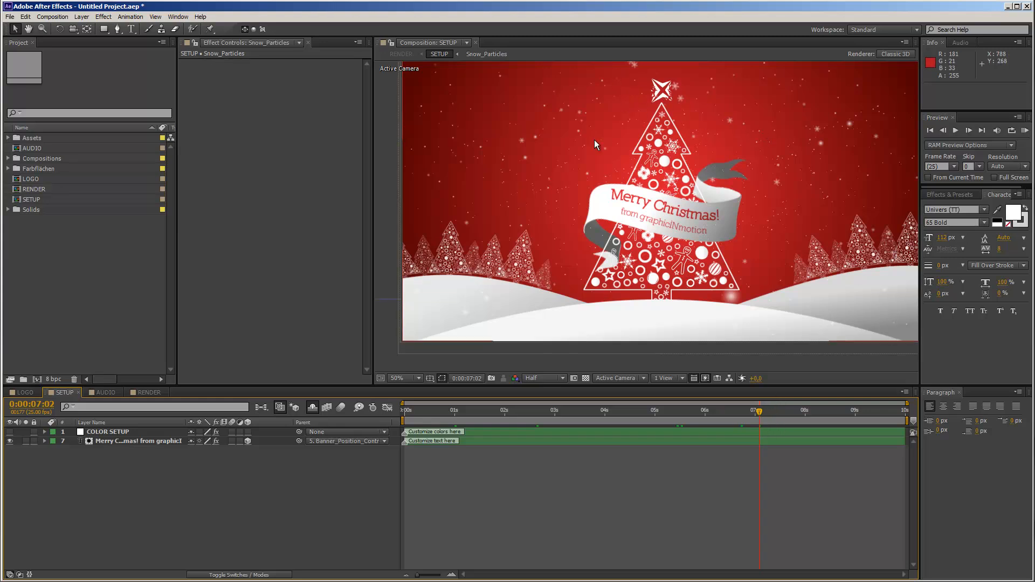
mouse_move(659, 103)
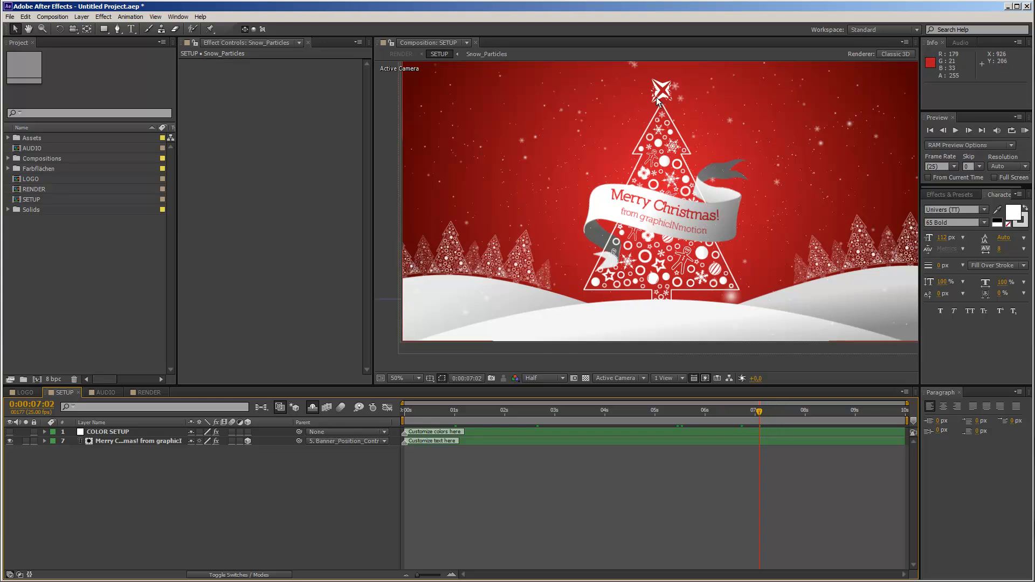
mouse_move(764, 159)
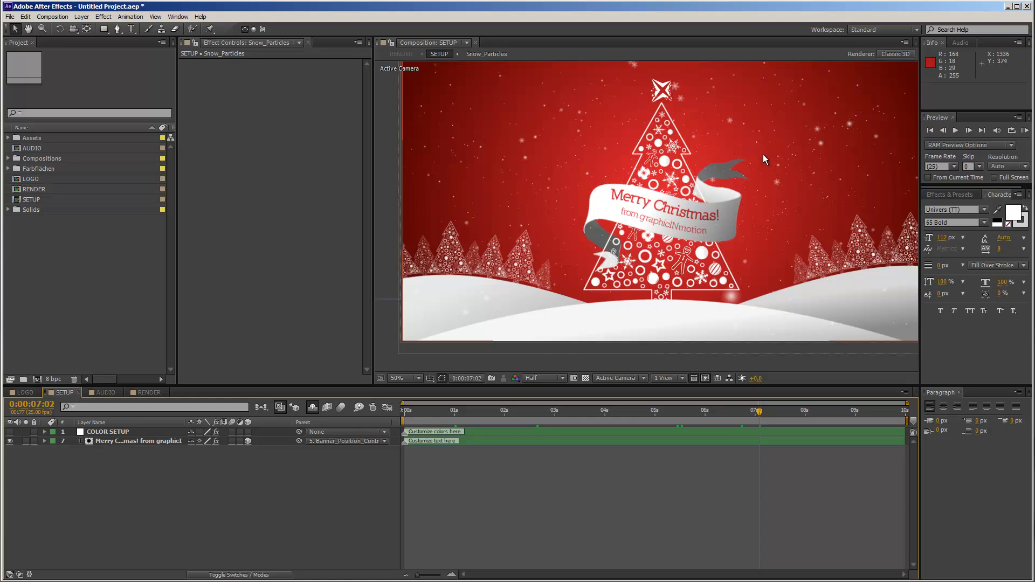
mouse_move(802, 408)
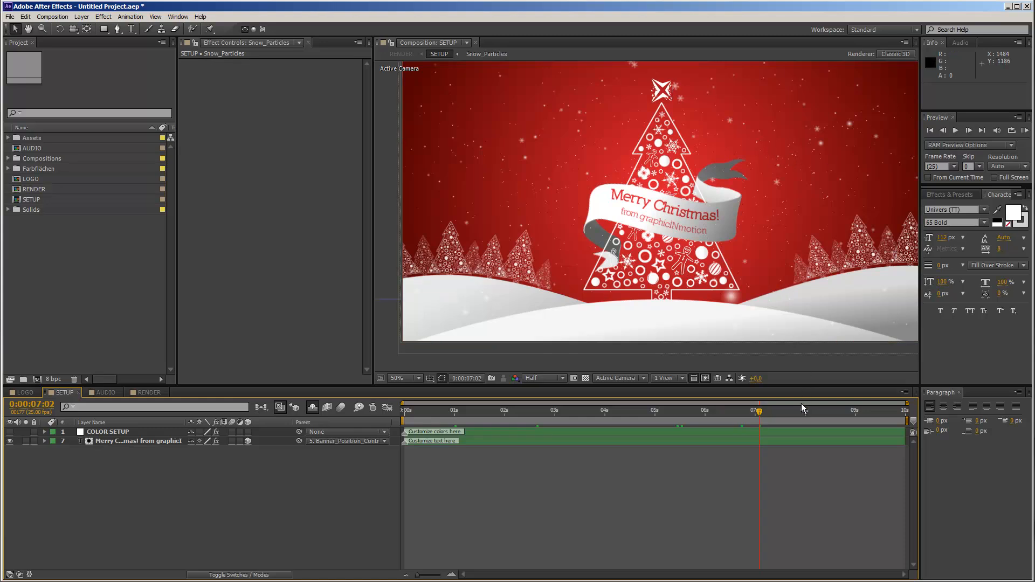
mouse_move(684, 116)
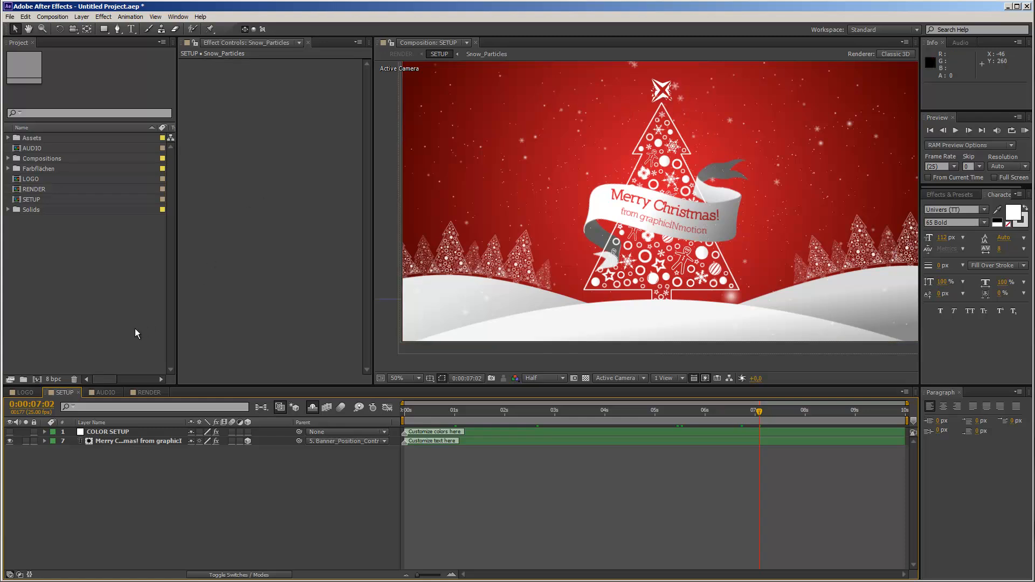
mouse_move(78, 396)
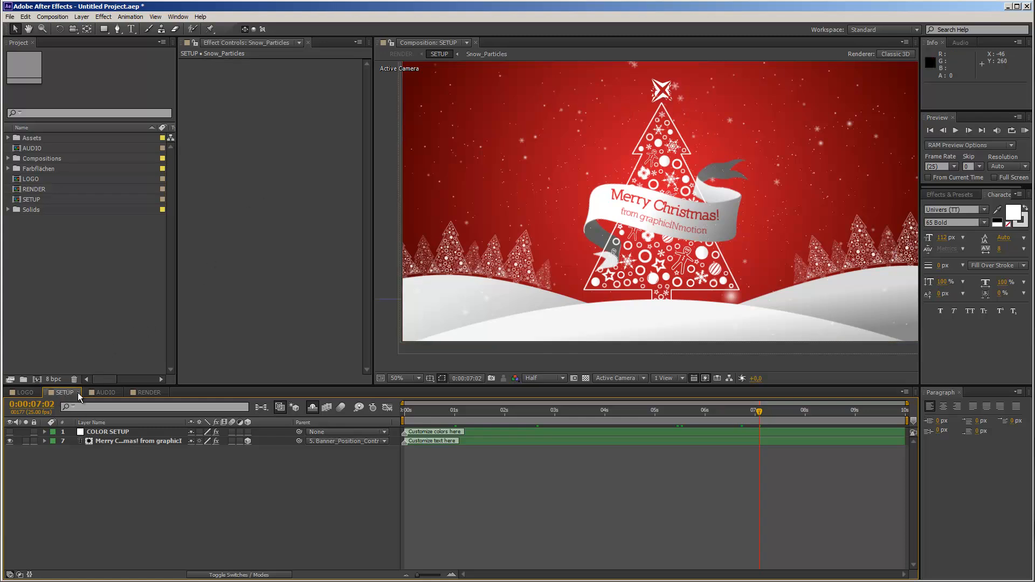
mouse_move(65, 397)
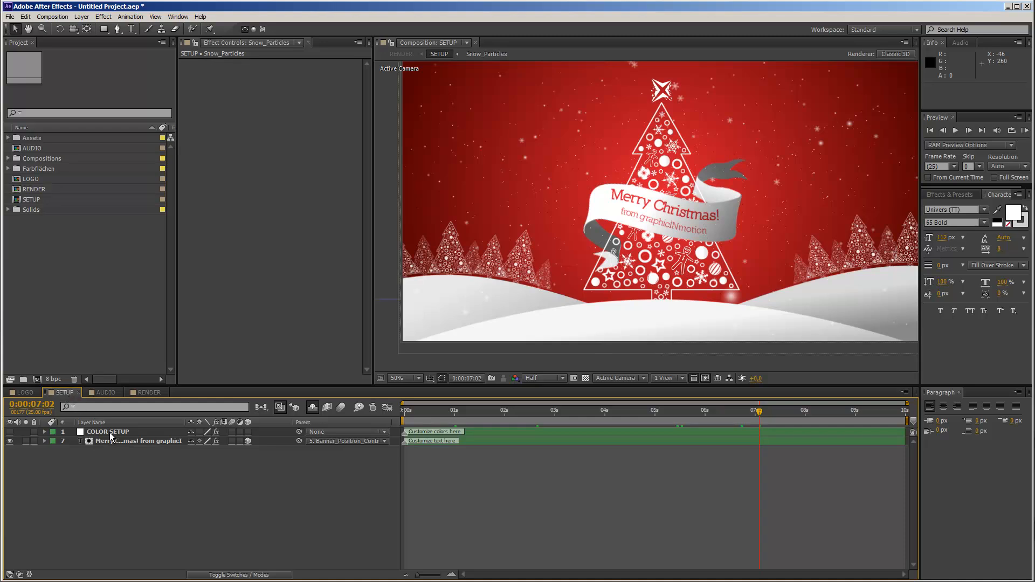
Step: Select the COLOR SETUP layer to show its effect controls, then pick LOGO_ON/OFF
left_click(106, 432)
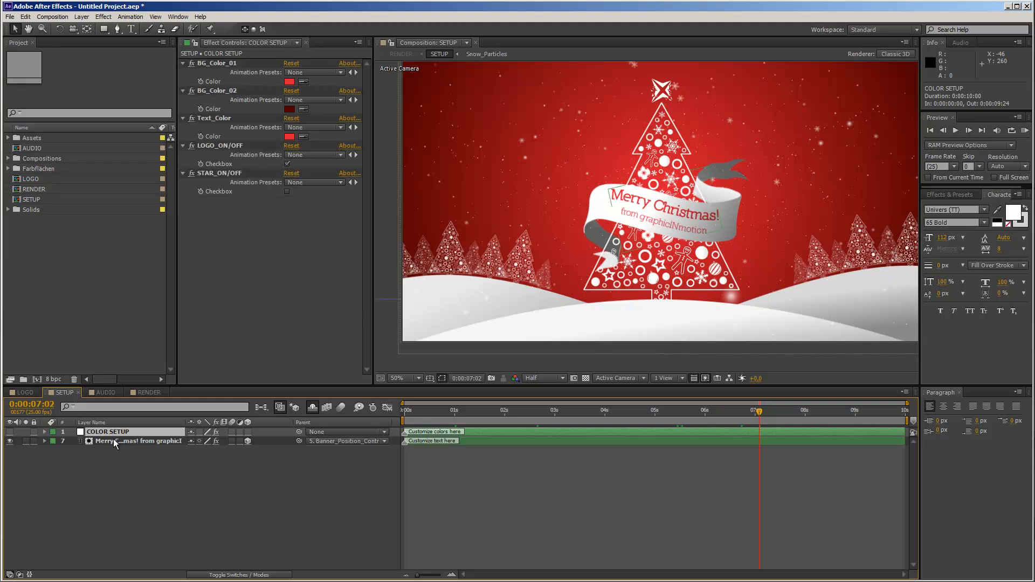
mouse_move(121, 452)
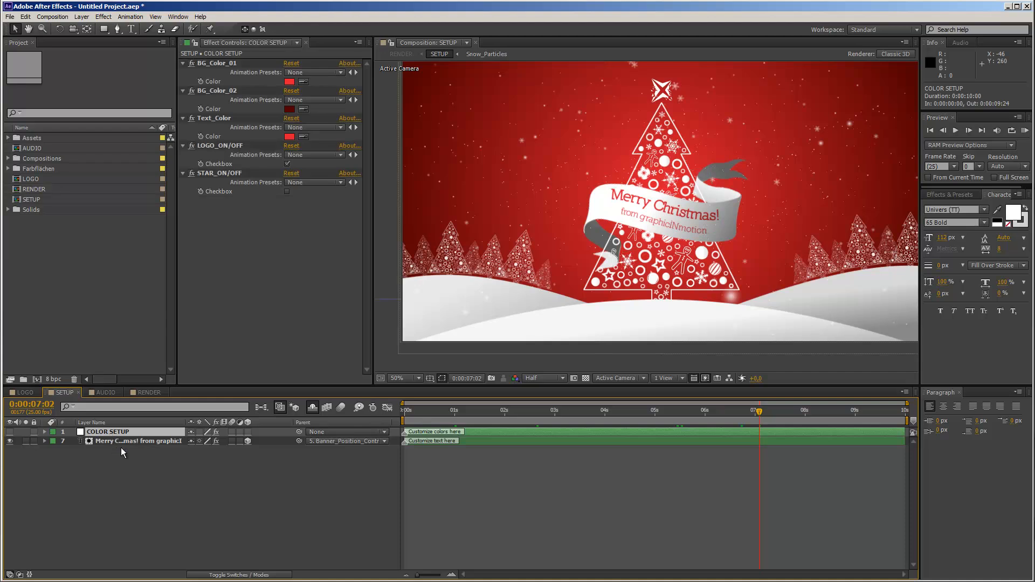
left_click(109, 432)
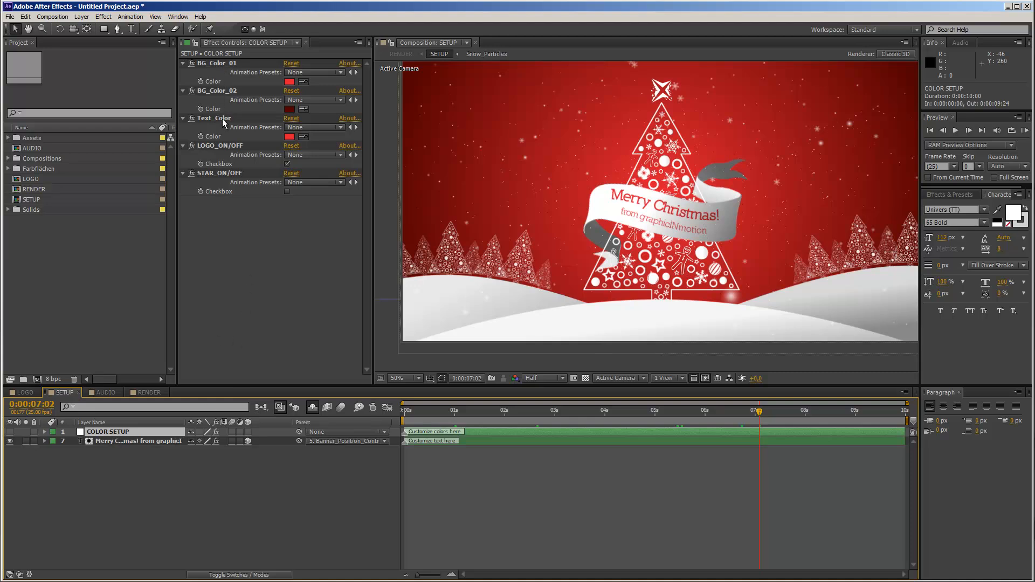
mouse_move(239, 146)
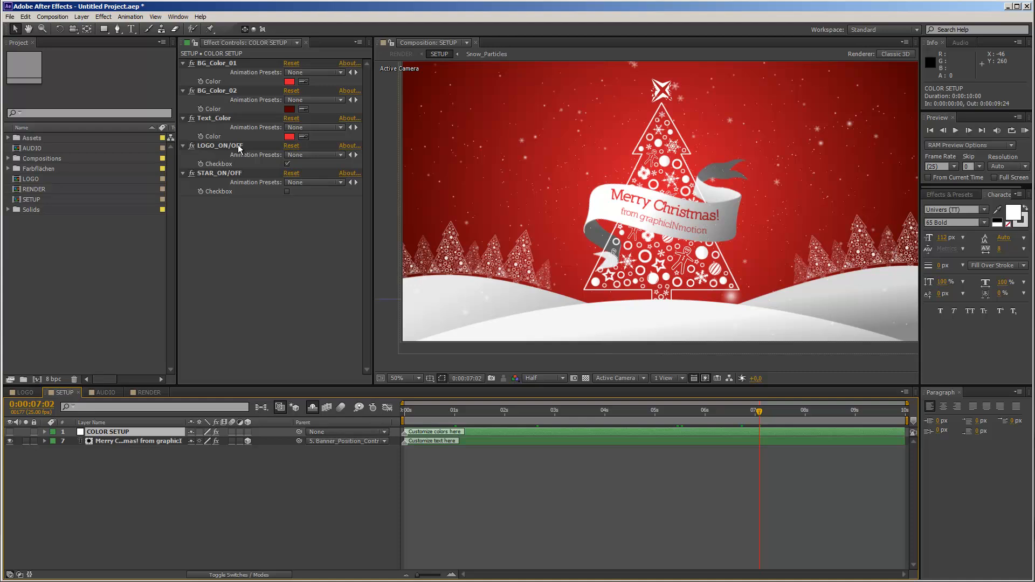
mouse_move(242, 150)
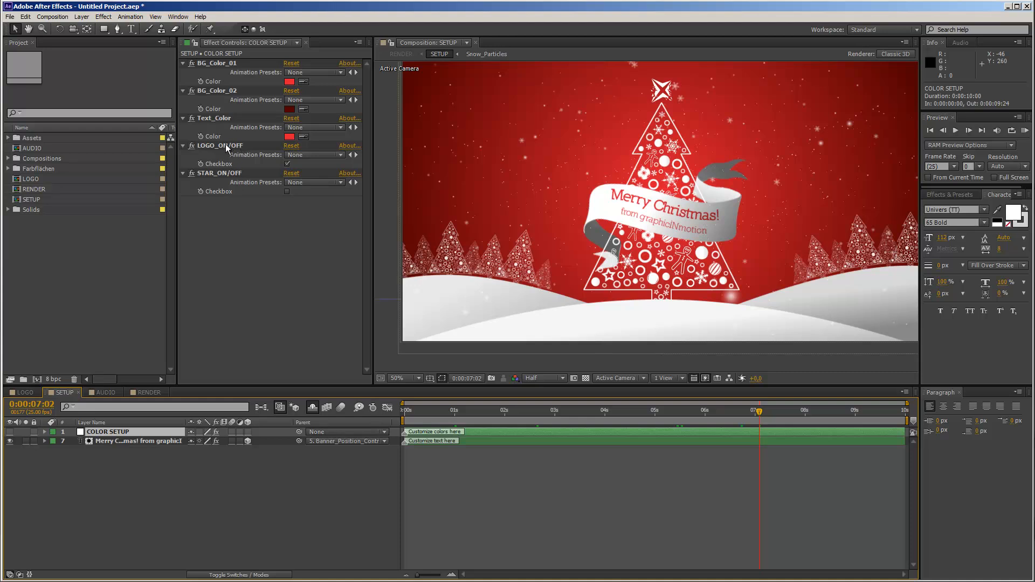
mouse_move(232, 151)
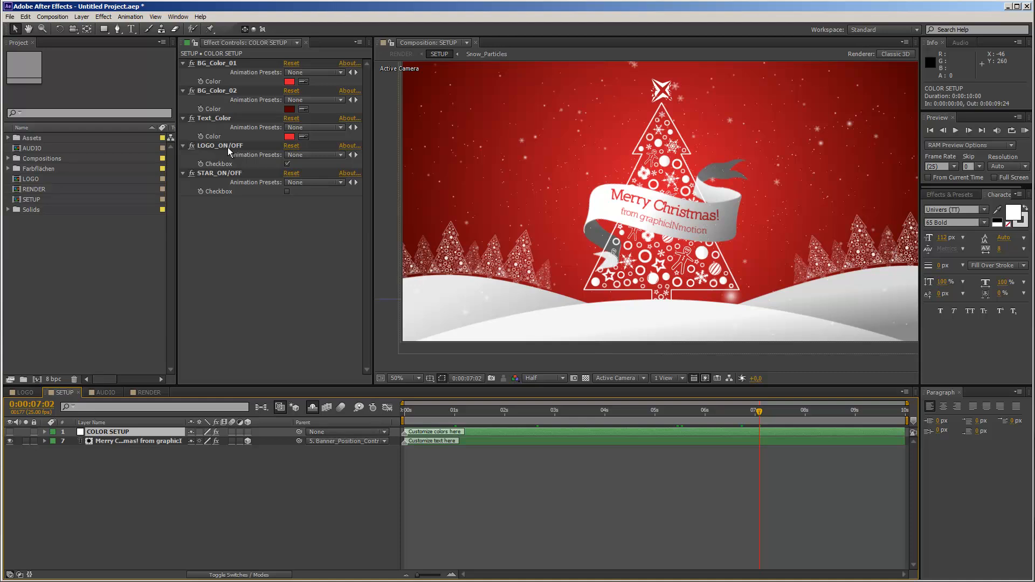
left_click(218, 145)
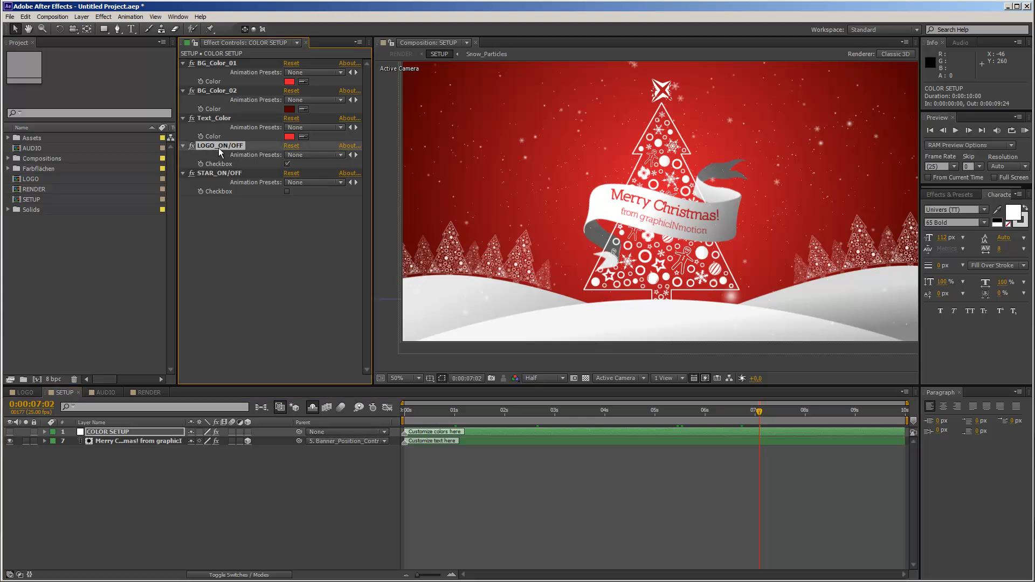
mouse_move(792, 86)
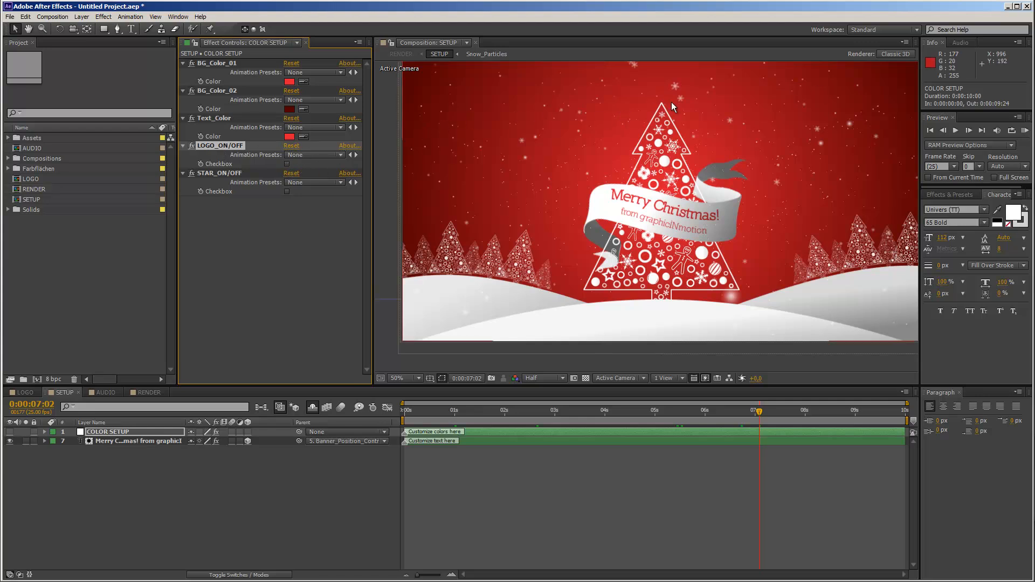
mouse_move(671, 104)
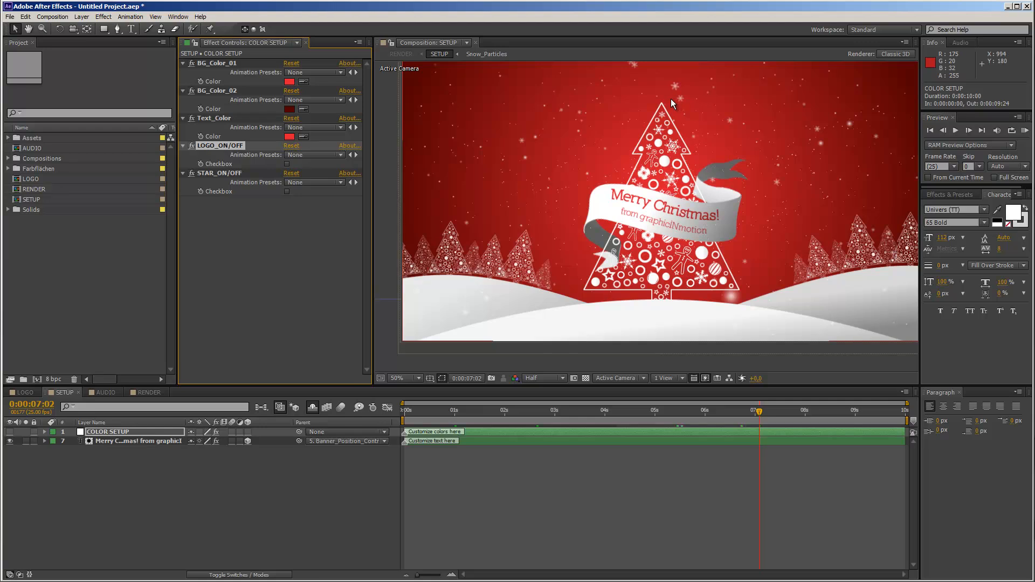
mouse_move(238, 180)
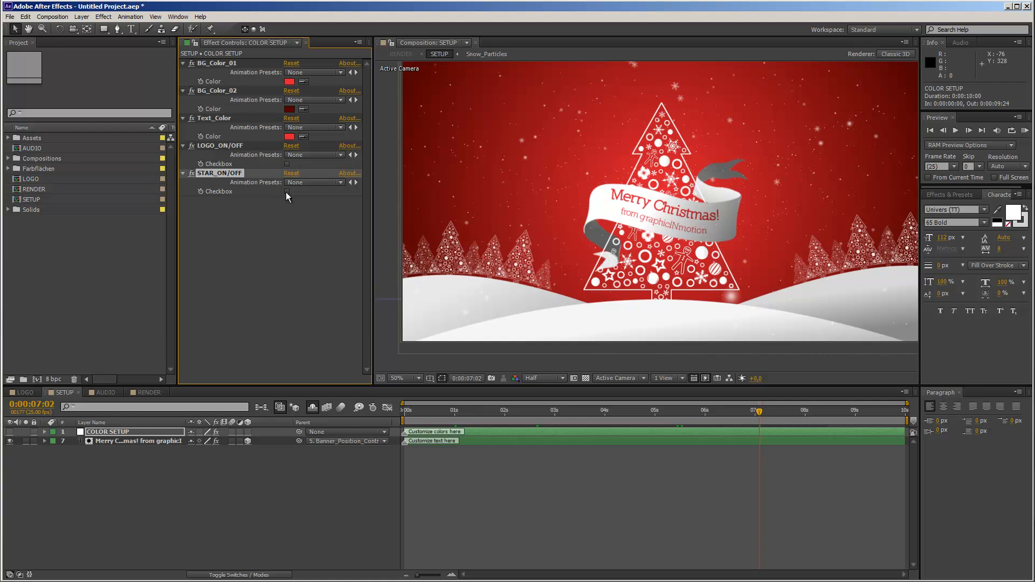
Step: Turn on STAR_ON/OFF, re-enable LOGO_ON/OFF, and toggle the star option again
left_click(267, 191)
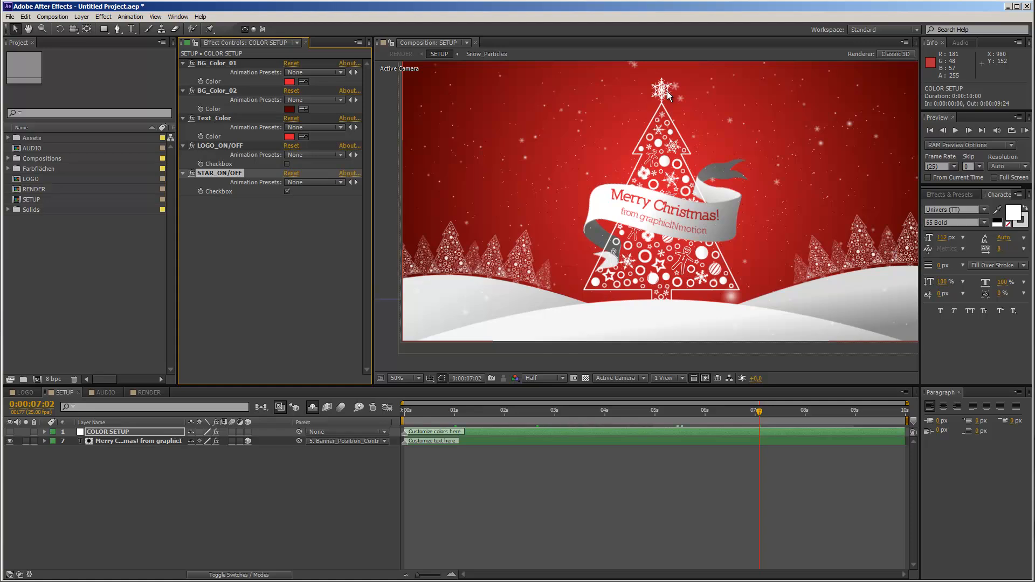
mouse_move(808, 419)
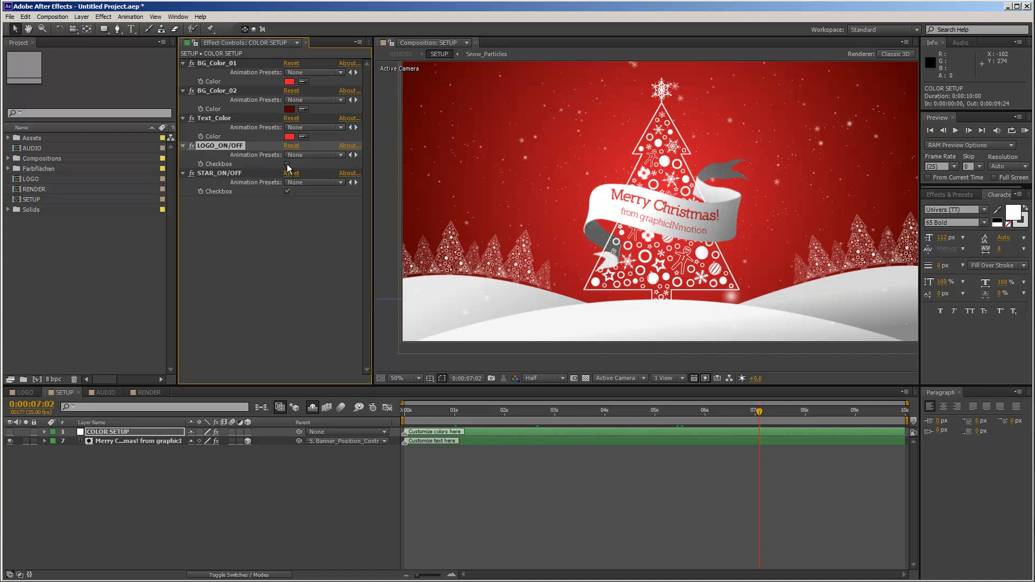
left_click(269, 163)
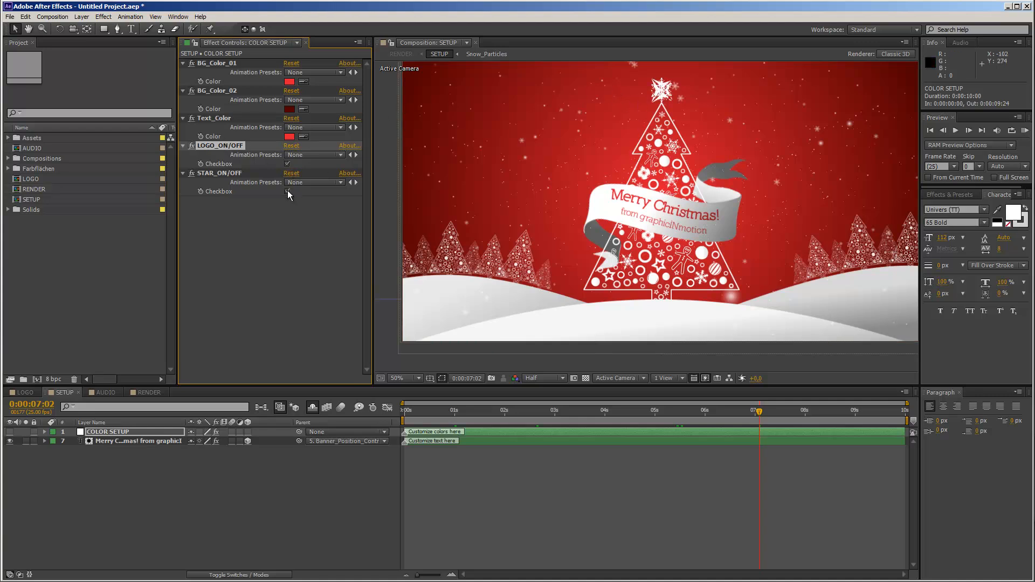
left_click(268, 191)
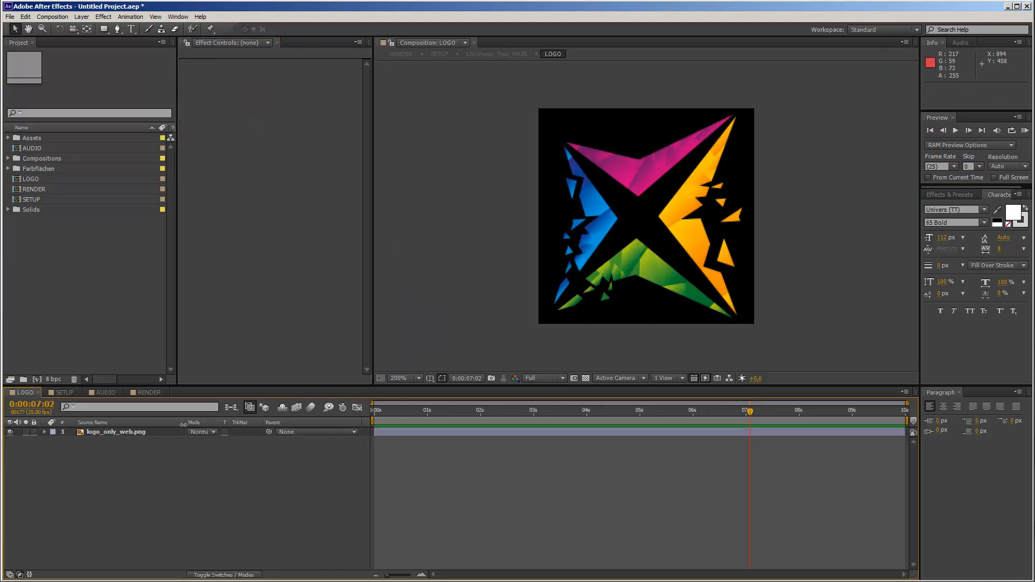
Step: Import the envato_white.ai file into the project
left_click(9, 17)
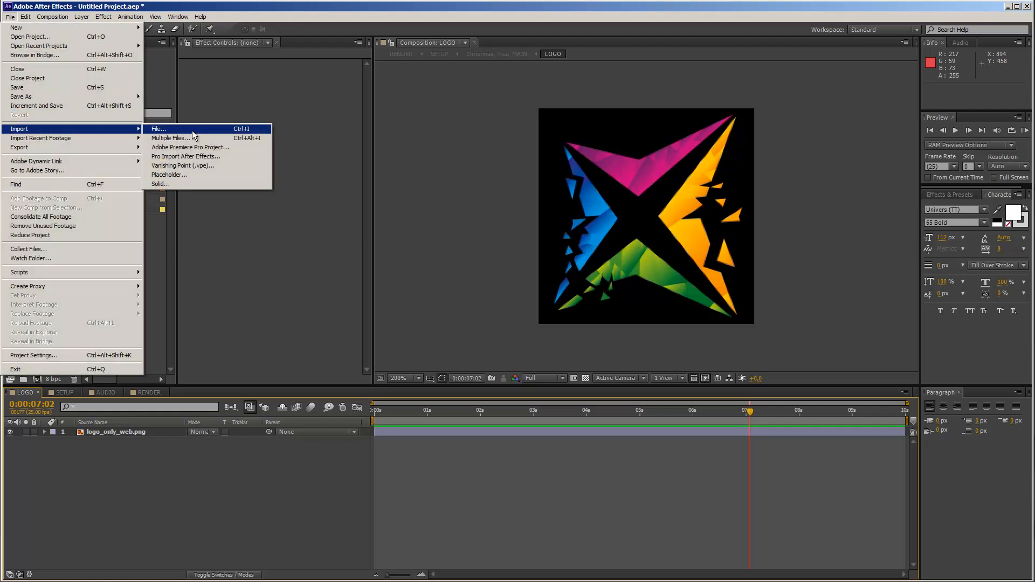
left_click(159, 129)
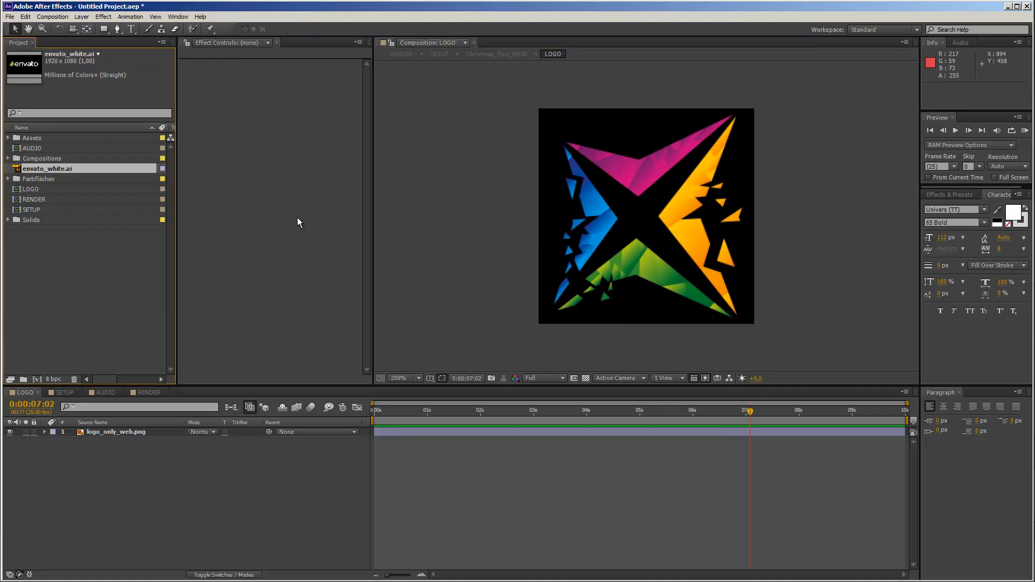
mouse_move(174, 261)
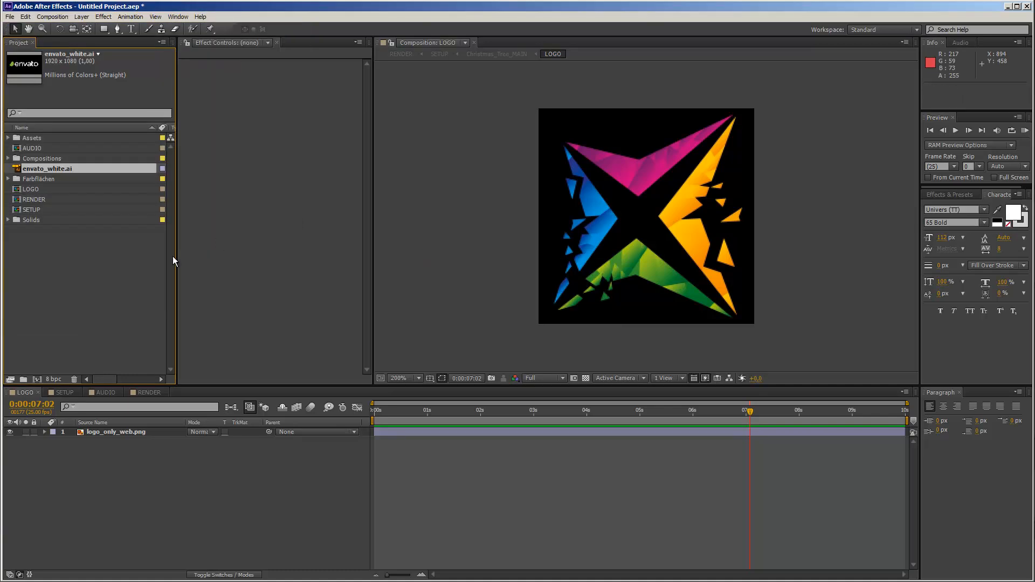
mouse_move(112, 299)
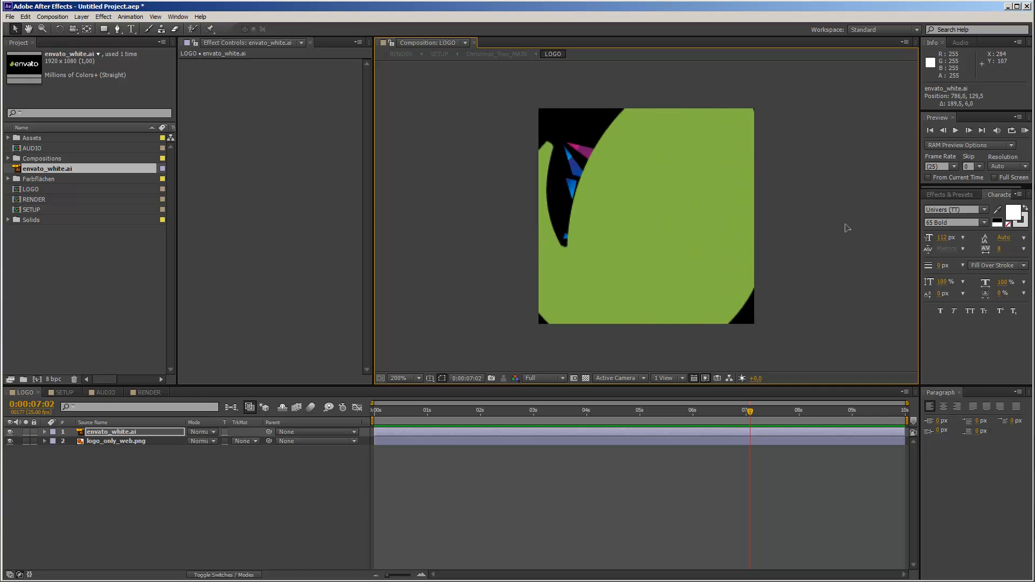
Step: Scale down the envato leaf, enable Title/Action Safe guides, and hide logo_only_web.png
left_click(418, 378)
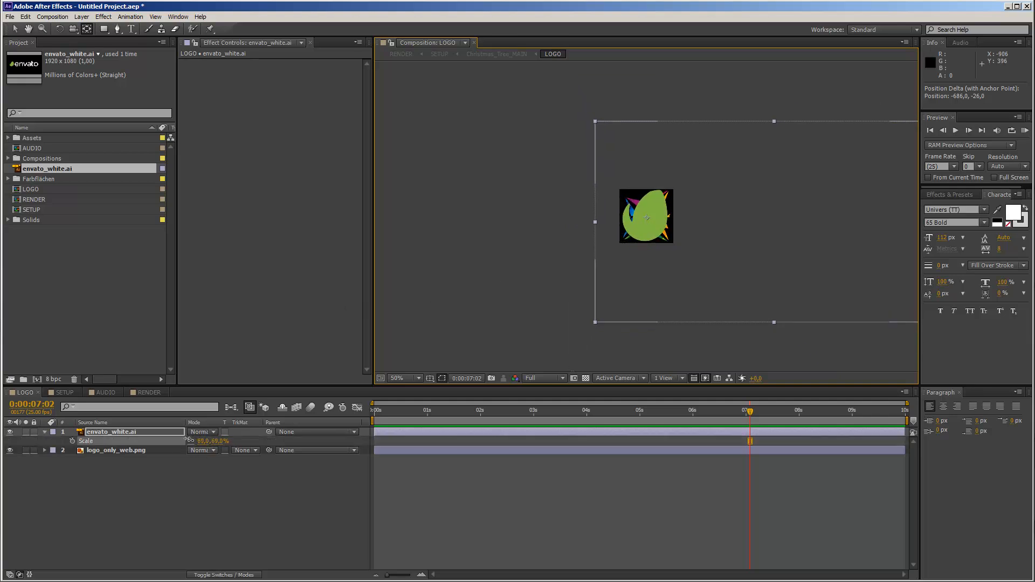
left_click(429, 378)
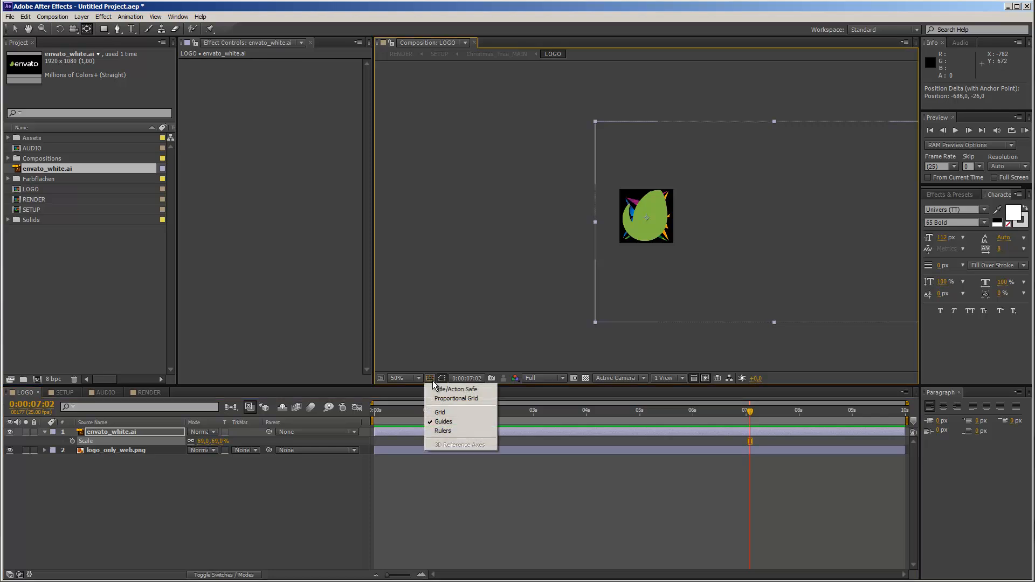
left_click(443, 430)
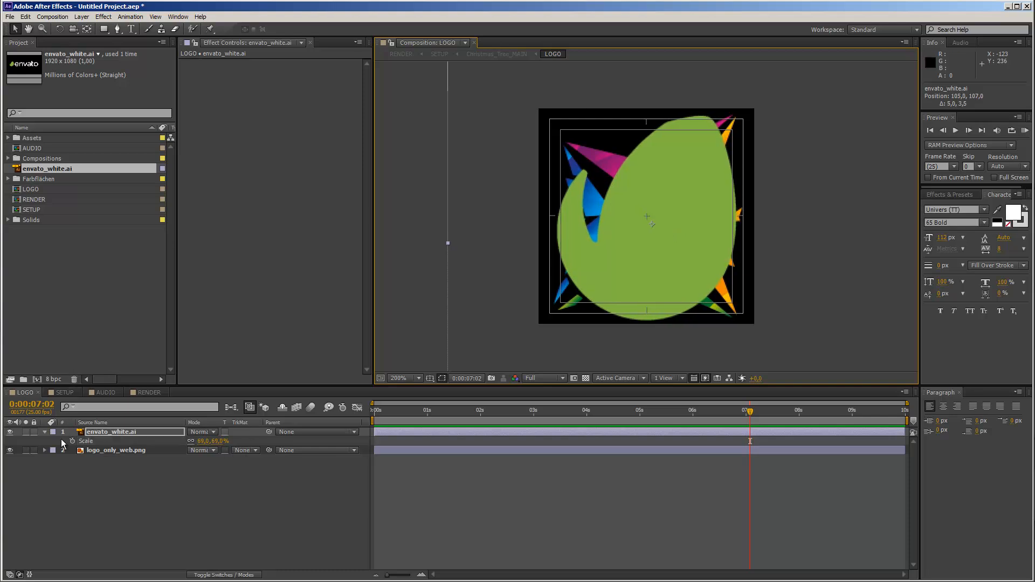
left_click(115, 449)
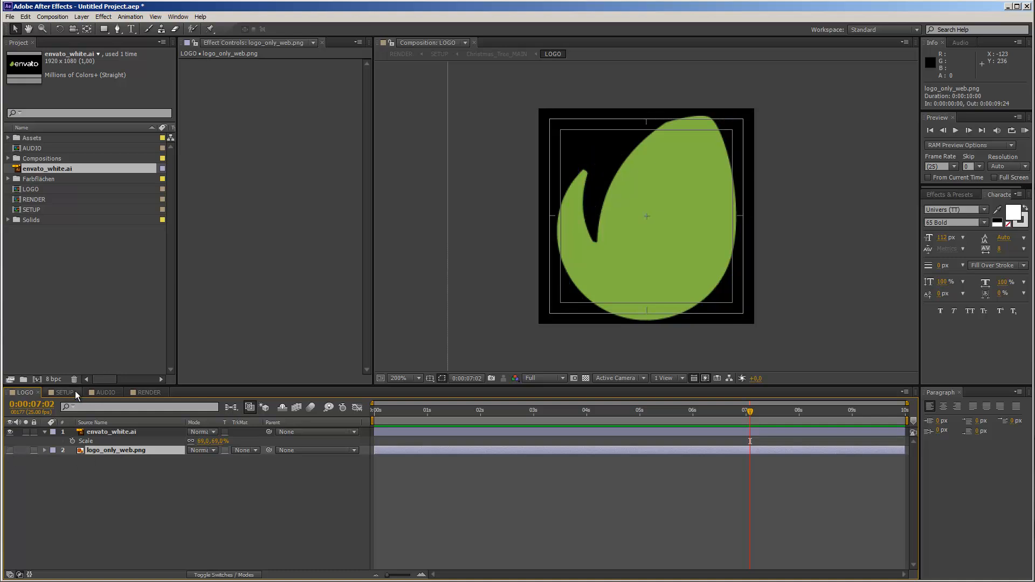
Step: Switch to the SETUP timeline and move the time indicator to a later frame
left_click(64, 392)
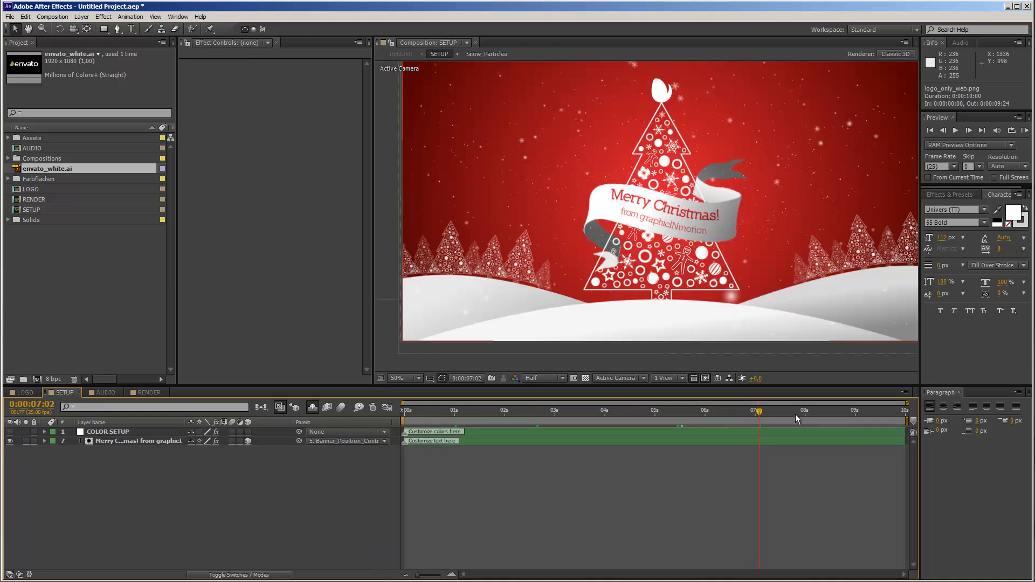
left_click(814, 410)
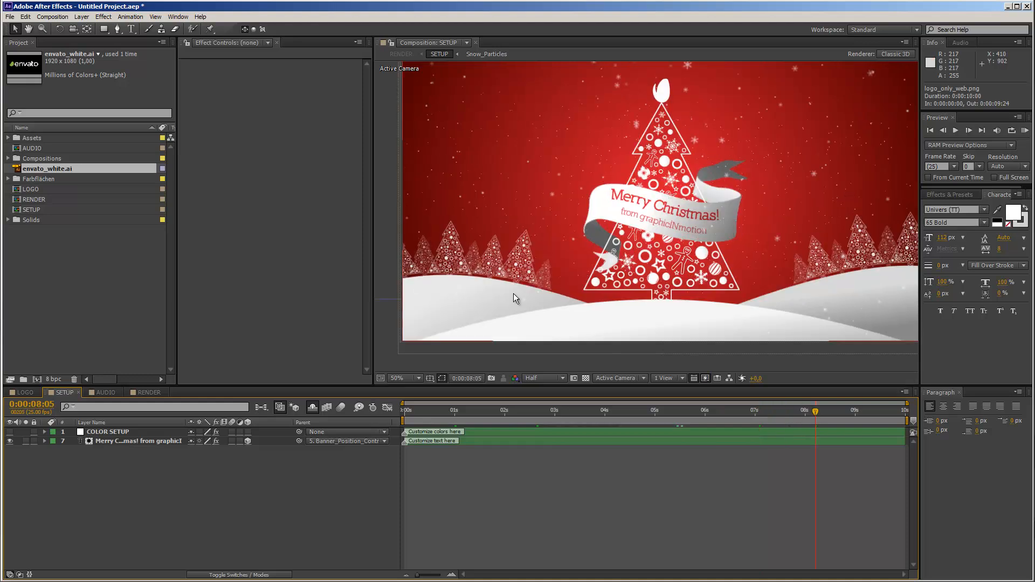
mouse_move(563, 206)
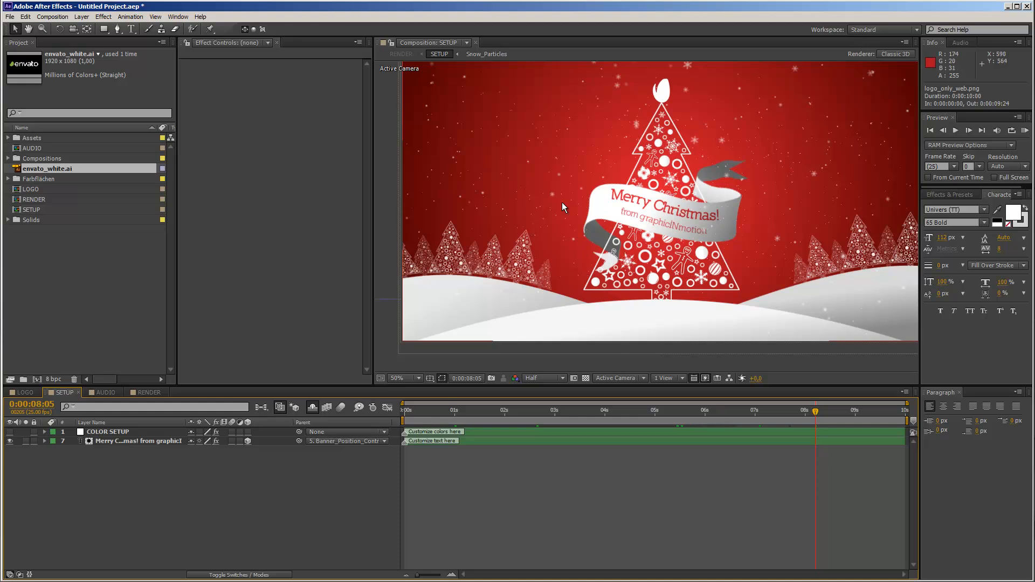
mouse_move(487, 294)
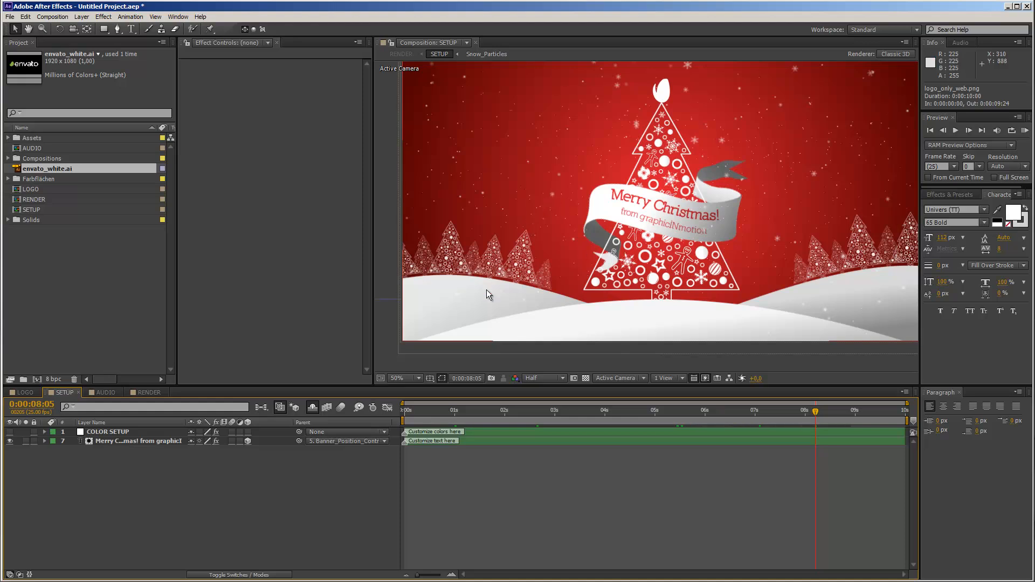
mouse_move(741, 221)
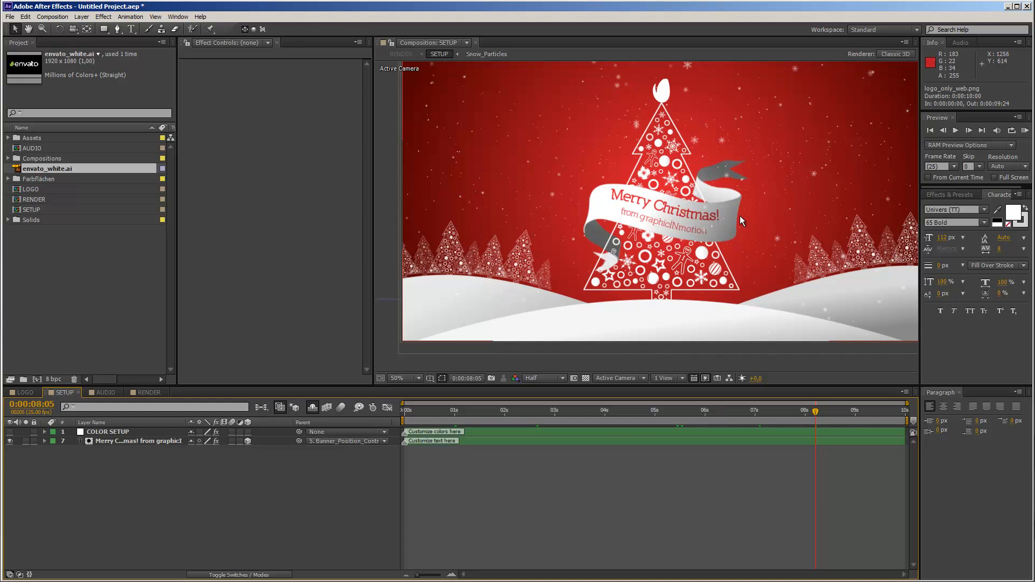
mouse_move(78, 447)
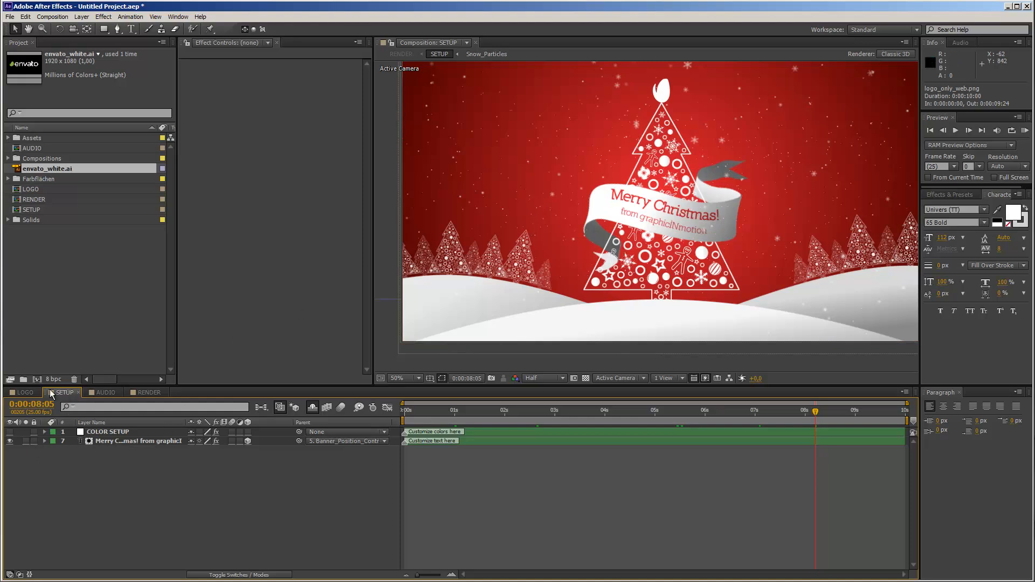
Step: Replace 'graphicINmotion' in the banner text with ENVATO
left_click(136, 441)
type("from ENVATO")
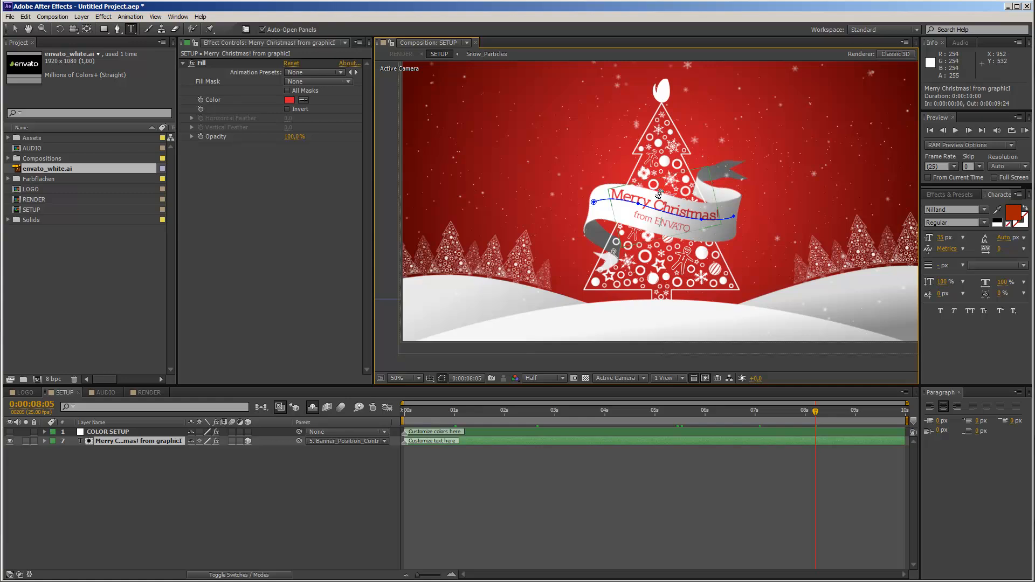
mouse_move(686, 89)
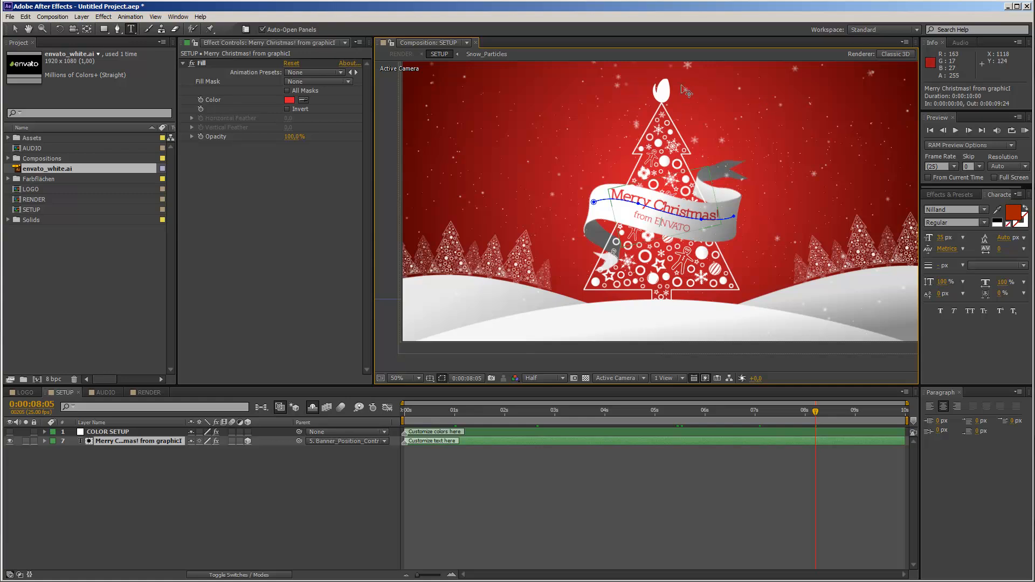
mouse_move(686, 178)
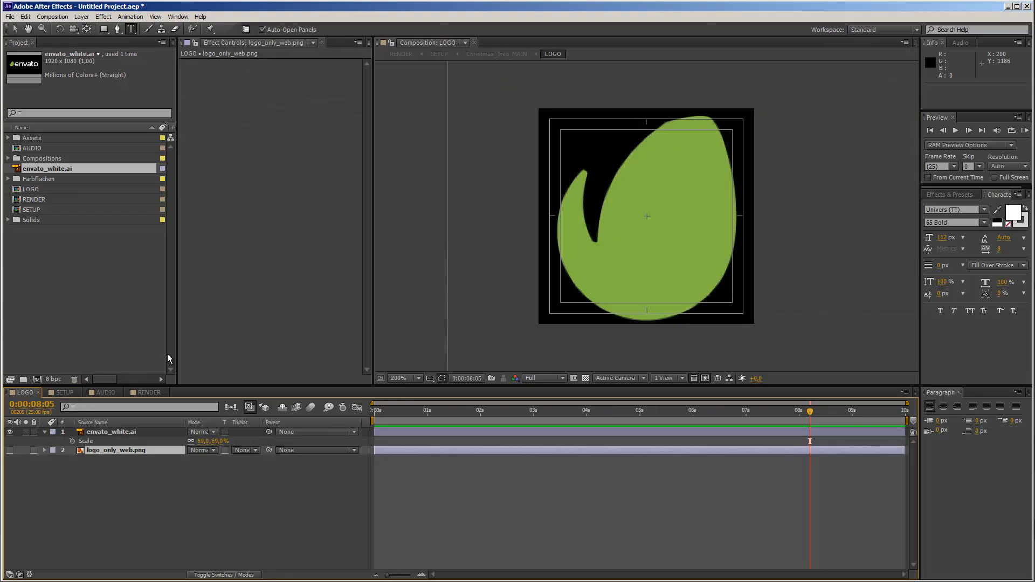
Step: Select COLOR SETUP in SETUP, then show the LOGO comp to sample the leaf green for BG_Color_01
left_click(65, 391)
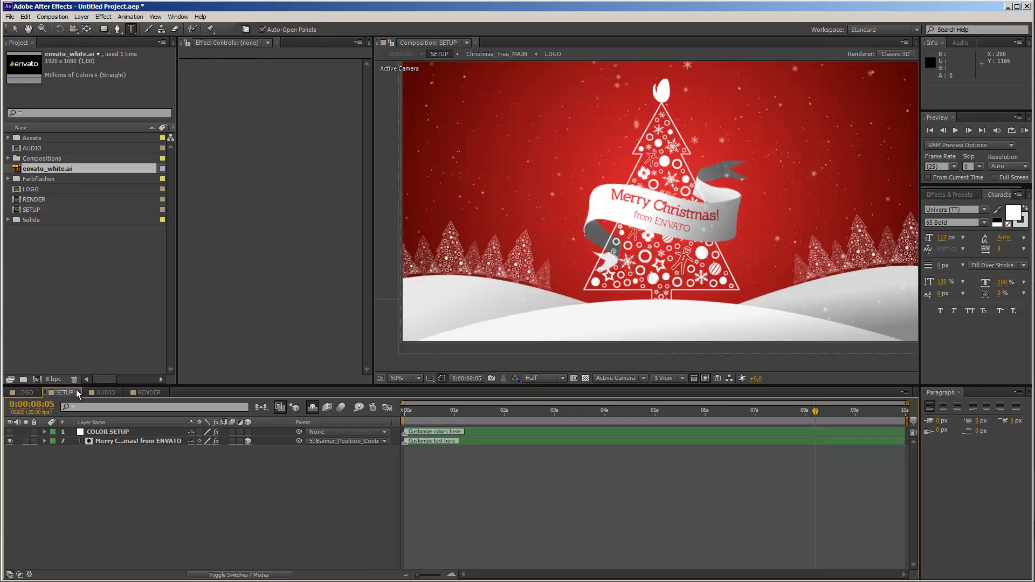
left_click(108, 431)
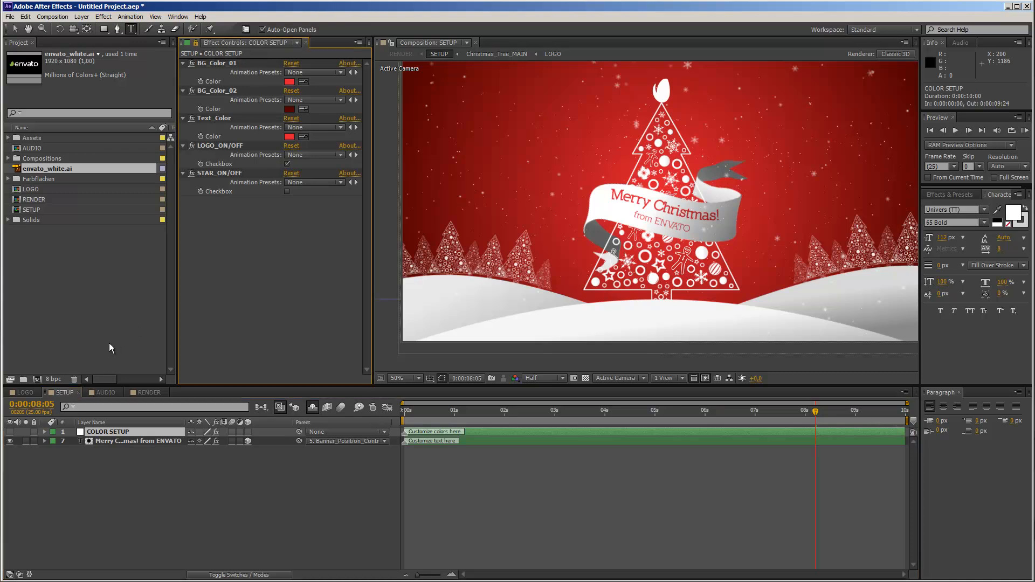
left_click(23, 392)
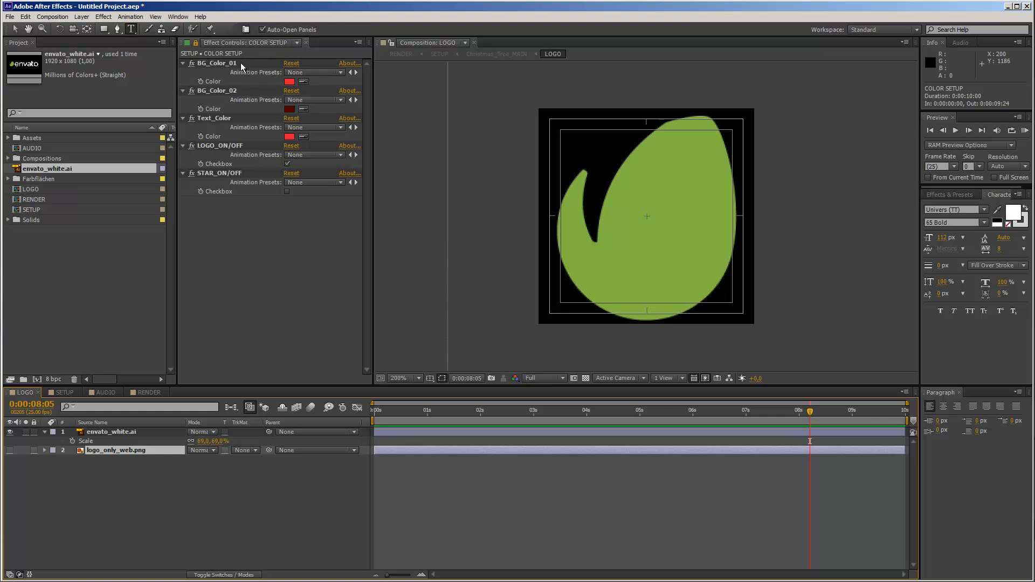
mouse_move(247, 92)
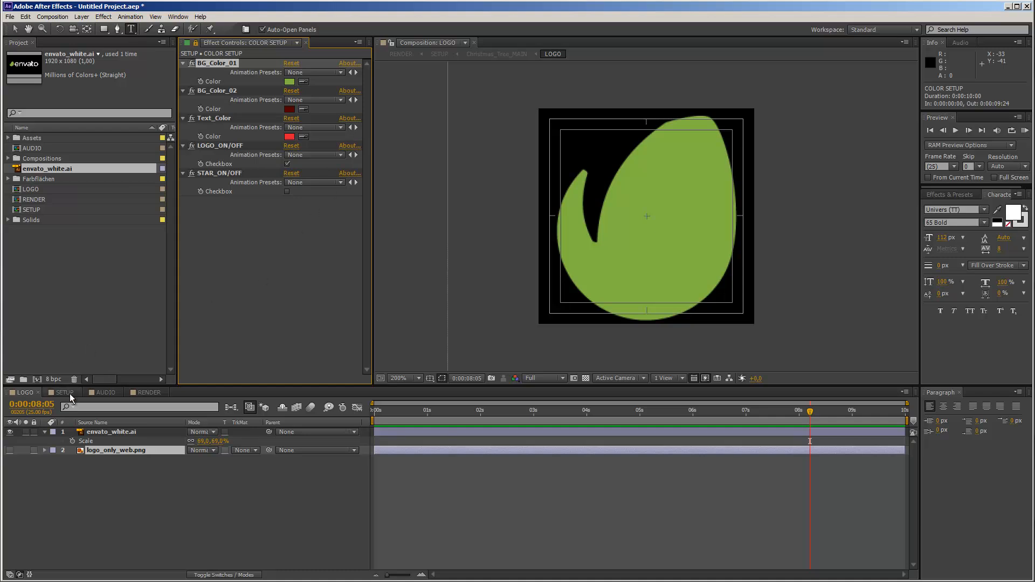
Step: Set BG_Color_02 to dark green and Text_Color to green in SETUP
left_click(64, 392)
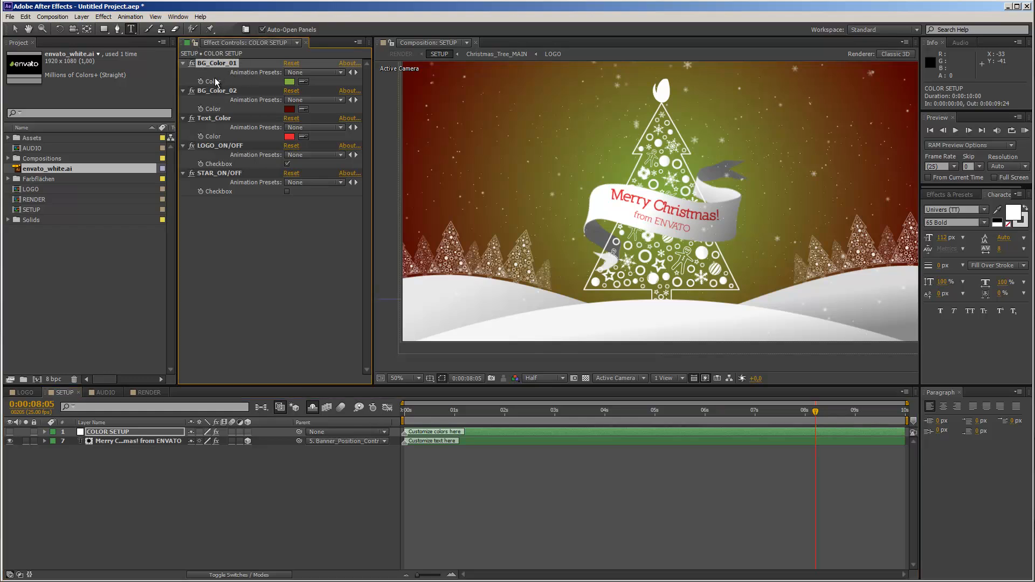
mouse_move(706, 209)
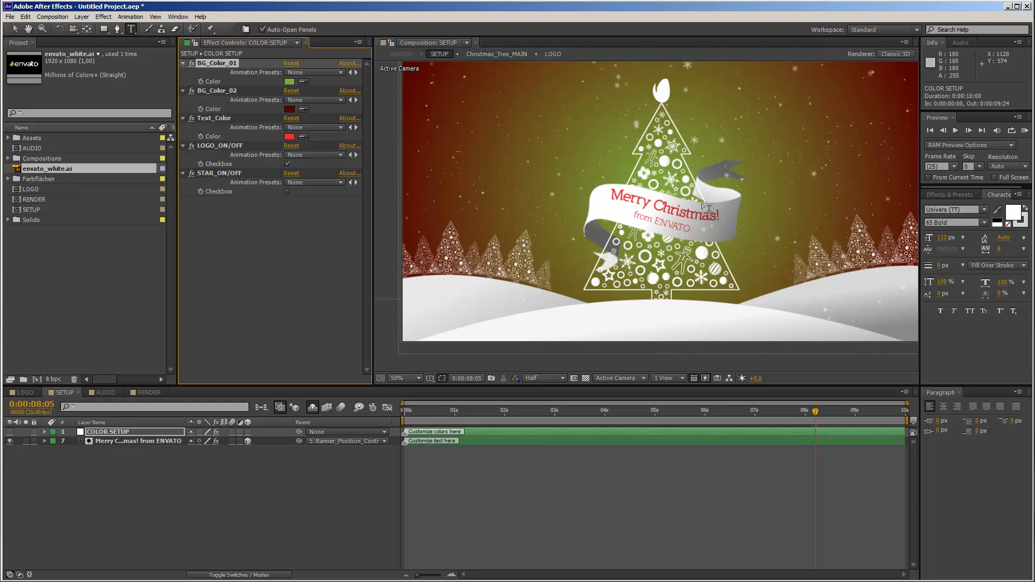
mouse_move(226, 72)
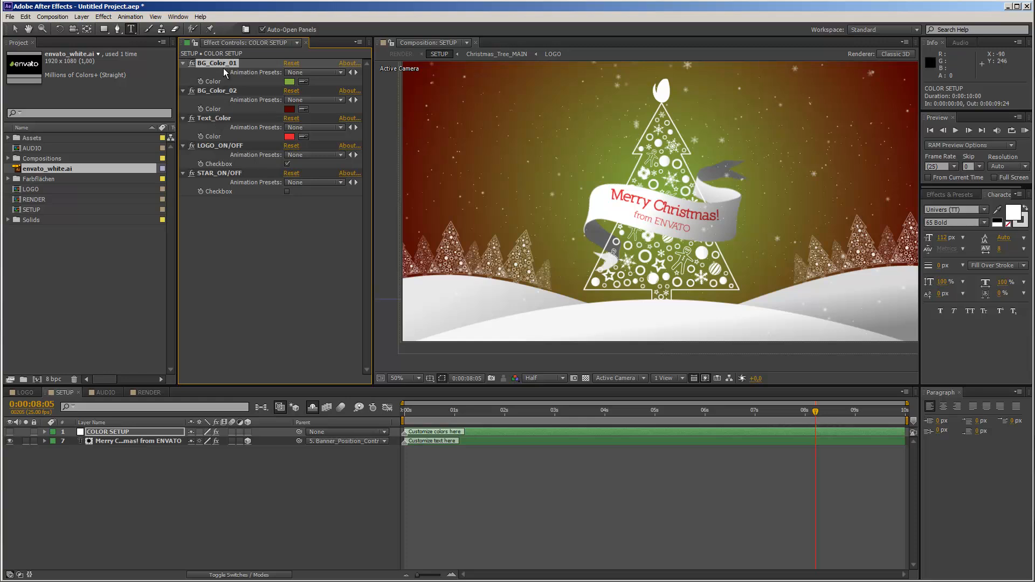
mouse_move(634, 173)
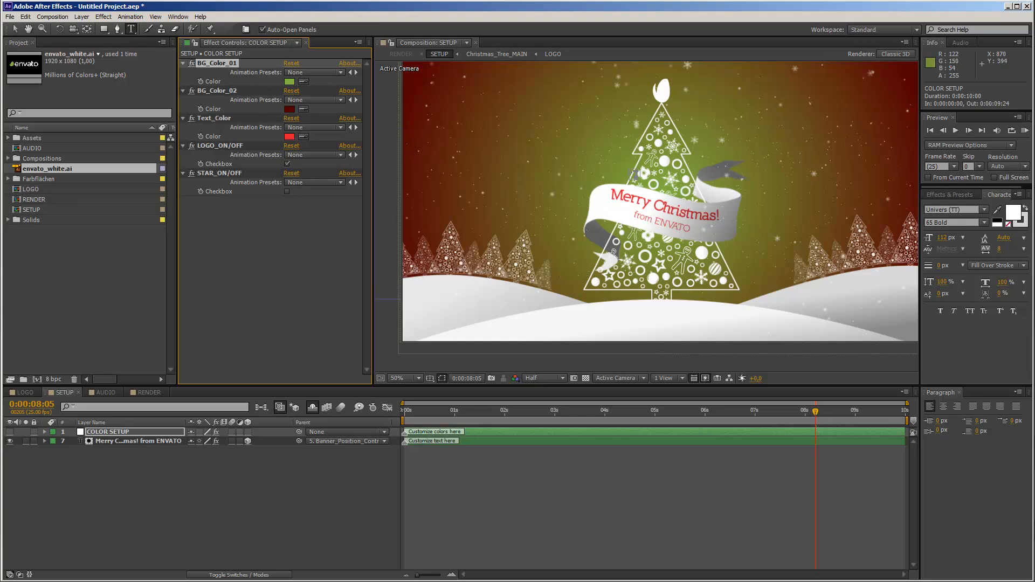
mouse_move(580, 53)
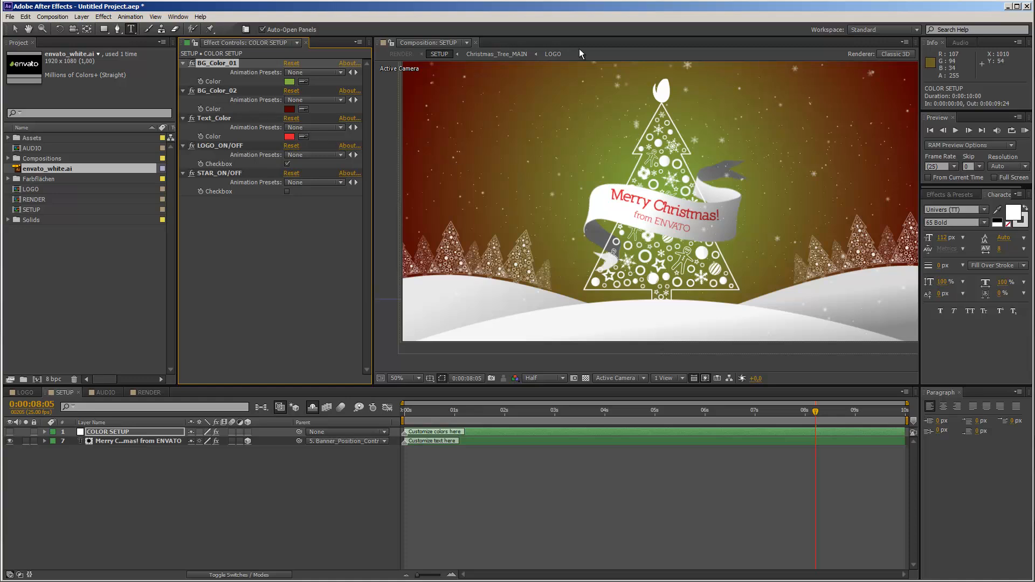
mouse_move(218, 18)
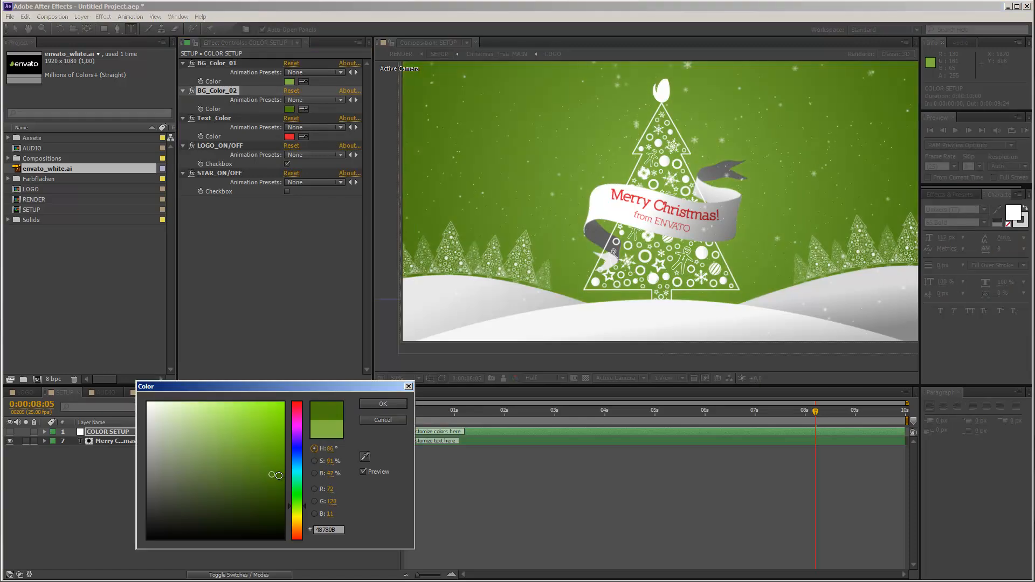
left_click(306, 485)
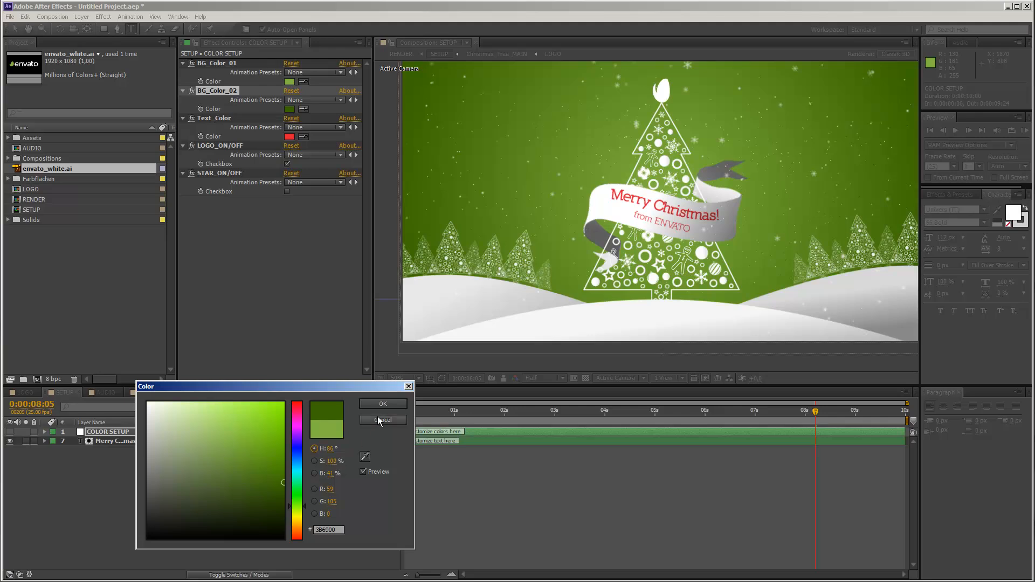
left_click(382, 403)
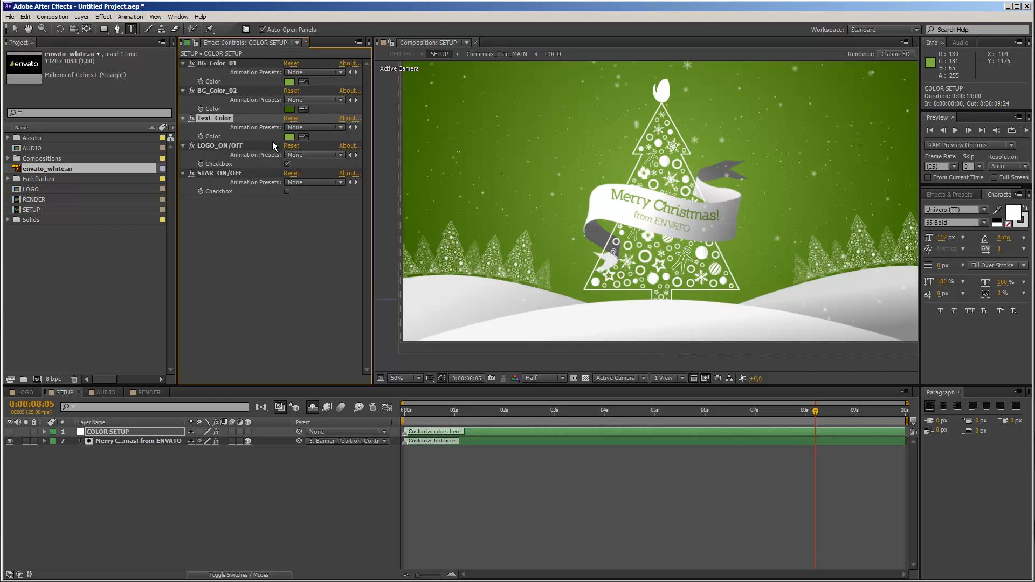
left_click(289, 136)
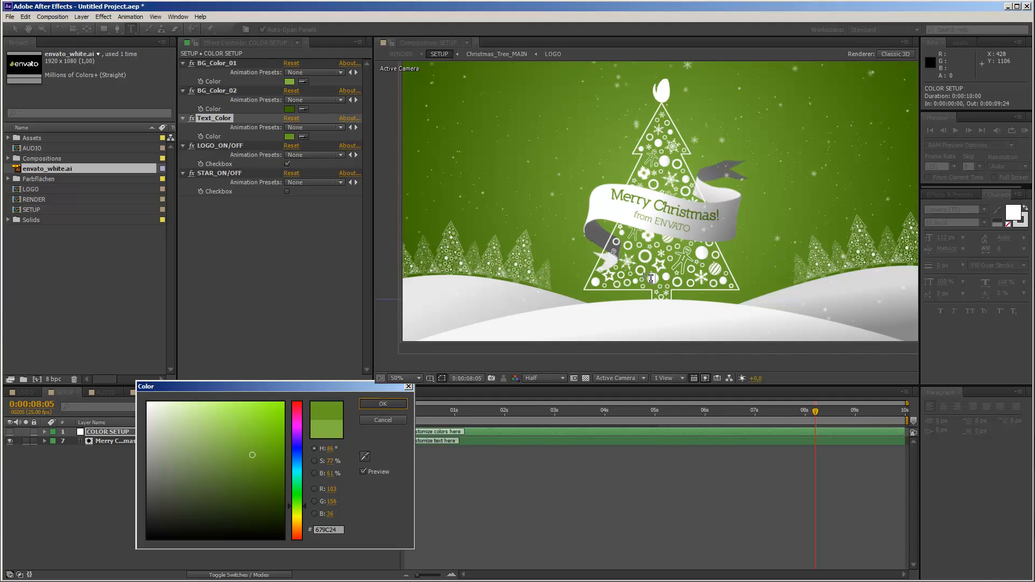
left_click(381, 403)
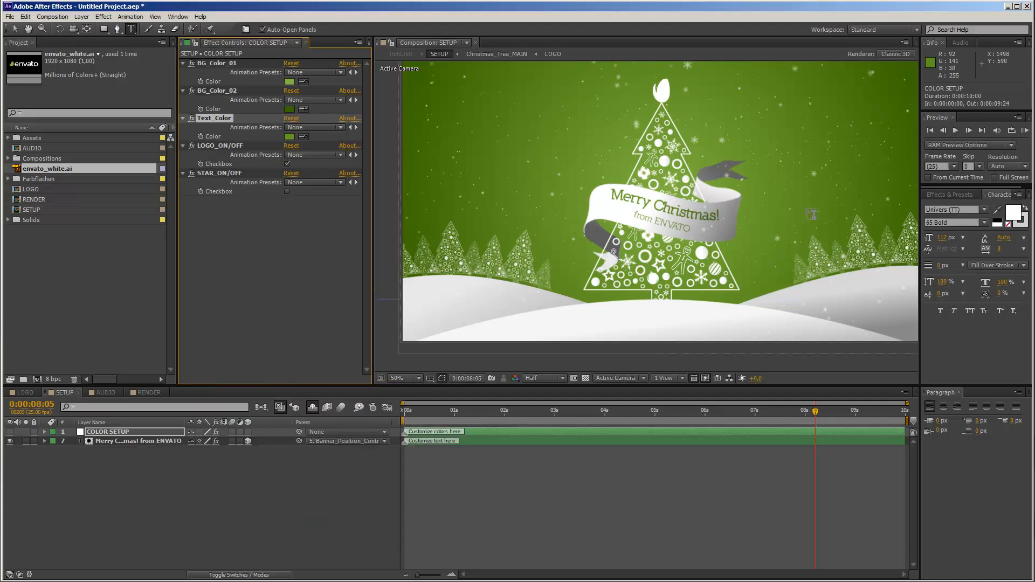
mouse_move(231, 377)
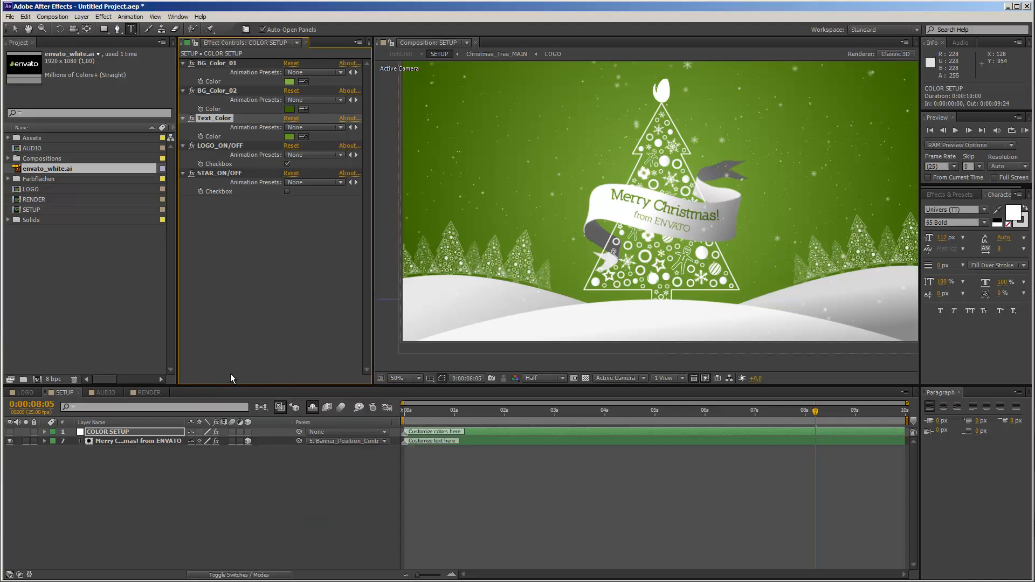
left_click(105, 392)
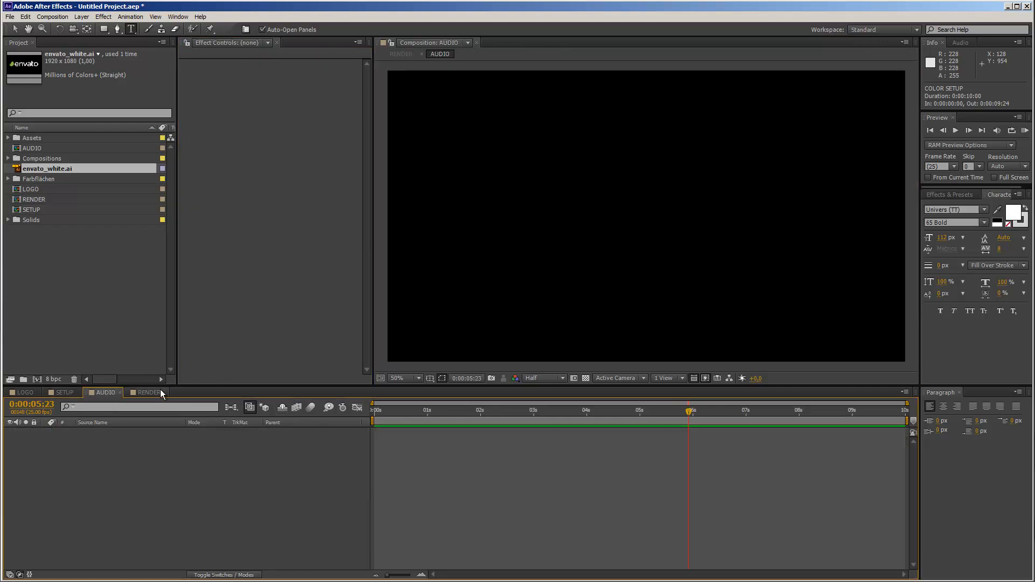
left_click(148, 392)
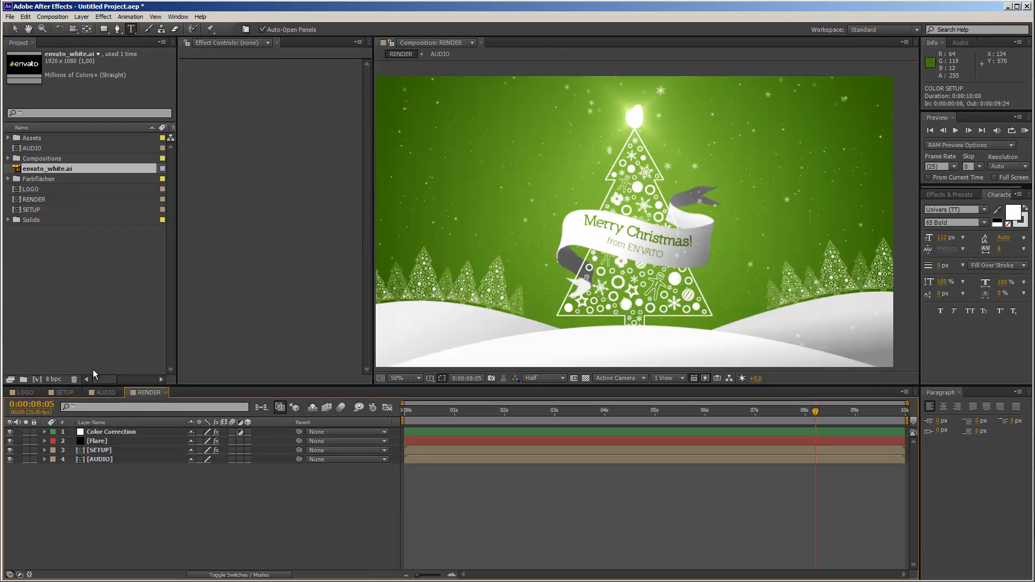
left_click(104, 392)
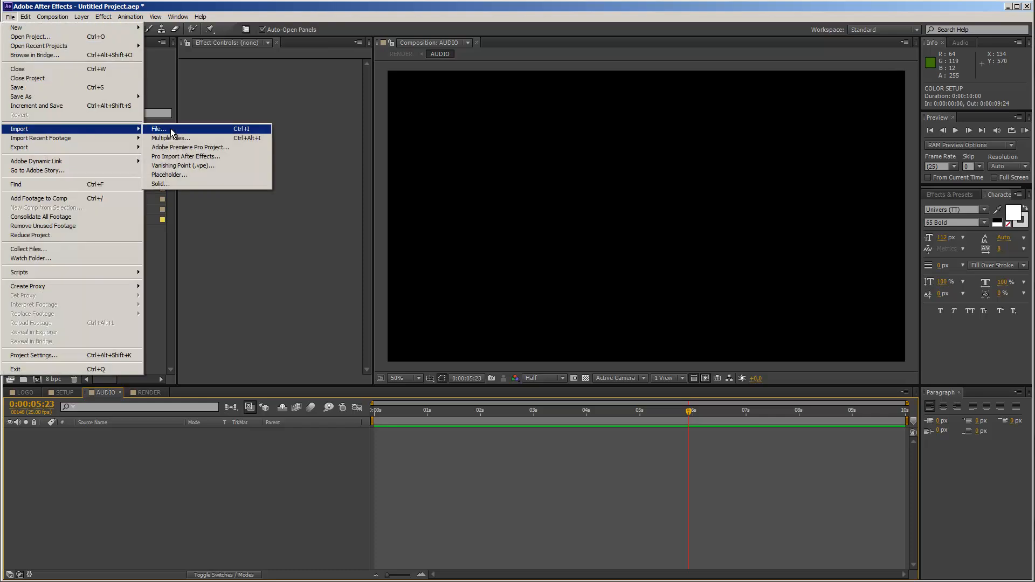
left_click(158, 129)
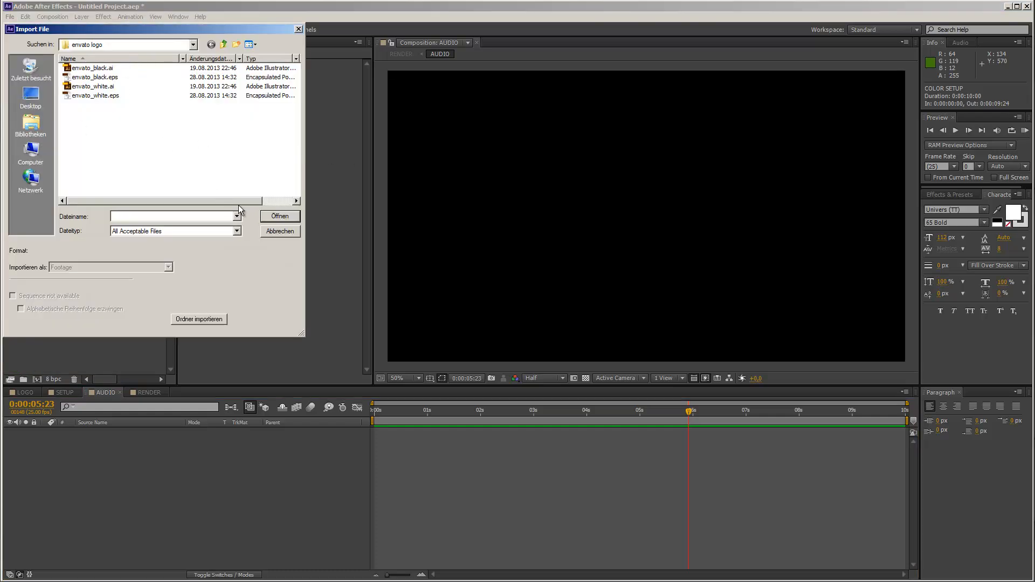
left_click(279, 216)
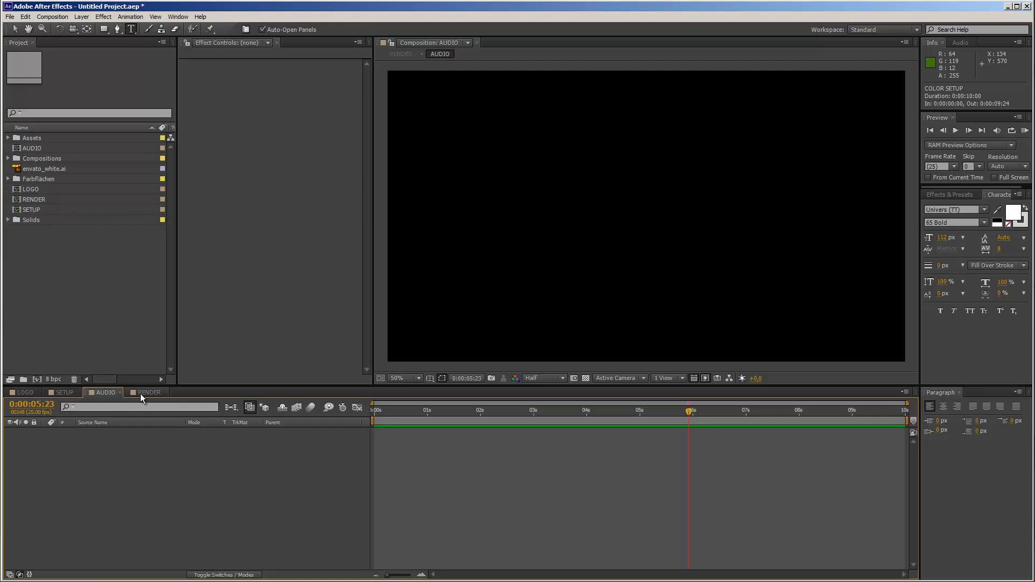
left_click(147, 392)
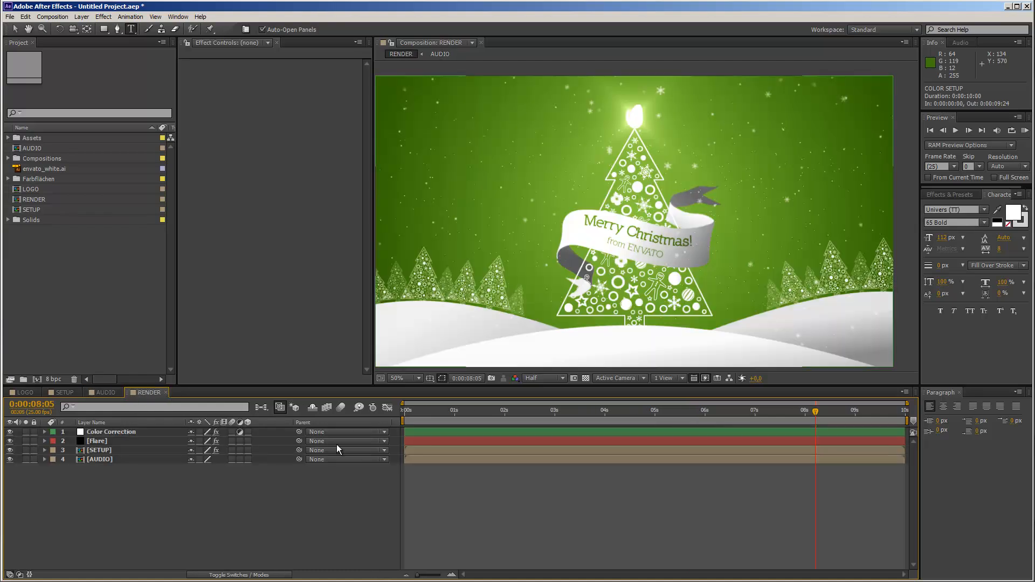
mouse_move(653, 137)
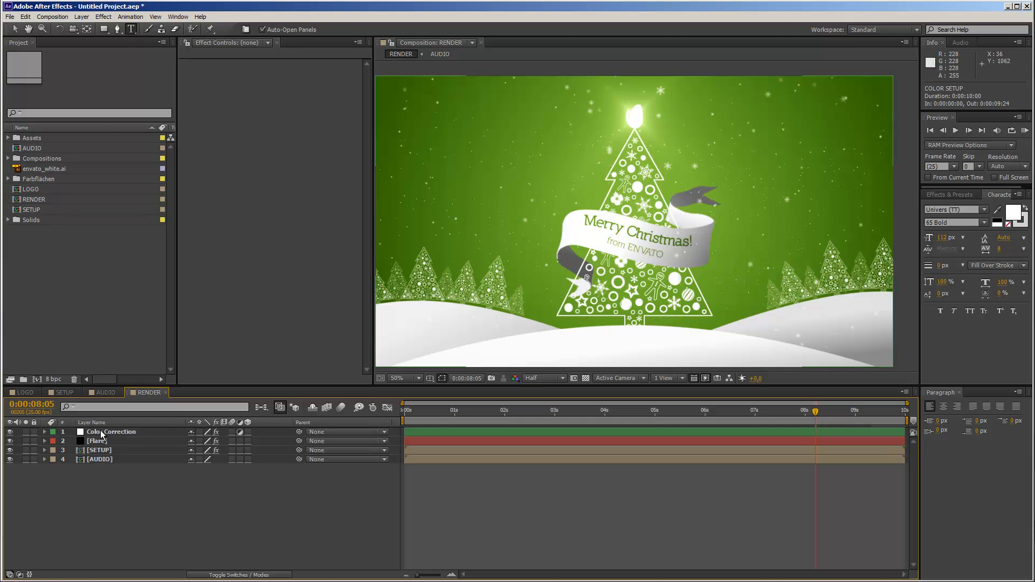
Step: Show the Color Correction layer's Curves and bend the Green channel curve
left_click(111, 432)
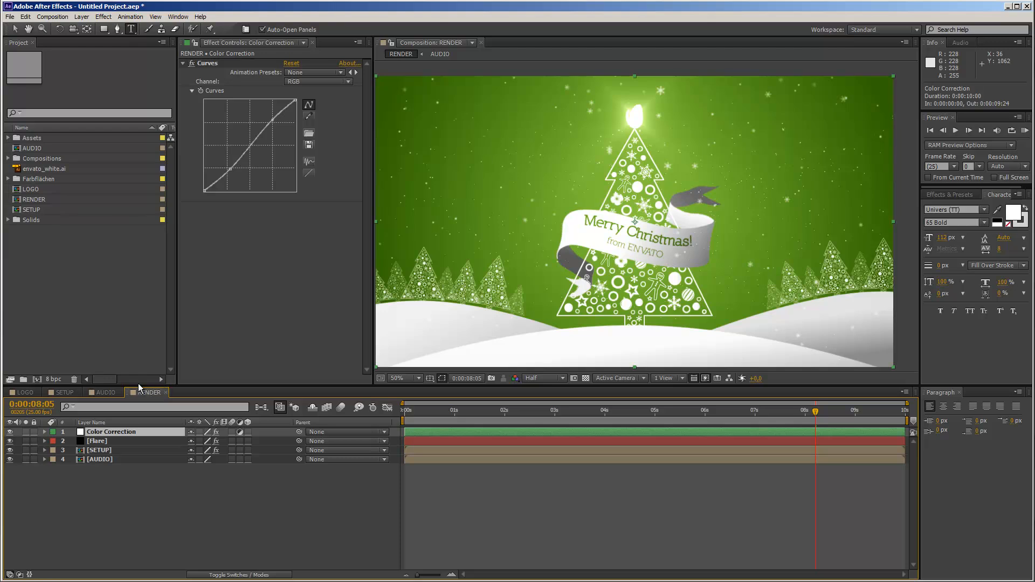
mouse_move(130, 430)
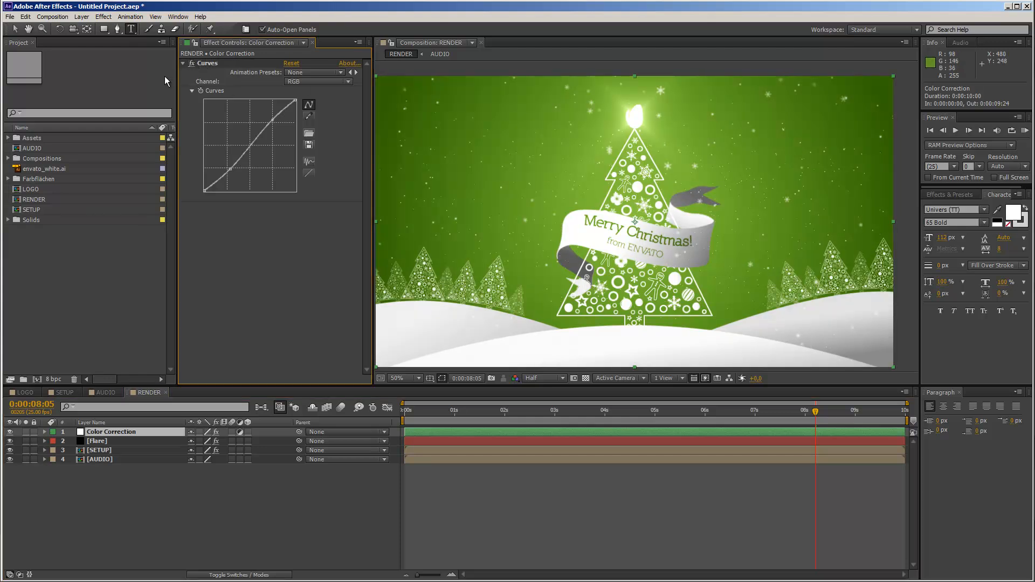
left_click(317, 81)
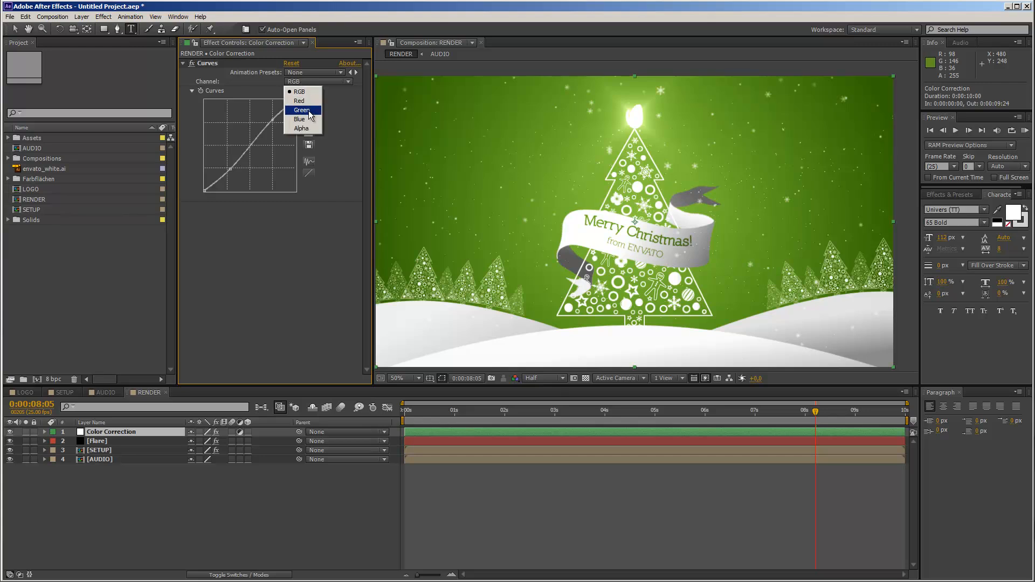
left_click(302, 109)
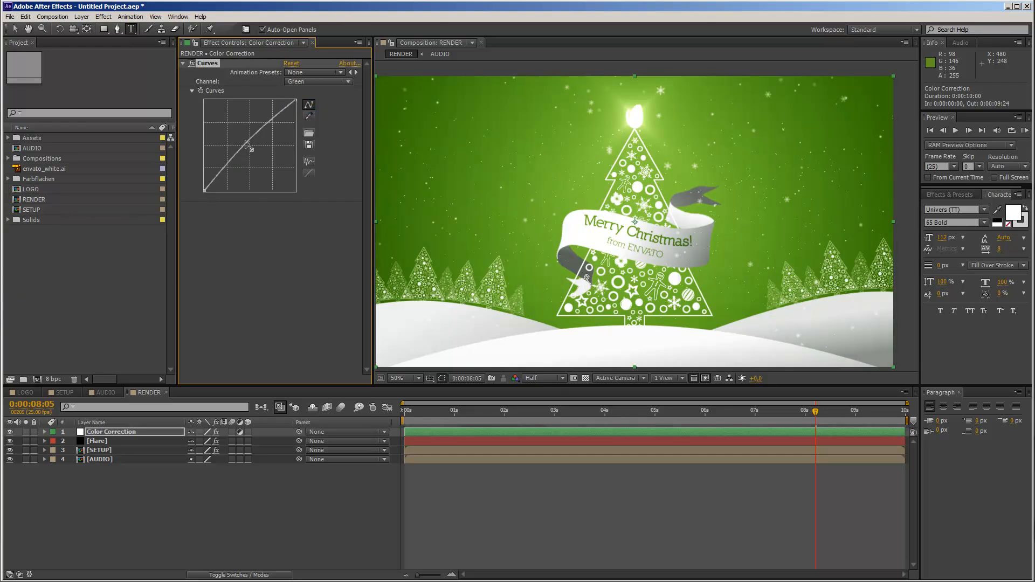
left_click_drag(247, 145, 256, 158)
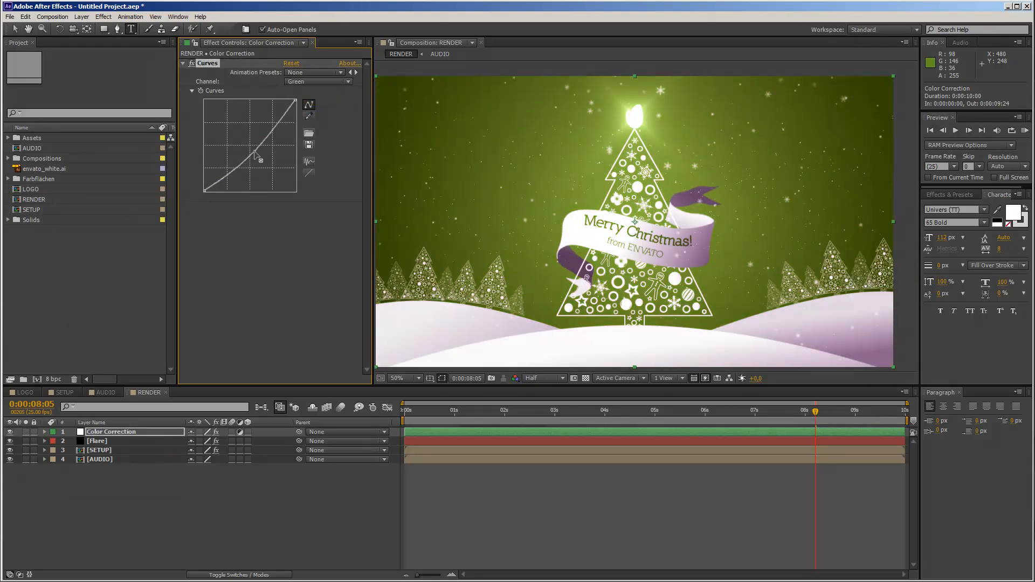
Step: Bend the Blue channel curve, then set the Curves channel back to RGB
left_click(317, 81)
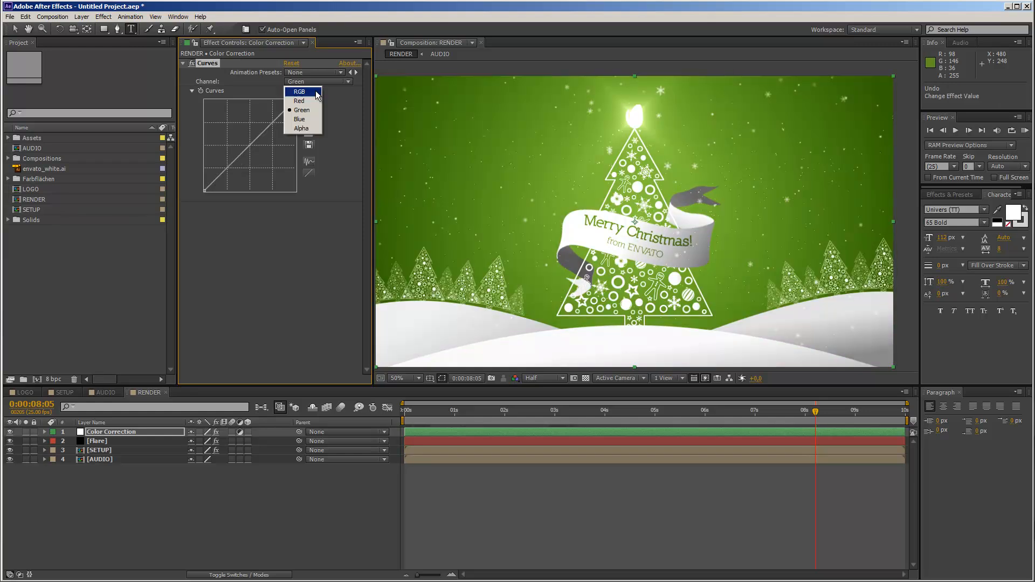
left_click(300, 120)
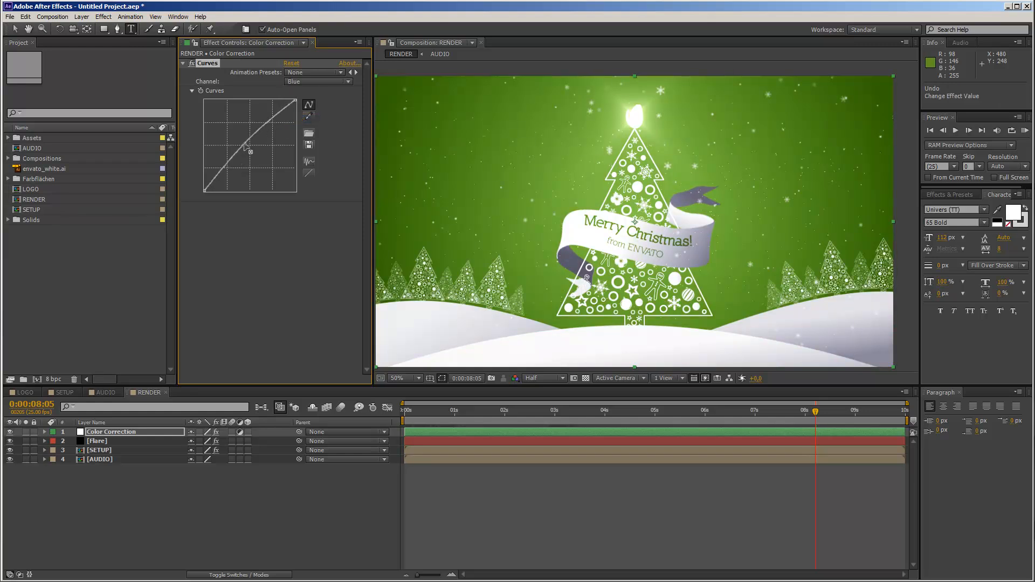
left_click_drag(246, 147, 256, 157)
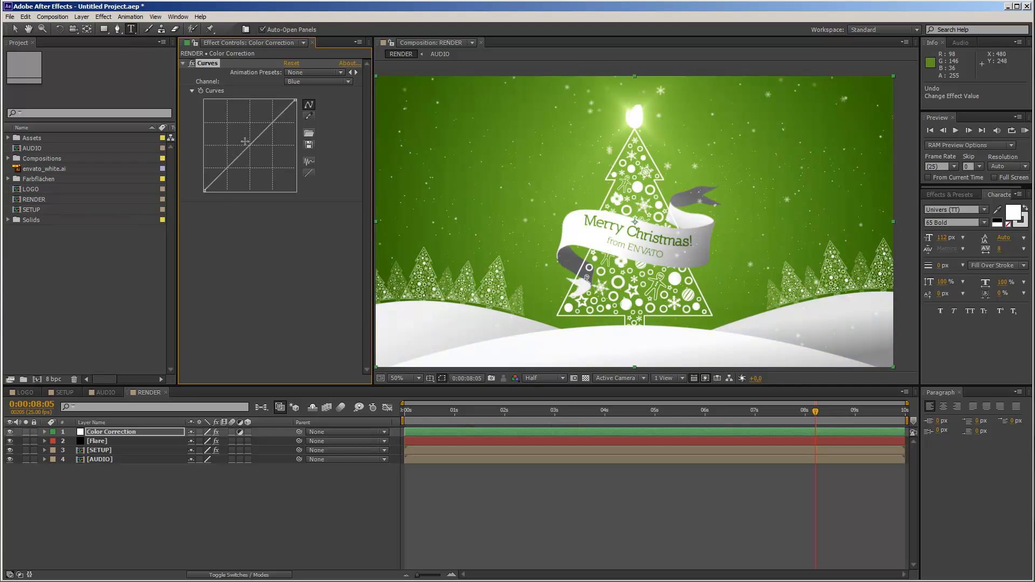
left_click(318, 81)
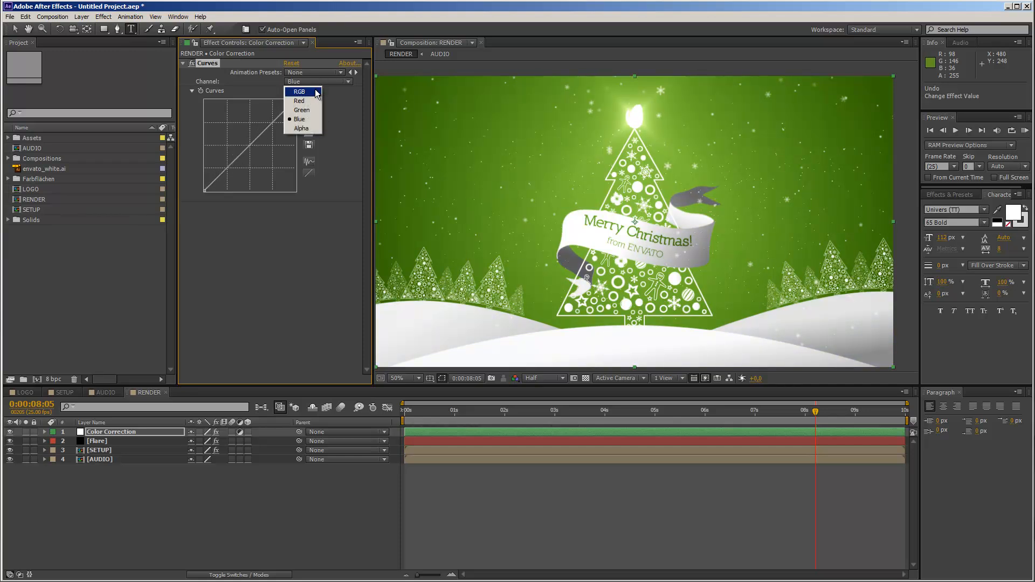
left_click(300, 91)
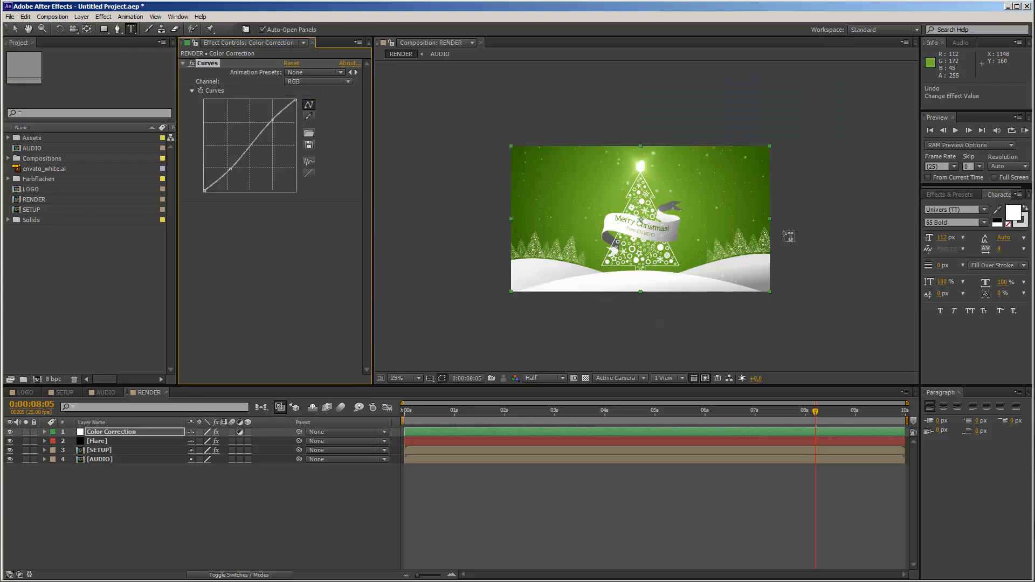
Step: Return the playhead to 8:09 and show SETUP zoomed to 100% on the Merry Christmas banner
left_click(841, 409)
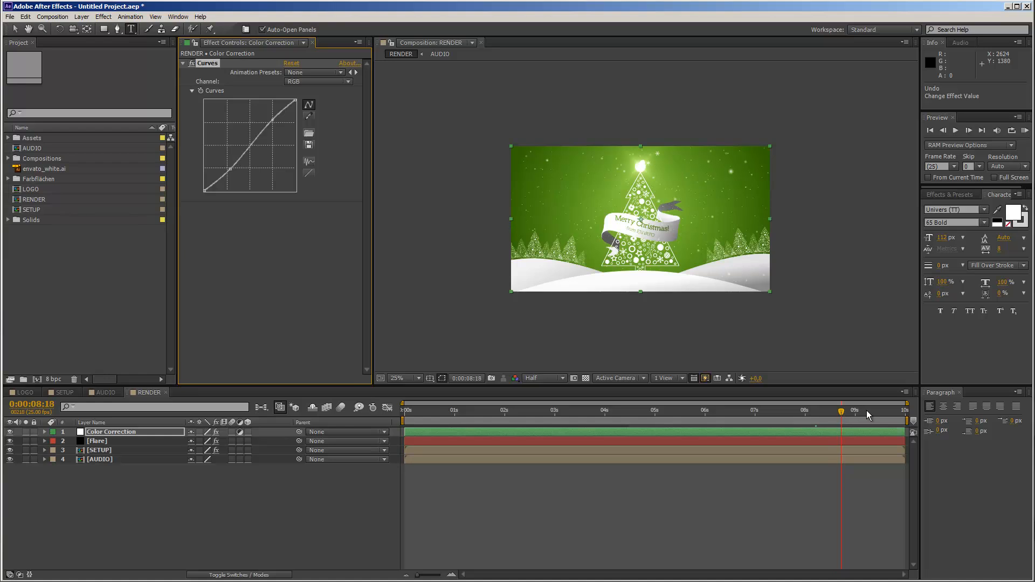
left_click(821, 409)
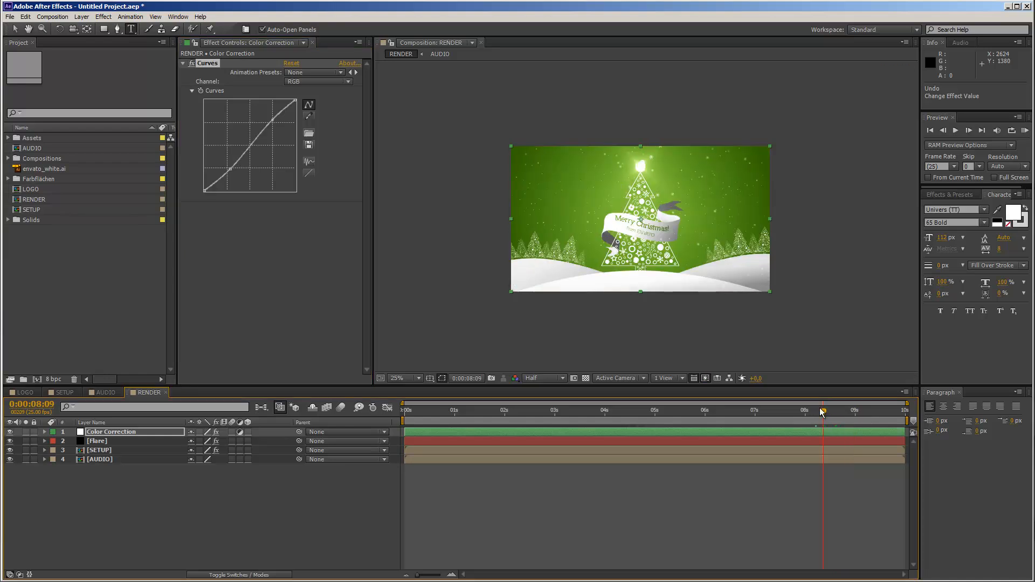
mouse_move(586, 152)
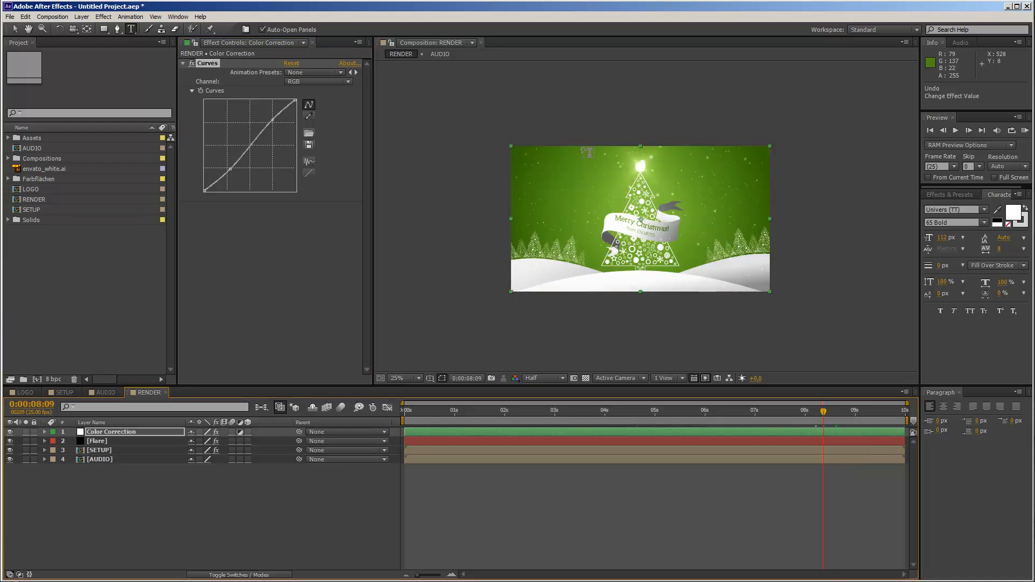
left_click(398, 377)
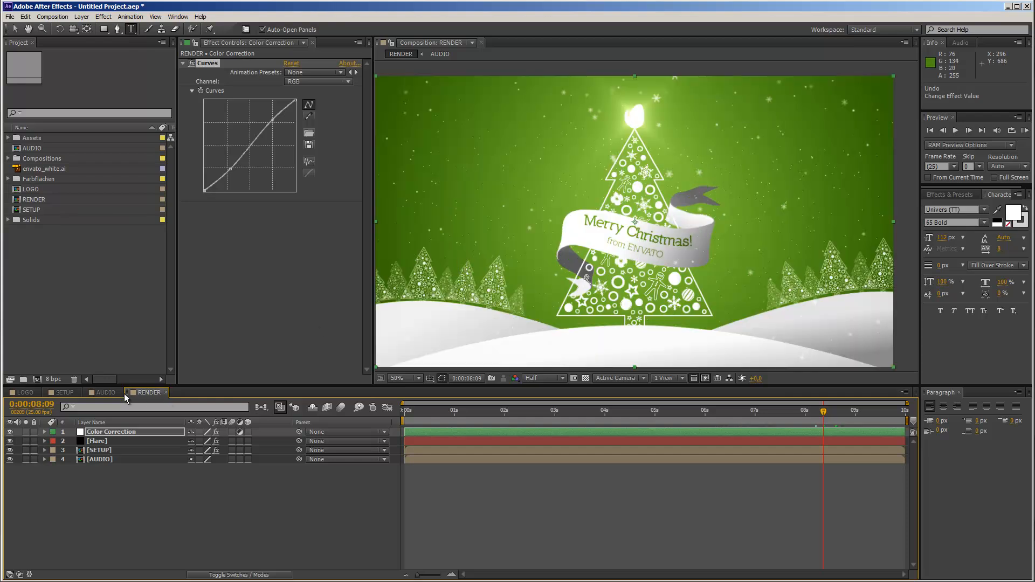
mouse_move(69, 399)
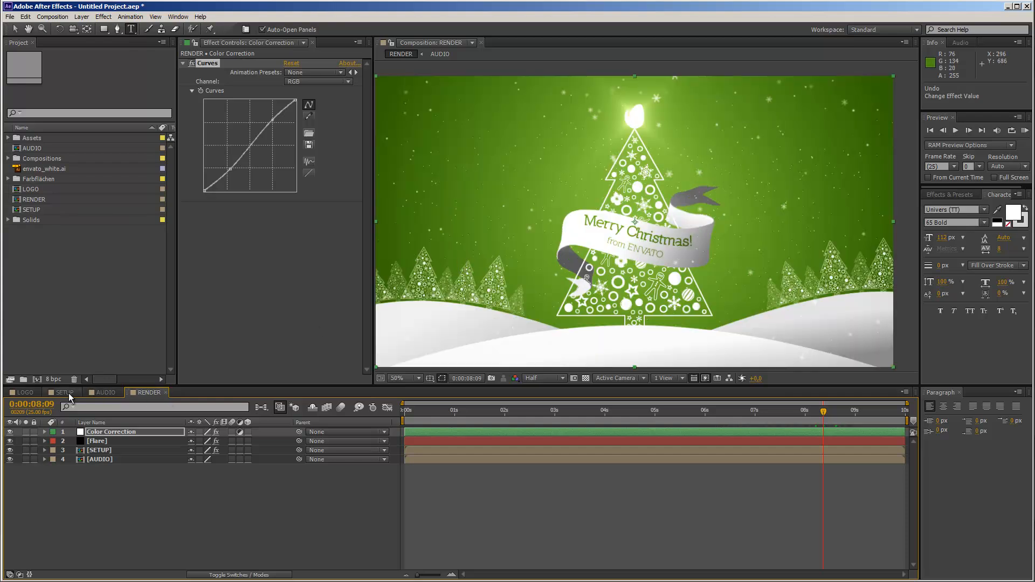
left_click(65, 391)
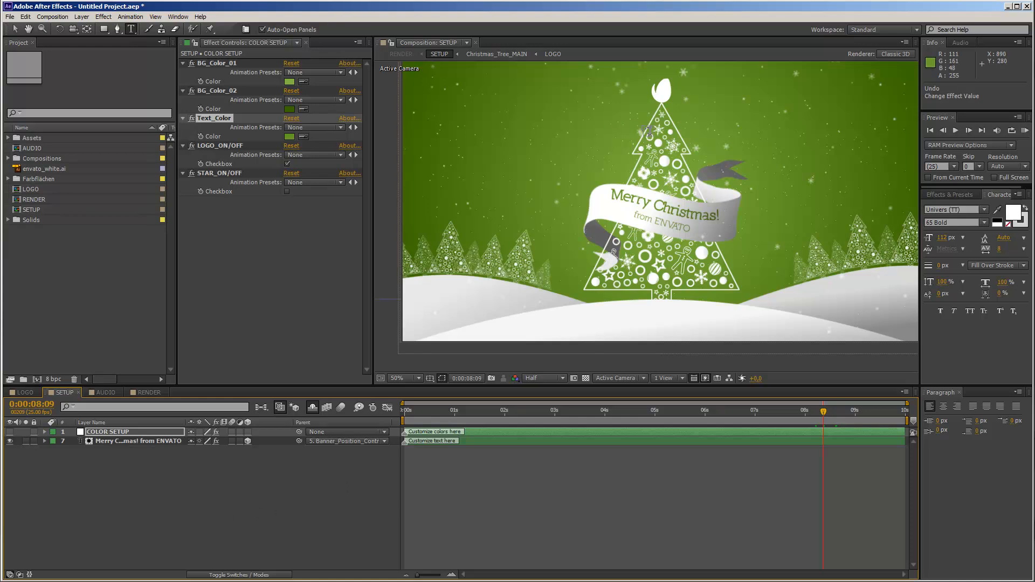
mouse_move(709, 130)
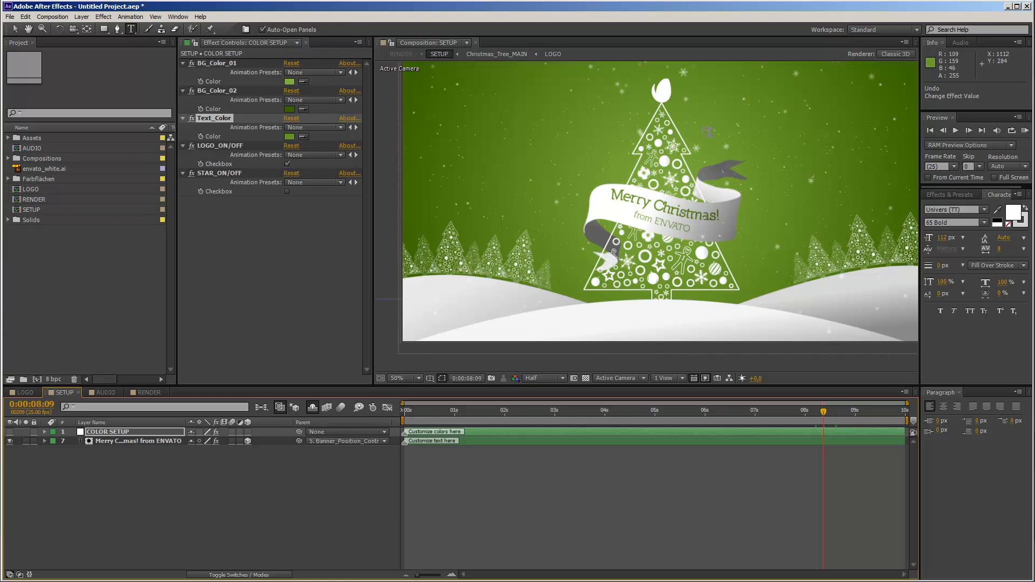
mouse_move(723, 119)
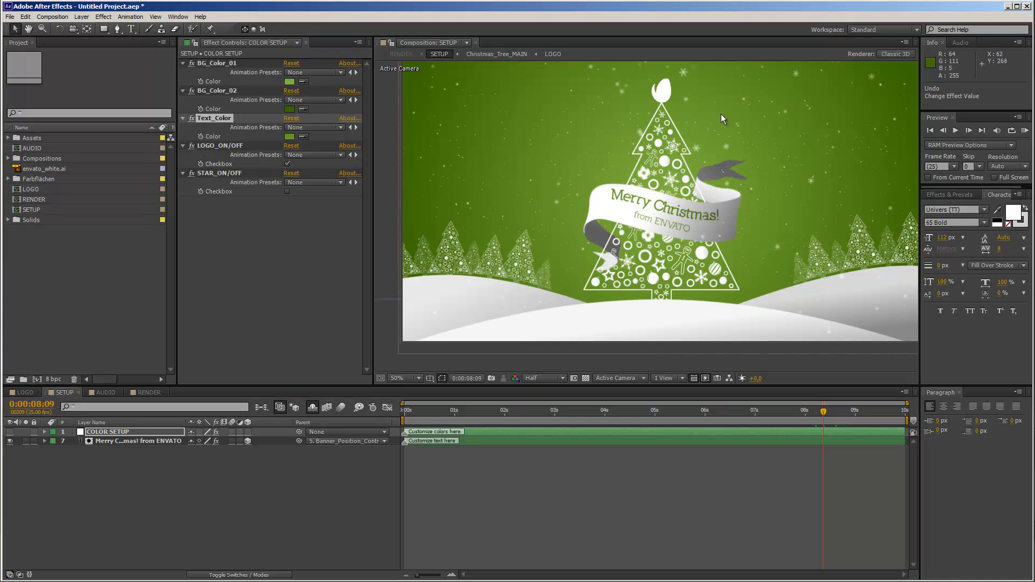
left_click(409, 378)
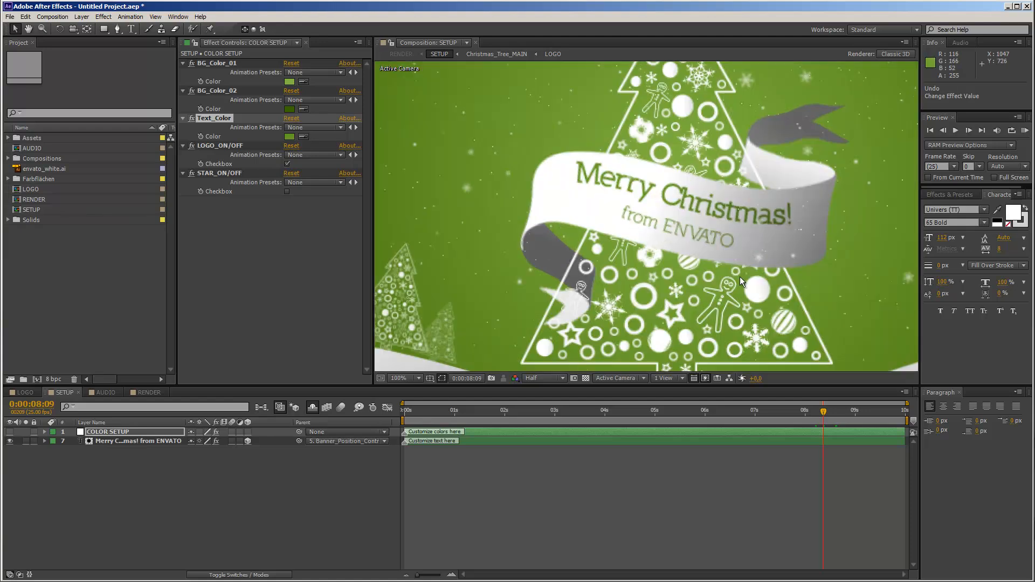
mouse_move(617, 223)
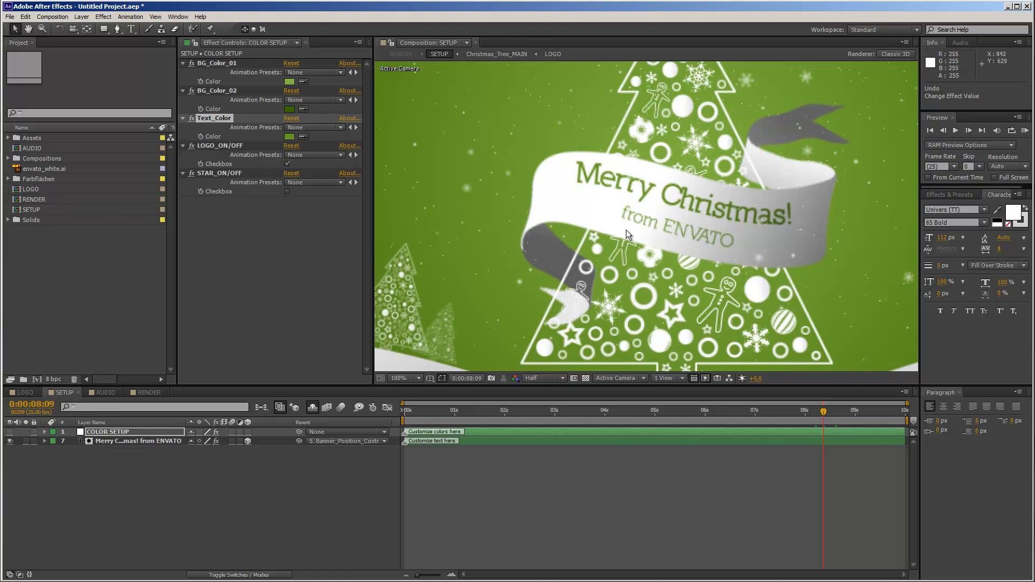
mouse_move(649, 180)
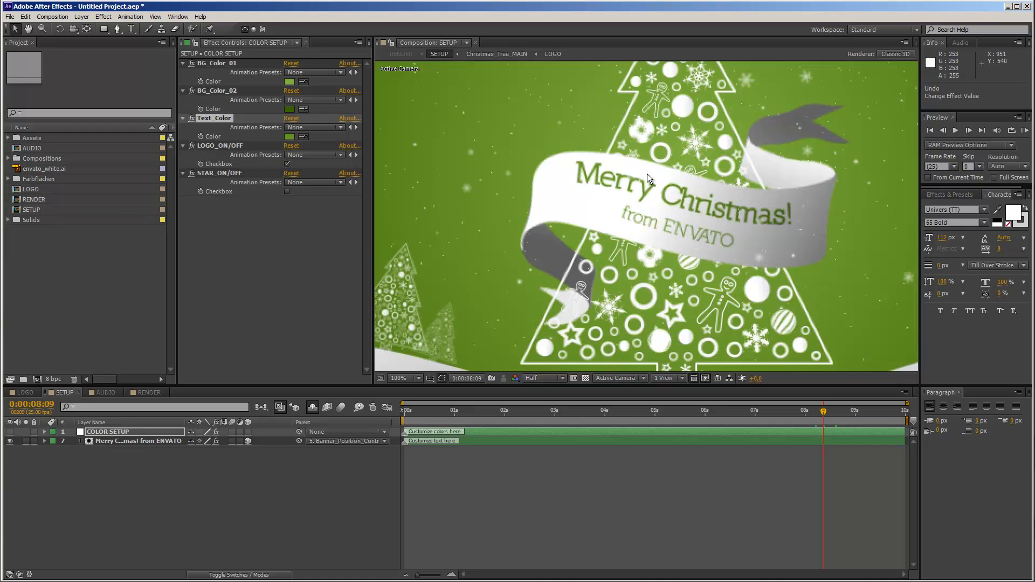
mouse_move(678, 120)
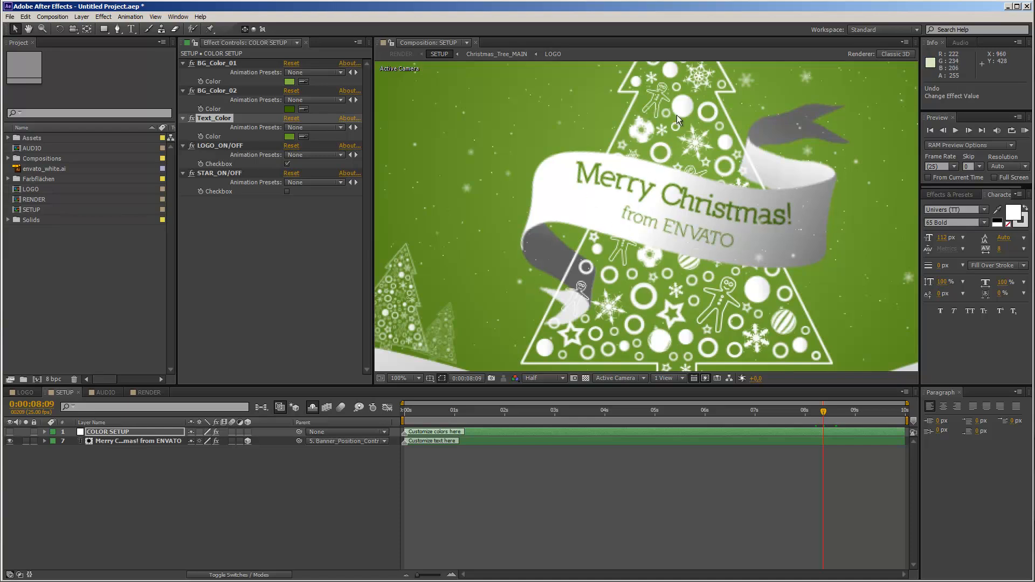
mouse_move(63, 389)
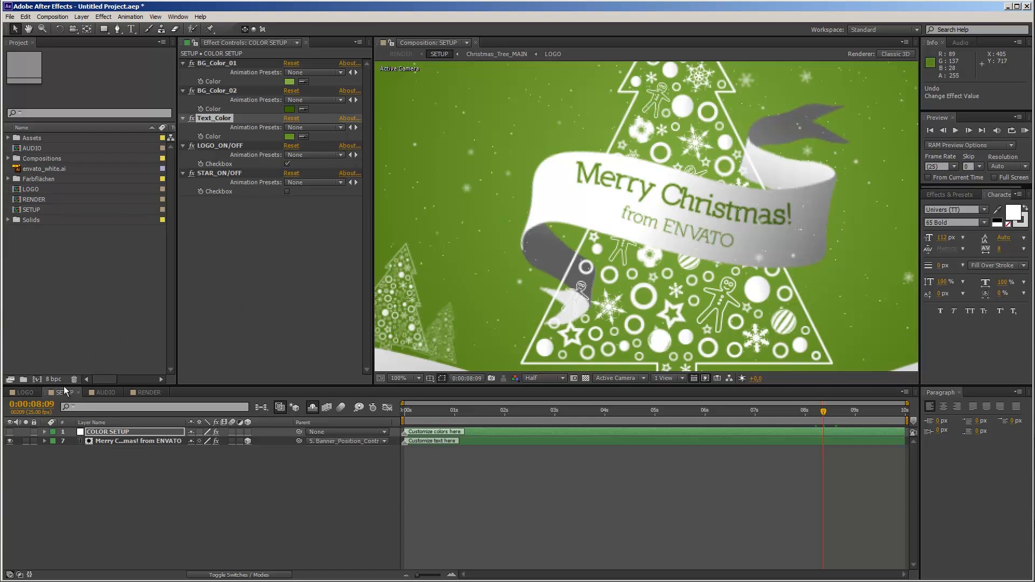
mouse_move(263, 408)
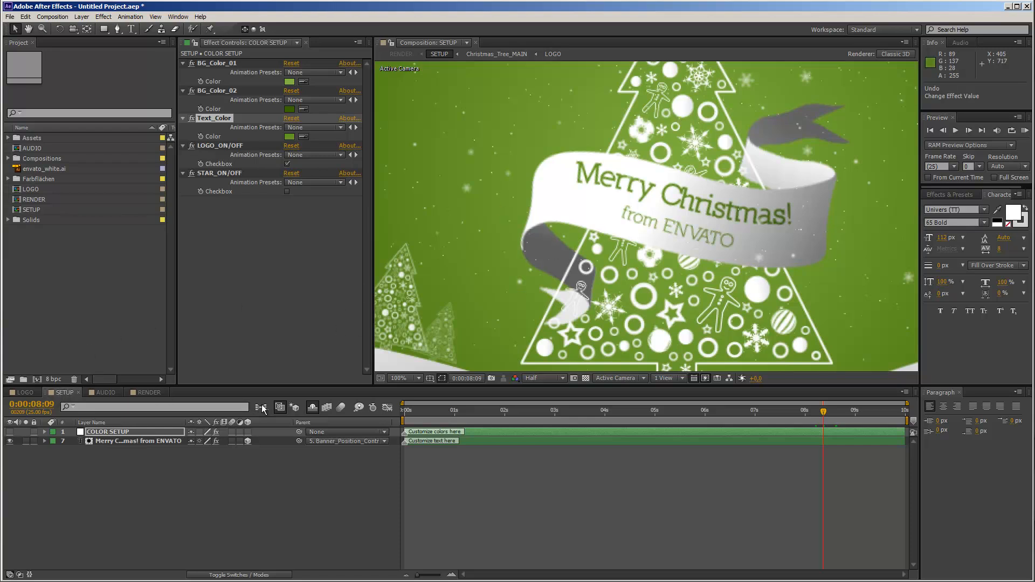
mouse_move(311, 408)
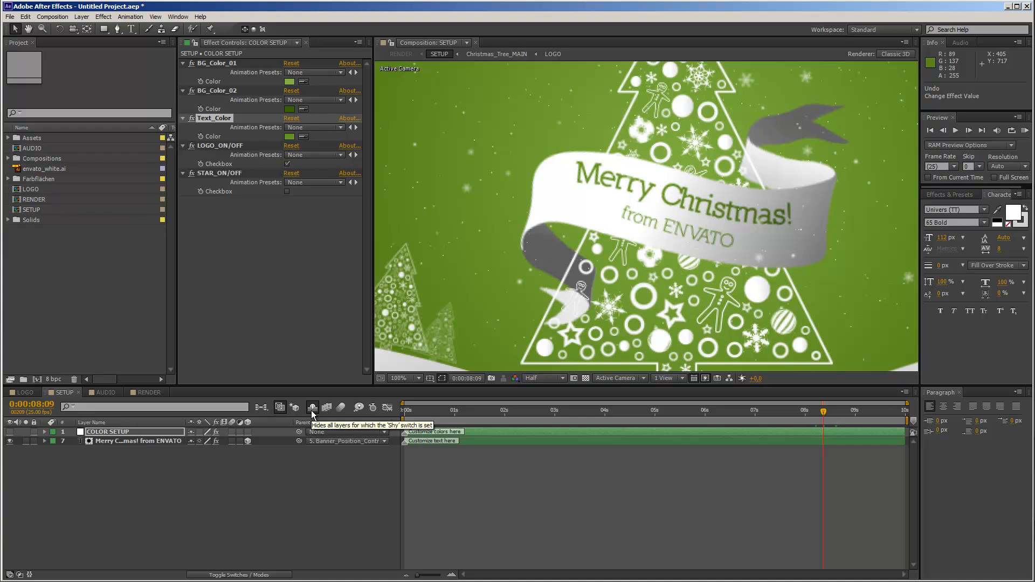
Step: Reveal all 16 hidden layers in the SETUP composition timeline
left_click(312, 407)
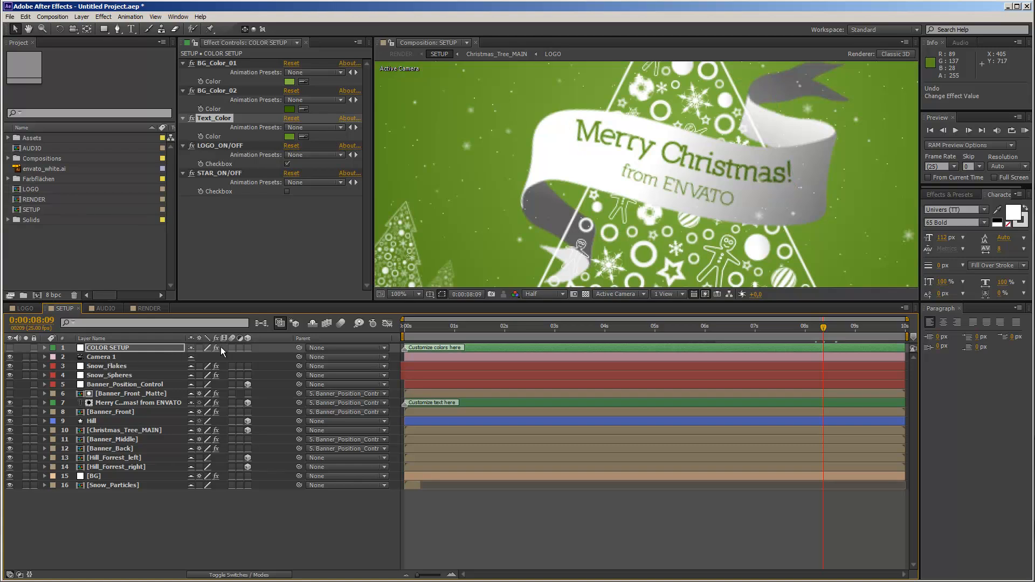
mouse_move(283, 392)
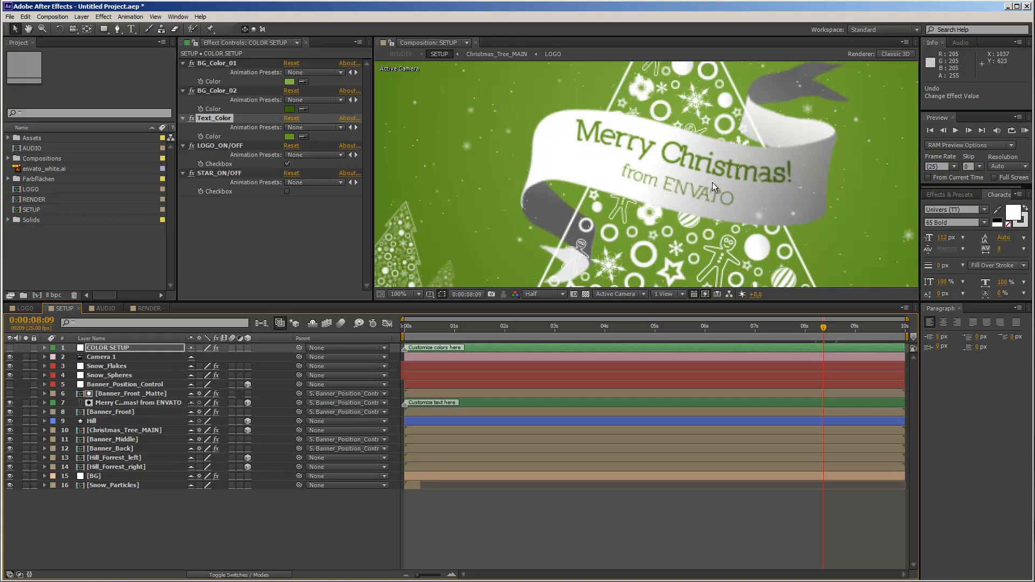
mouse_move(705, 246)
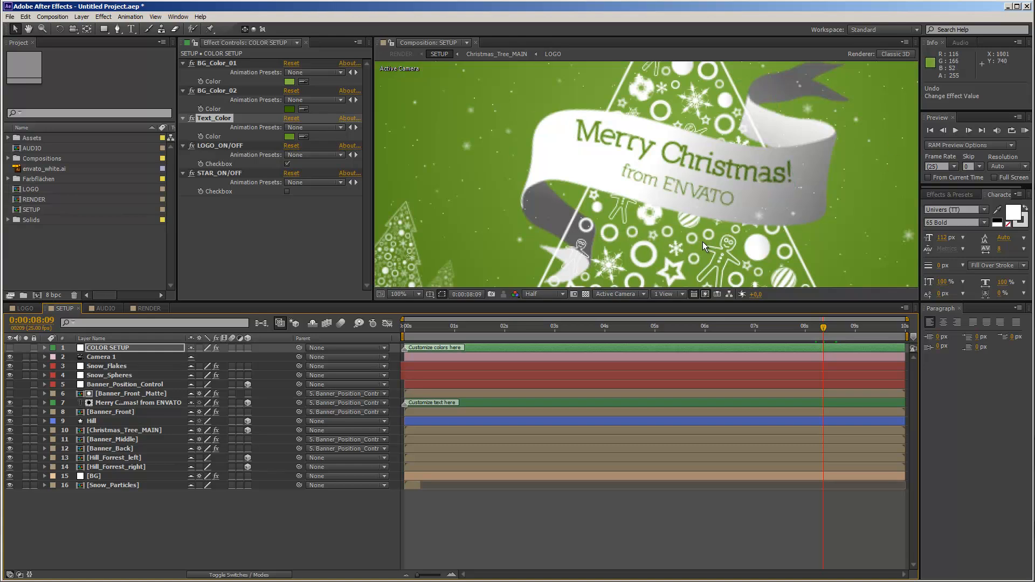
mouse_move(732, 247)
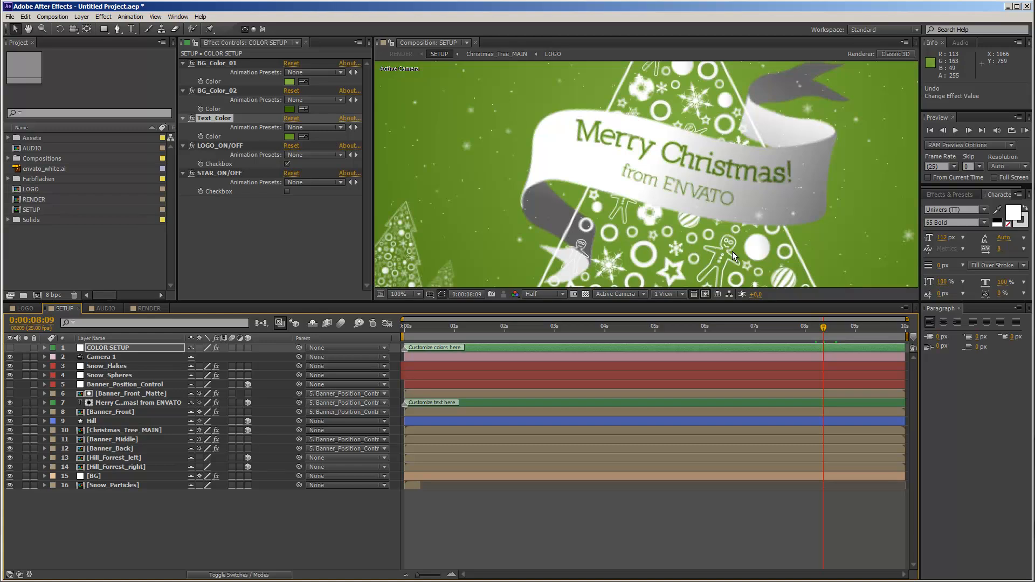
mouse_move(635, 297)
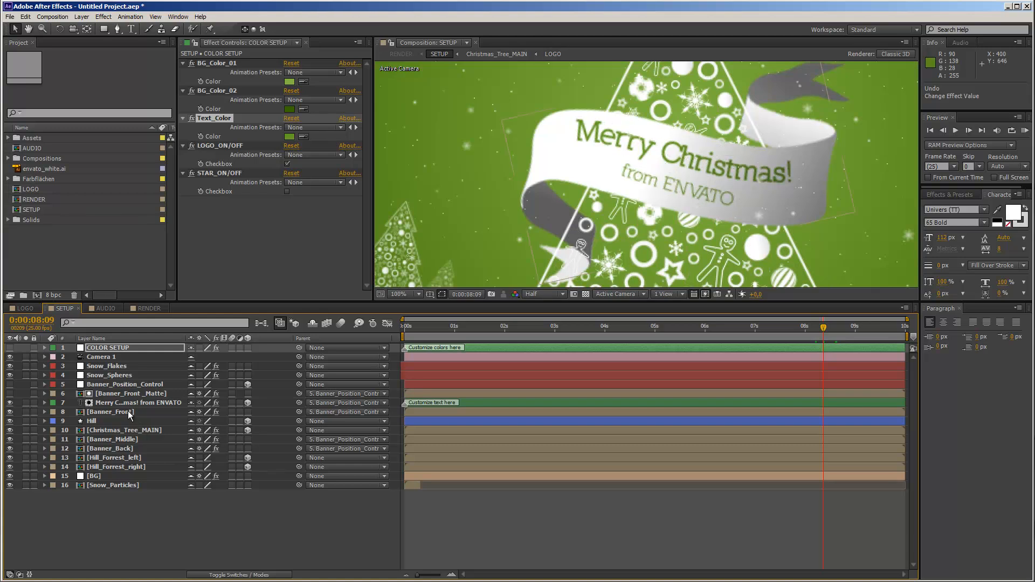
Step: Select the Christmas_Tree_MAIN layer in the SETUP timeline and open its precomposition
left_click(126, 430)
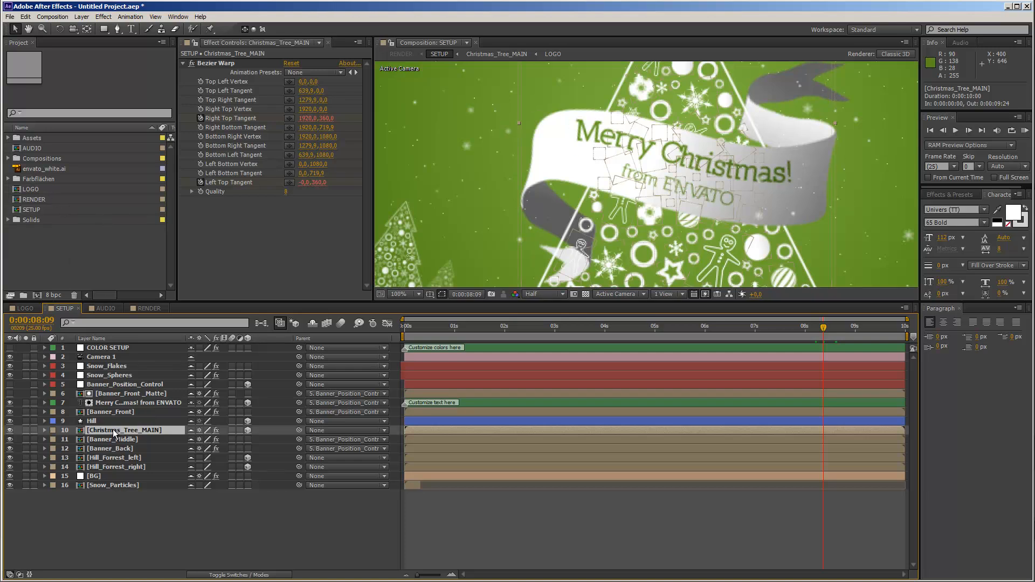
left_click(8, 158)
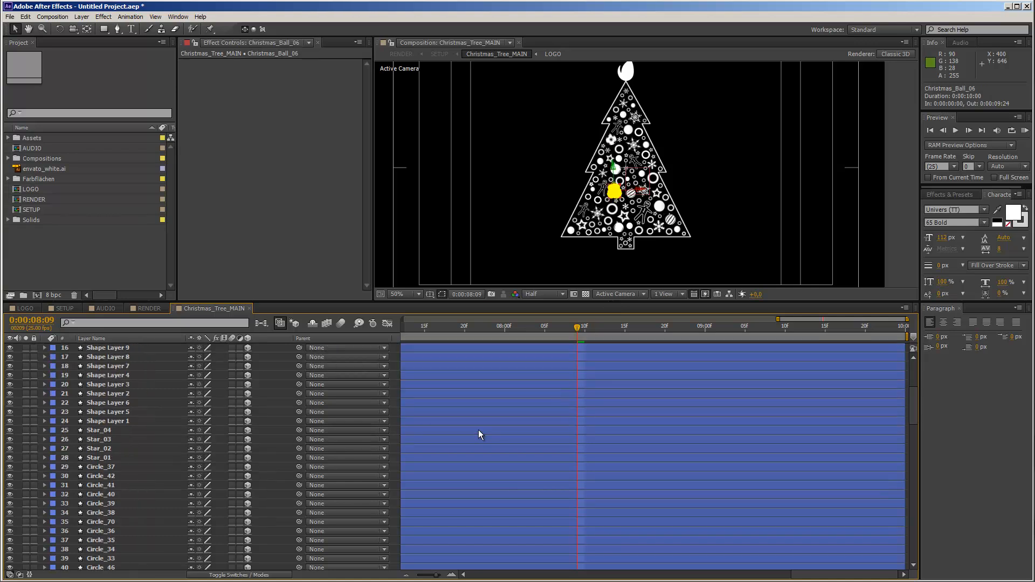
scroll("down", 3)
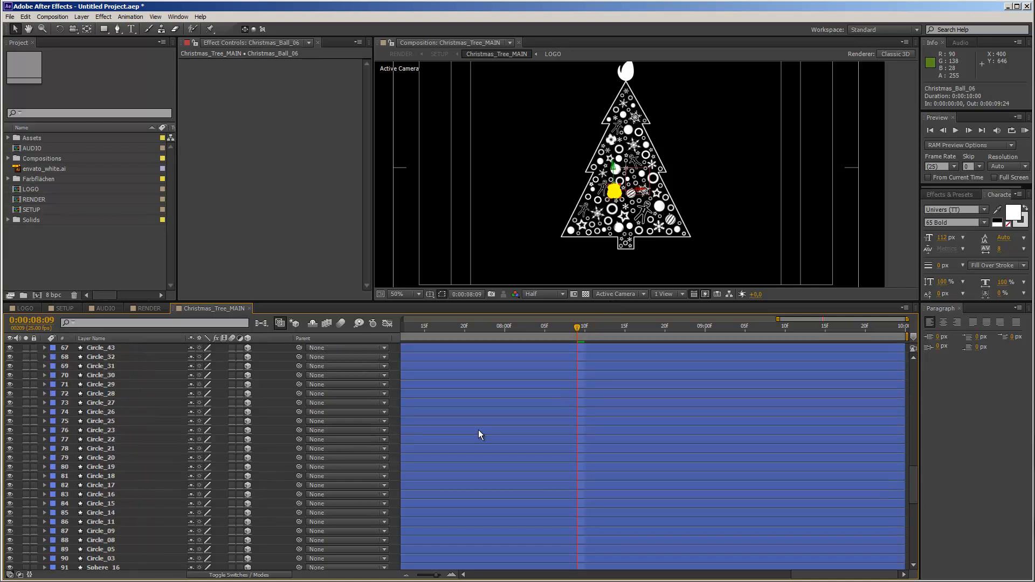
scroll("down", 3)
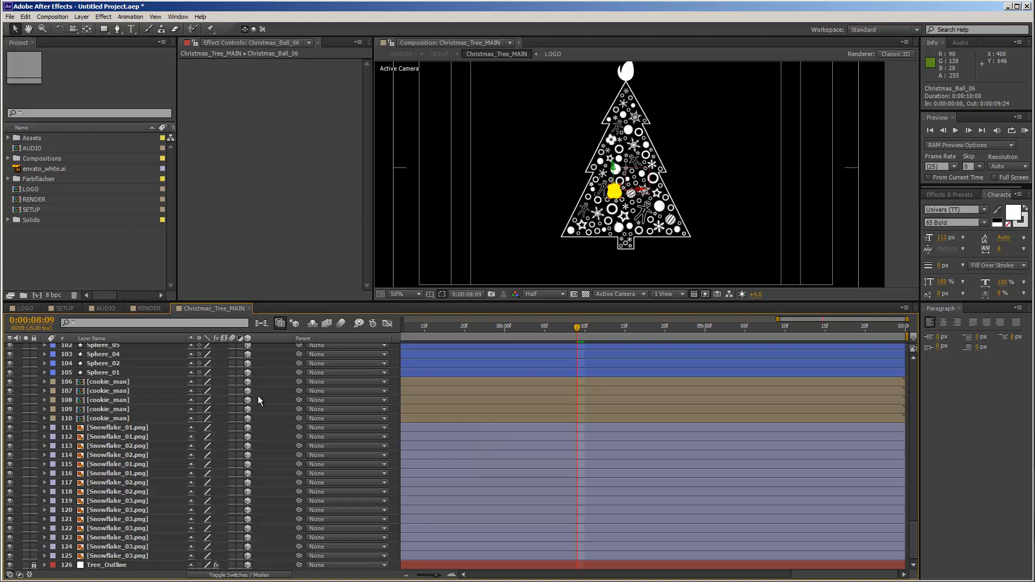
mouse_move(608, 162)
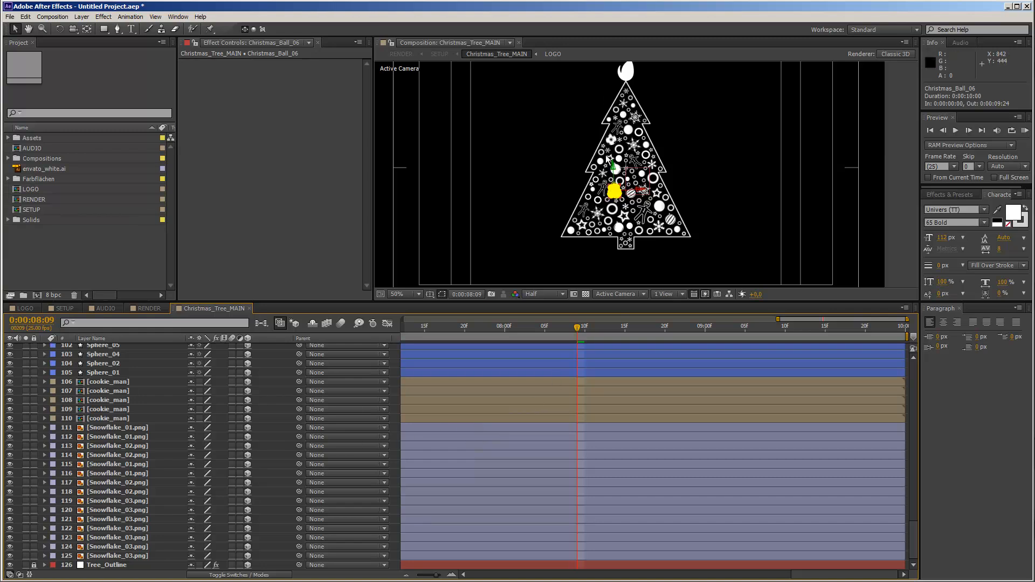
left_click(415, 294)
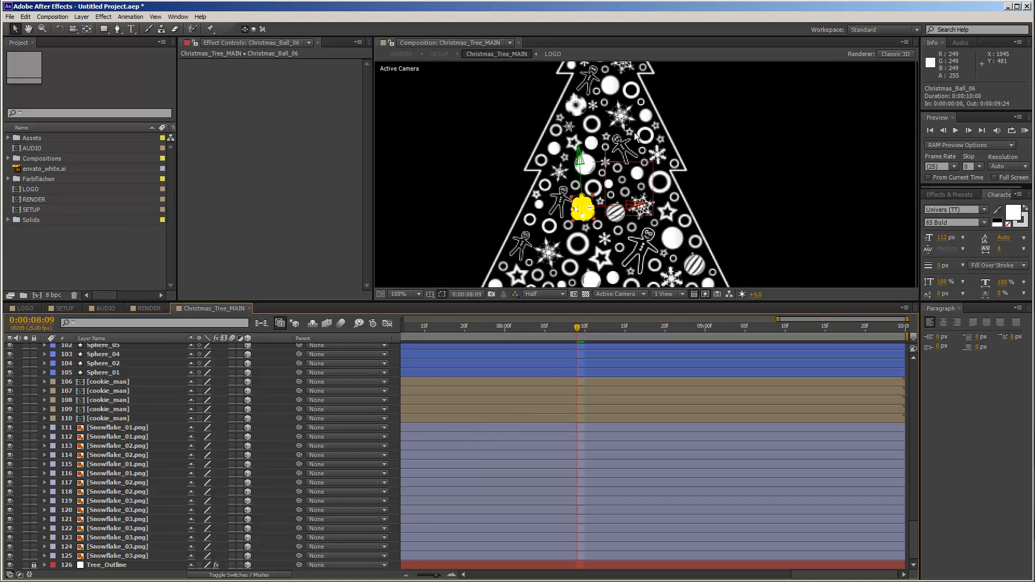
mouse_move(467, 178)
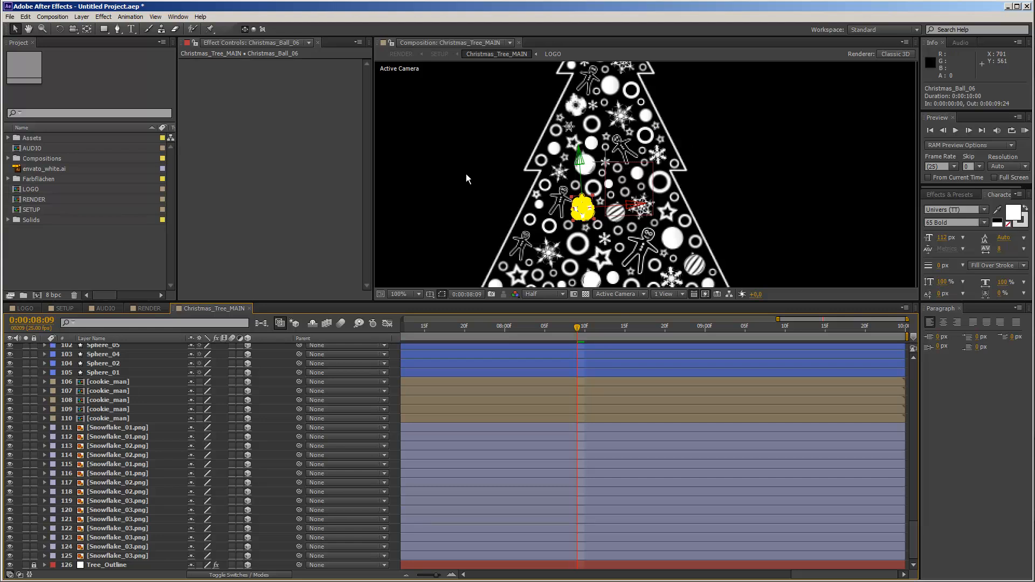
mouse_move(127, 352)
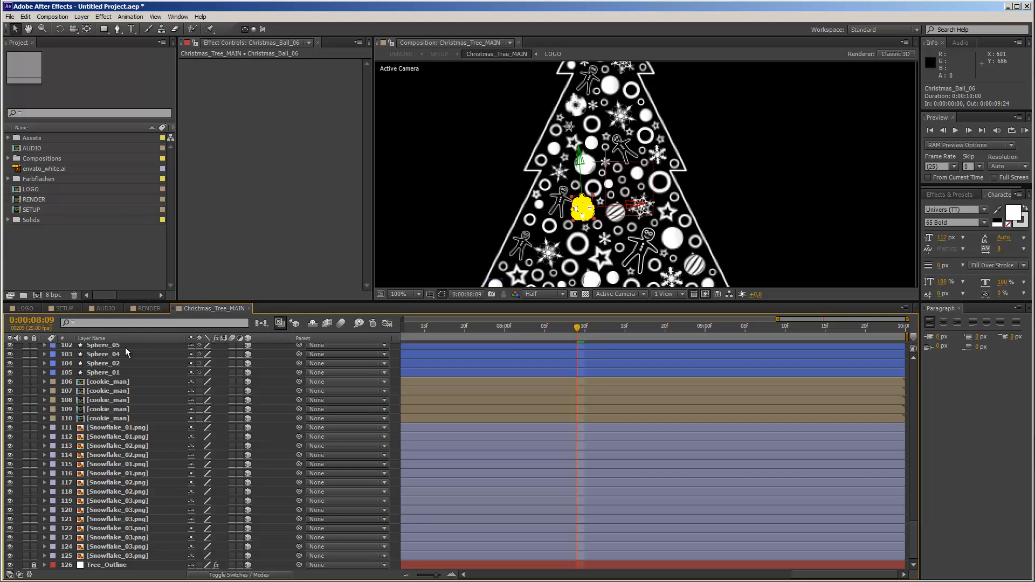
left_click(107, 382)
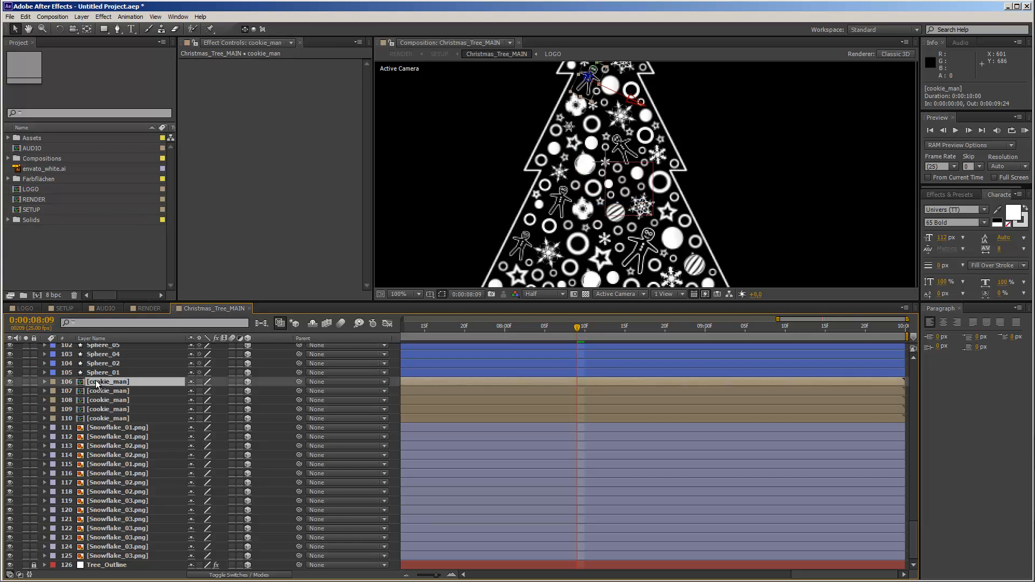
mouse_move(126, 424)
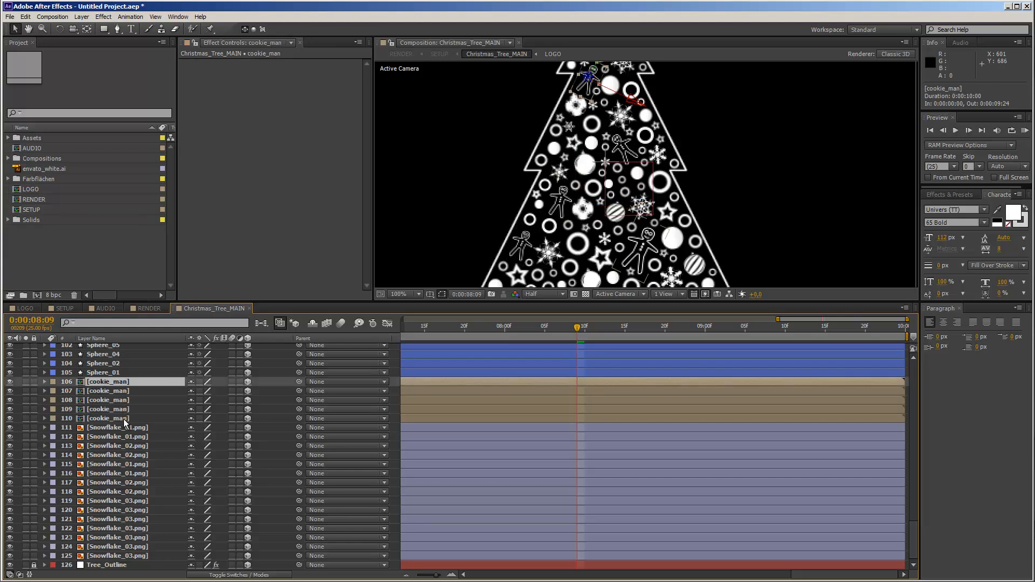
left_click(107, 418)
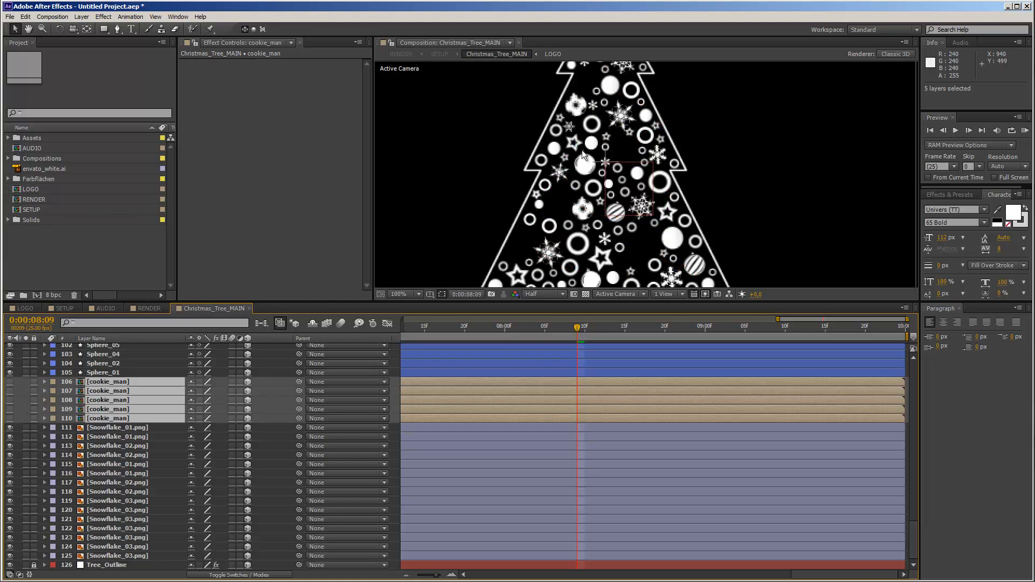
mouse_move(573, 224)
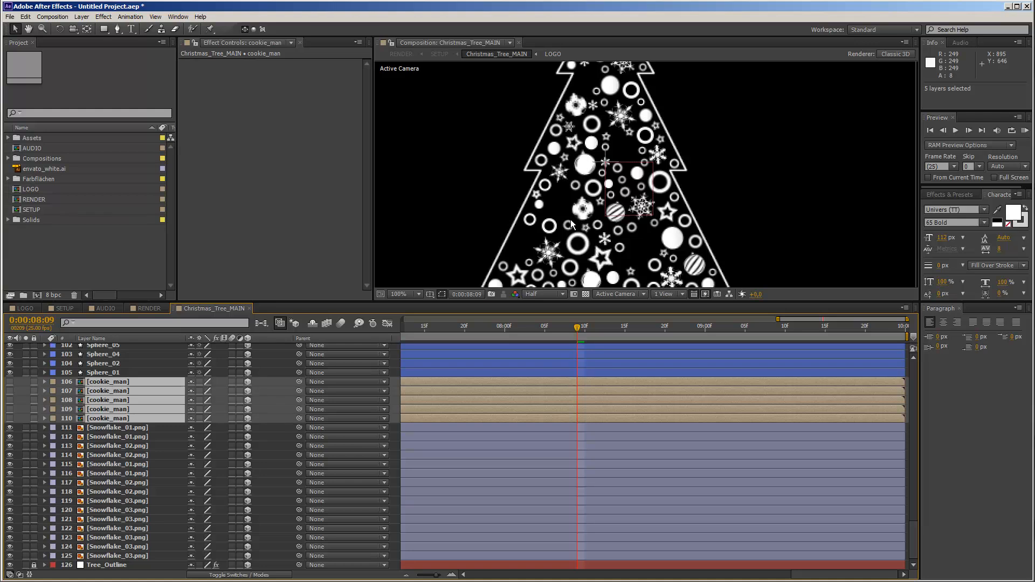
mouse_move(34, 405)
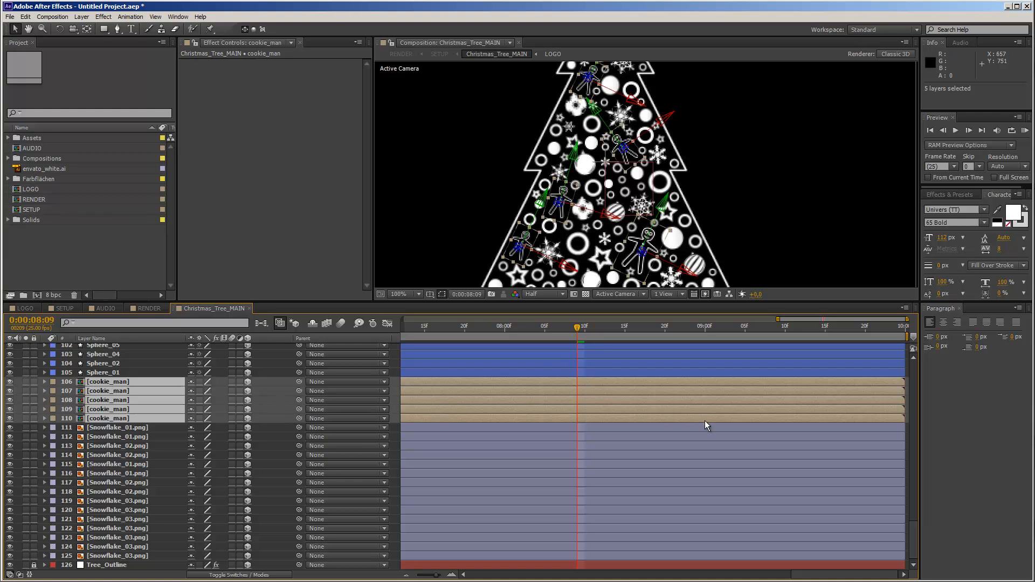
scroll("up", 3)
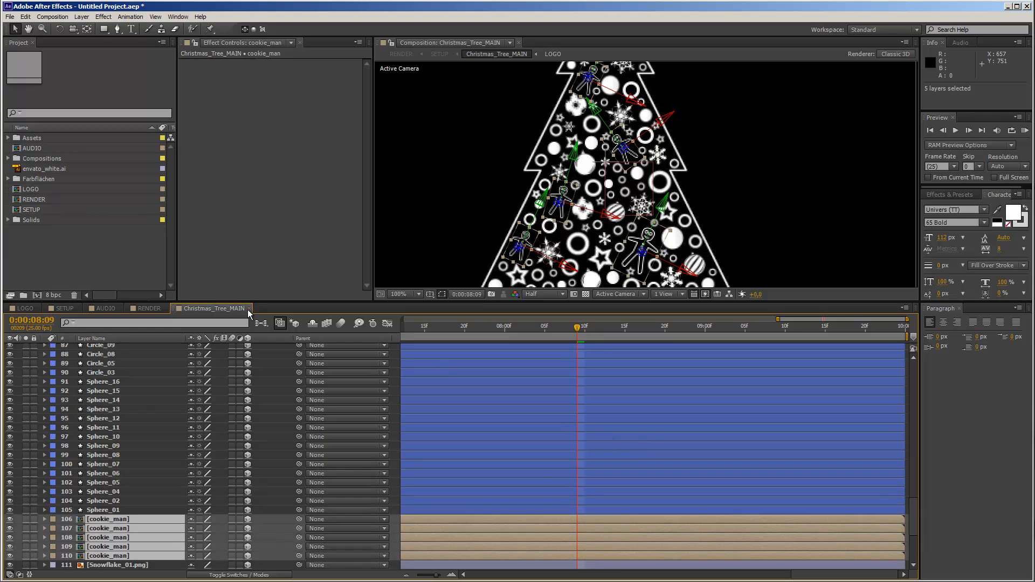
mouse_move(544, 221)
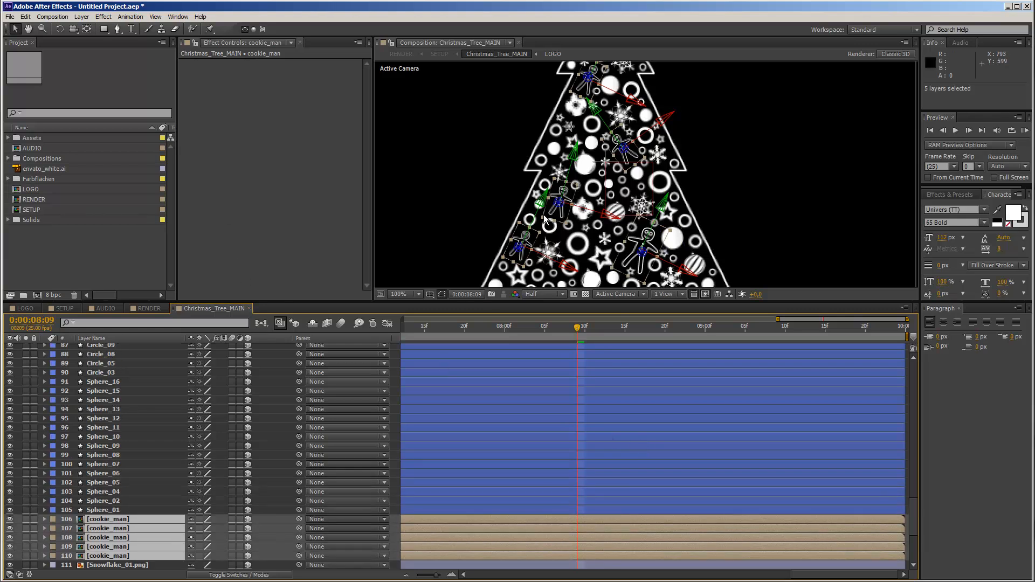
Step: Switch through RENDER back to SETUP, expand Compositions, and select Christmas_Tree in the Project panel
left_click(145, 308)
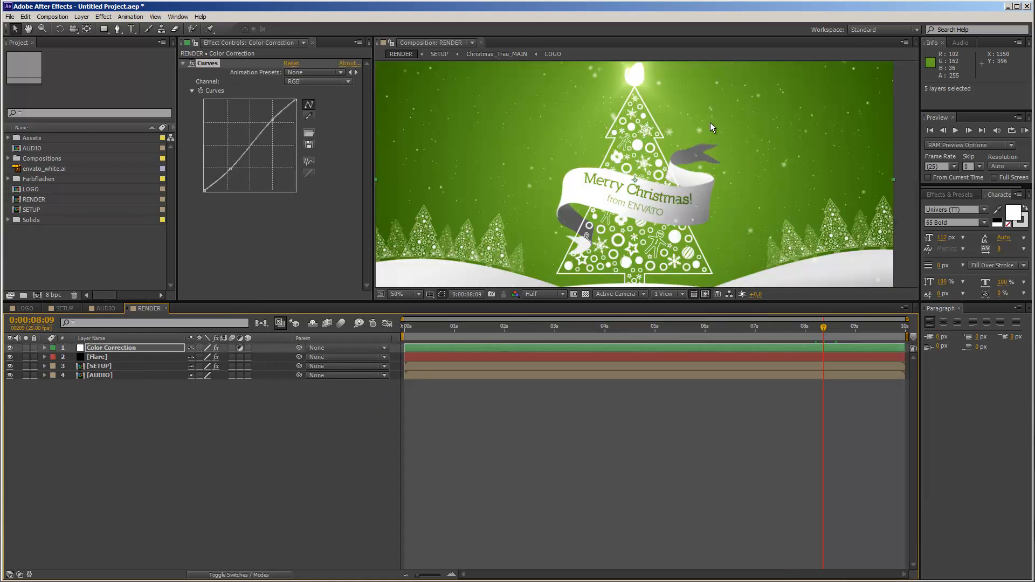
mouse_move(621, 221)
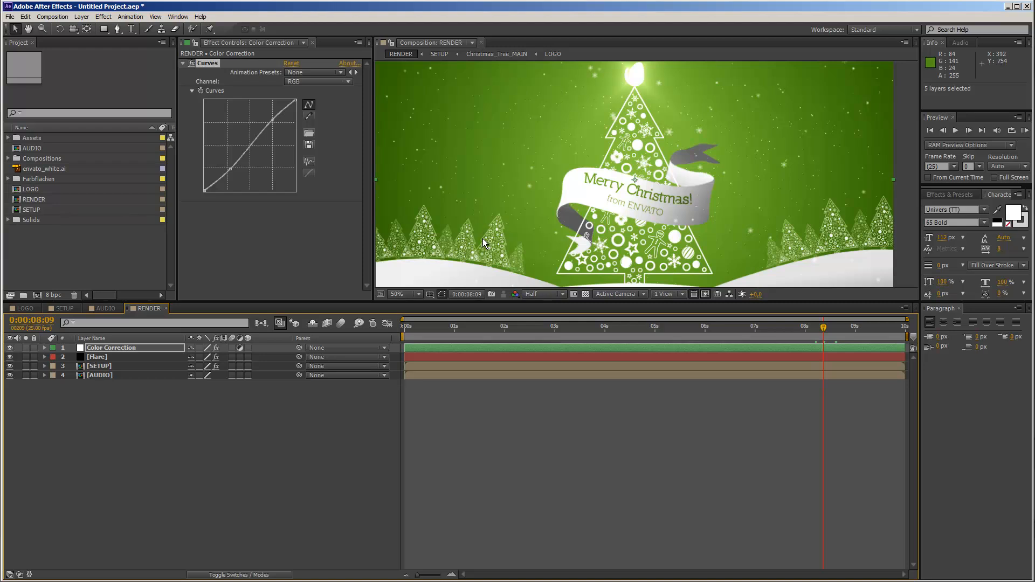
left_click(64, 308)
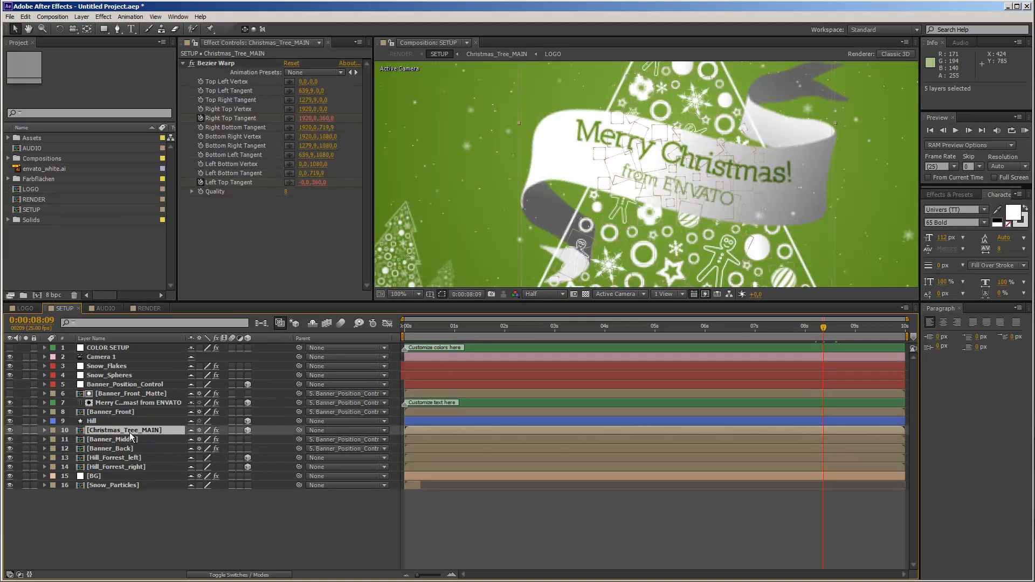
mouse_move(79, 299)
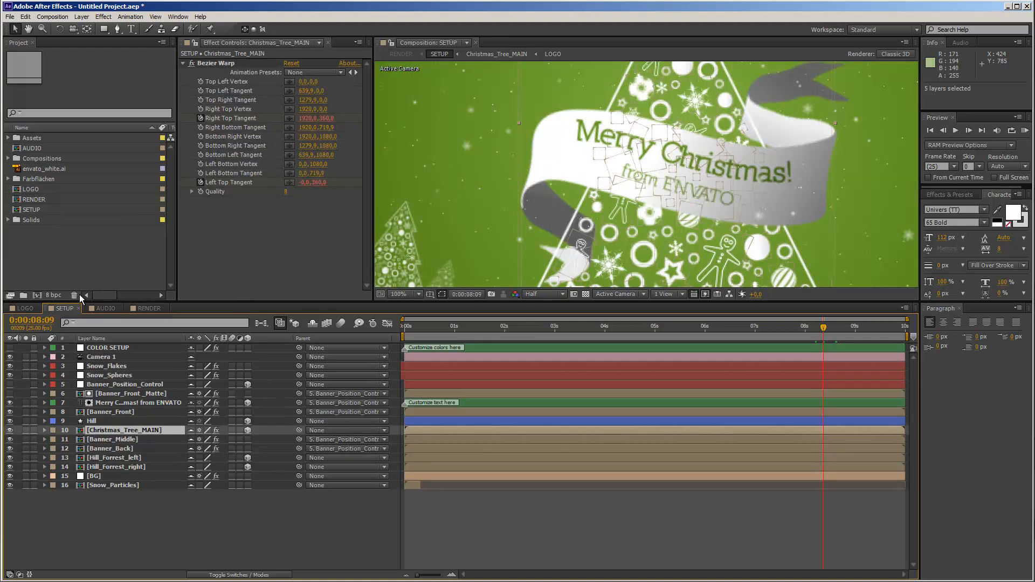
left_click(8, 158)
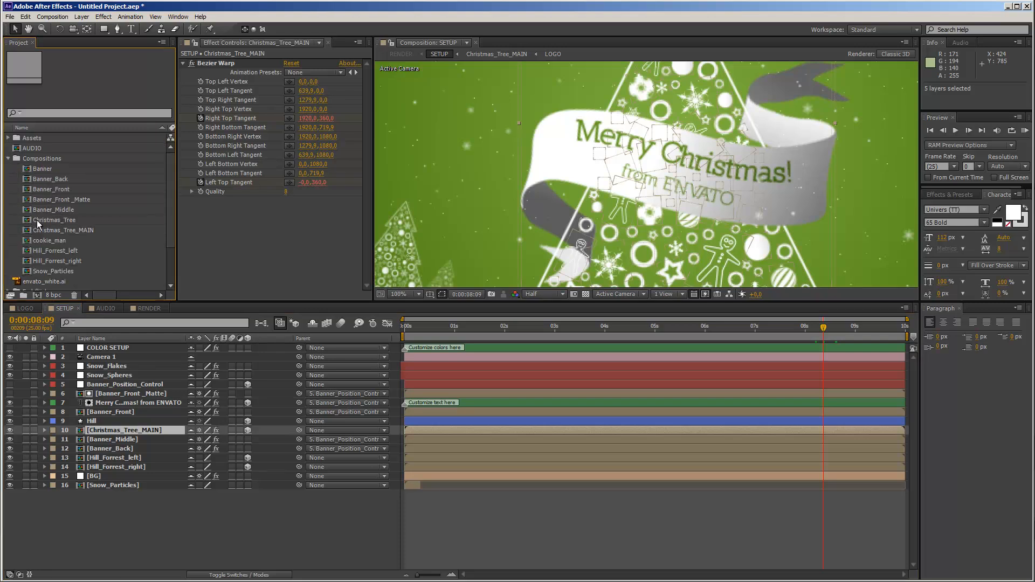
left_click(53, 219)
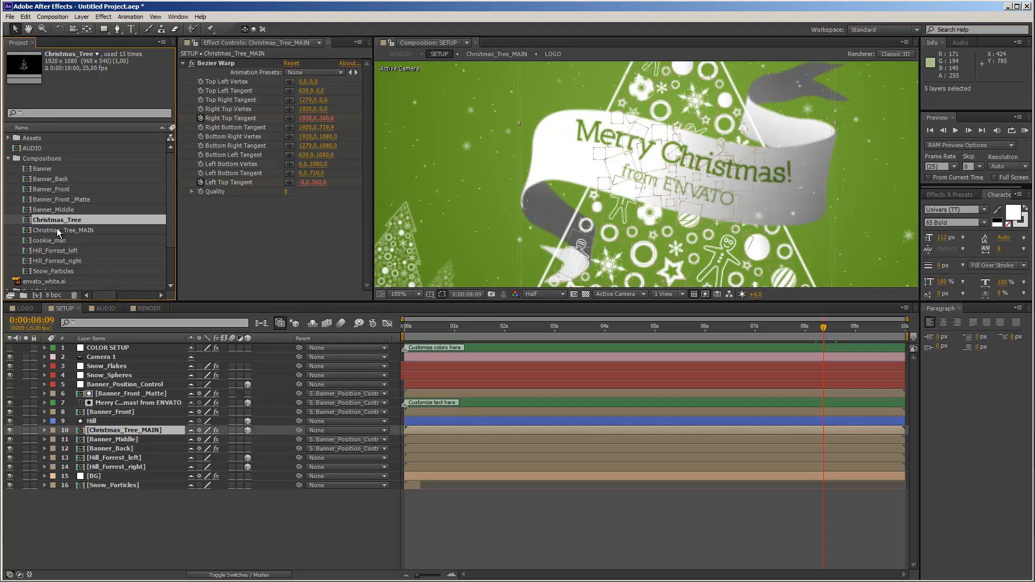
left_click(67, 230)
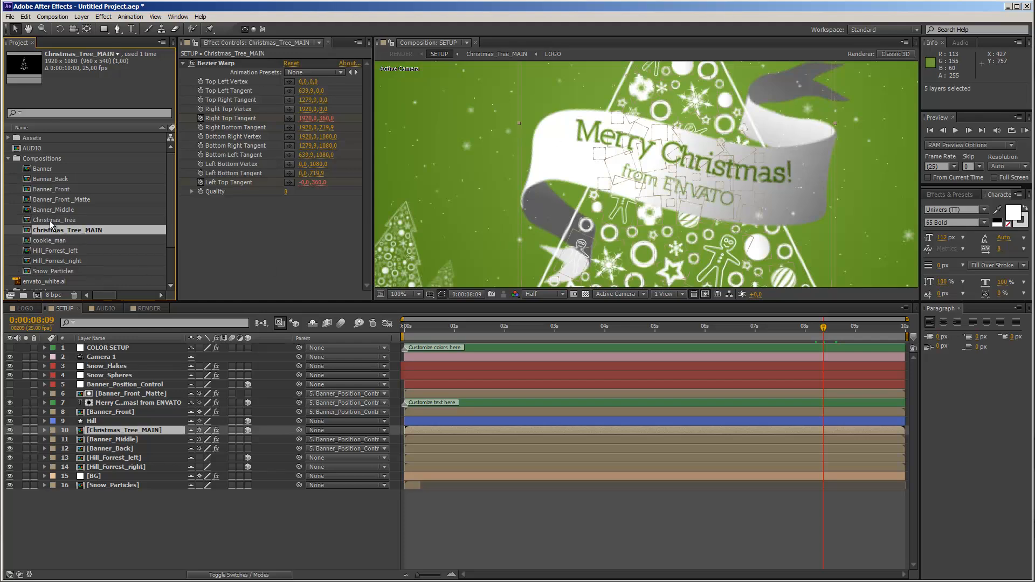
left_click(57, 219)
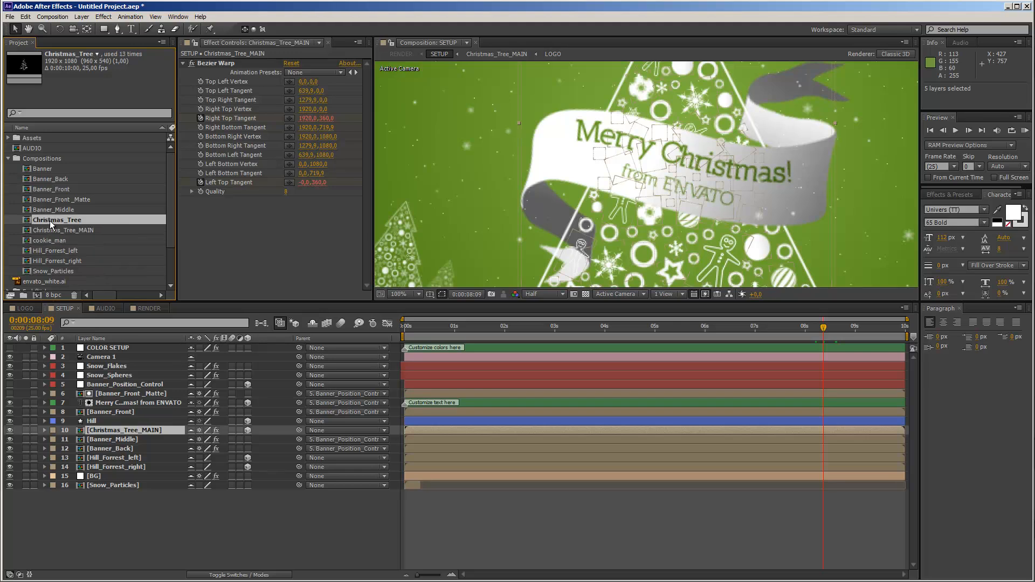
Step: View the Christmas_Tree composition at 50% zoom, then collapse the Compositions folder
double_click(57, 219)
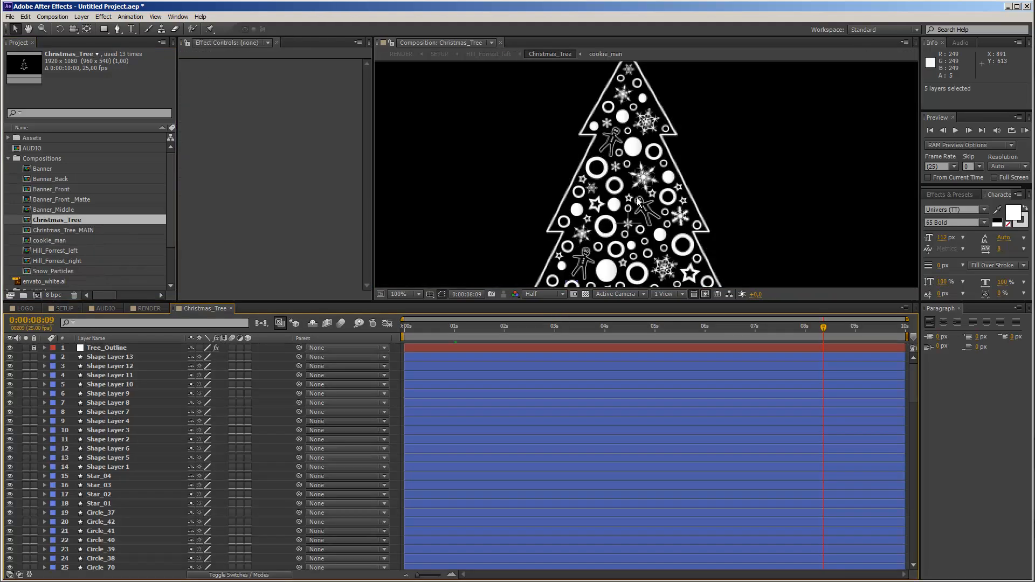
left_click(403, 294)
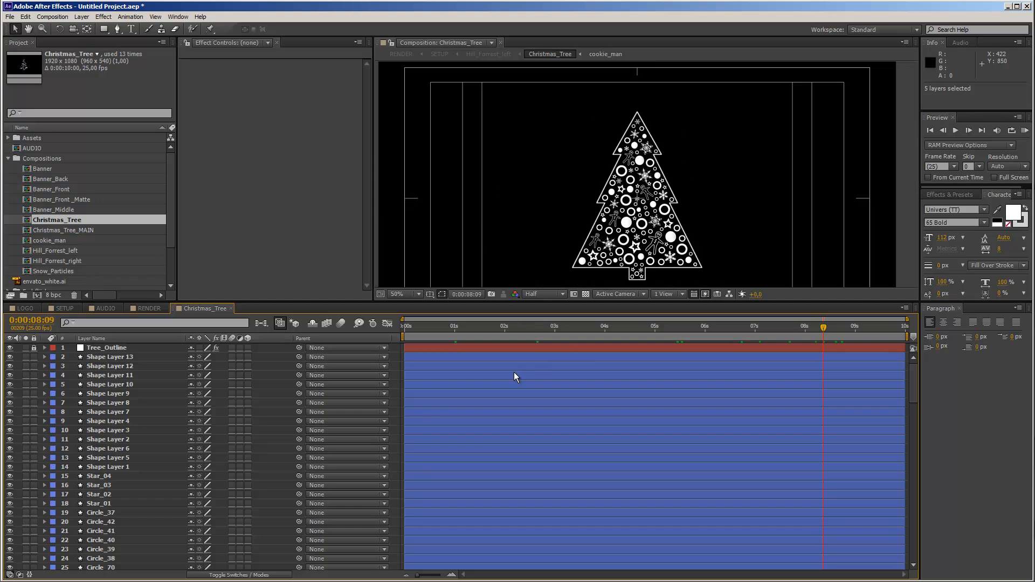
mouse_move(468, 411)
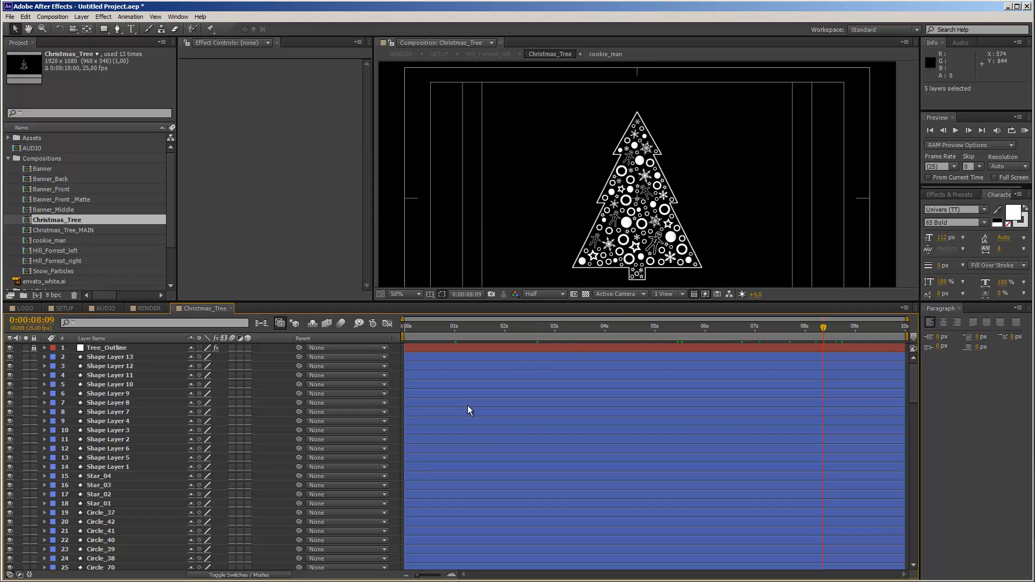
mouse_move(573, 310)
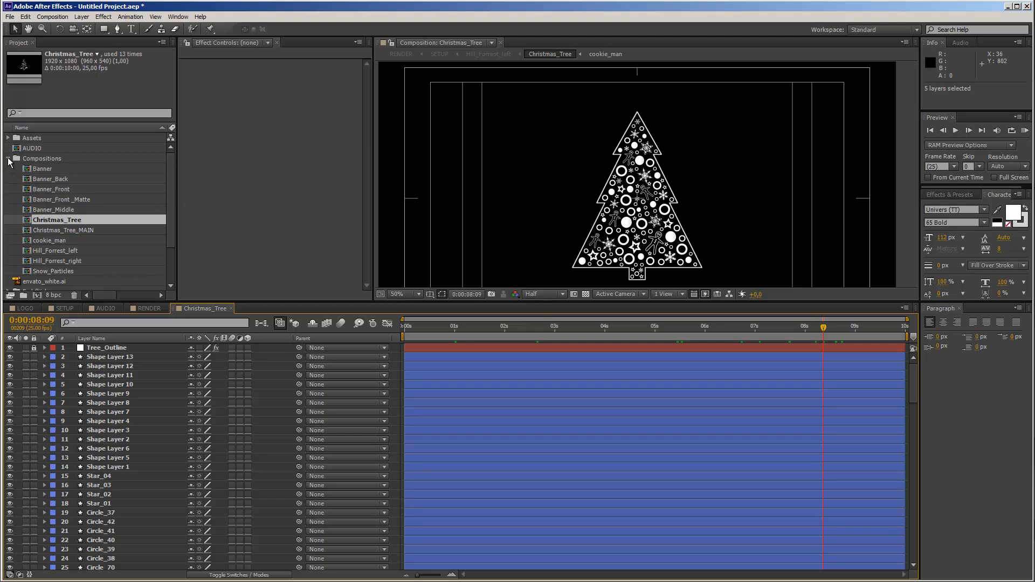
left_click(62, 308)
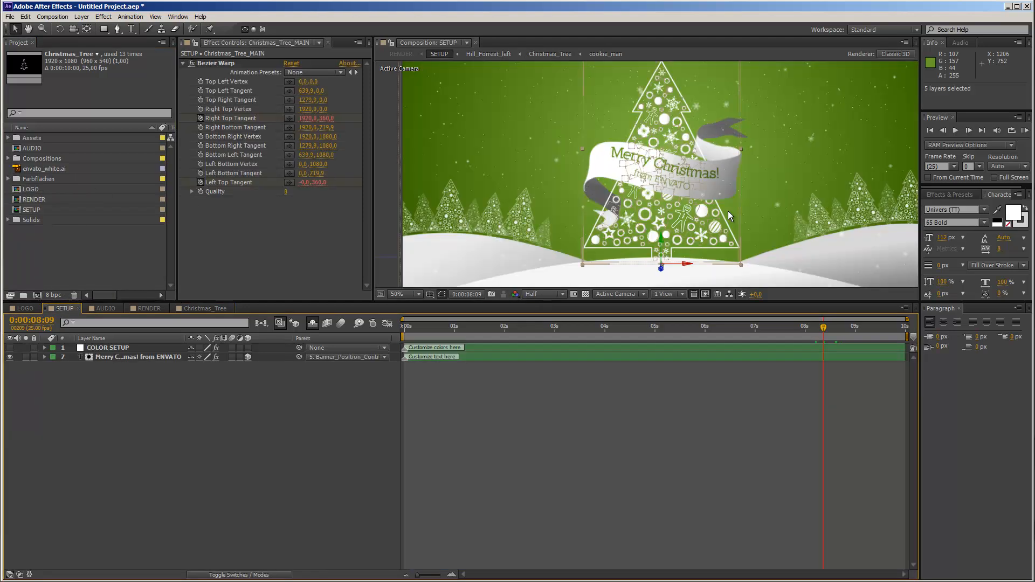